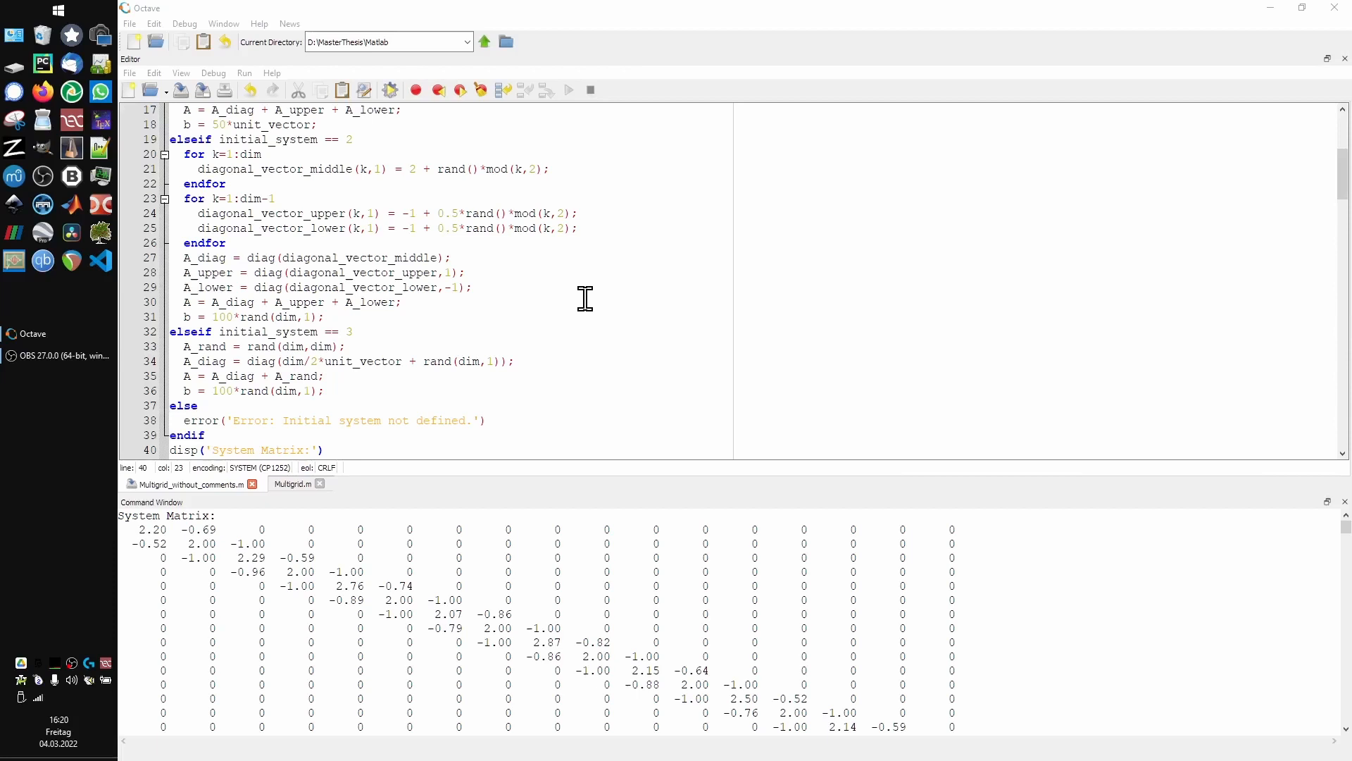
{"action": "mouse_move", "coordinate": [583, 259]}
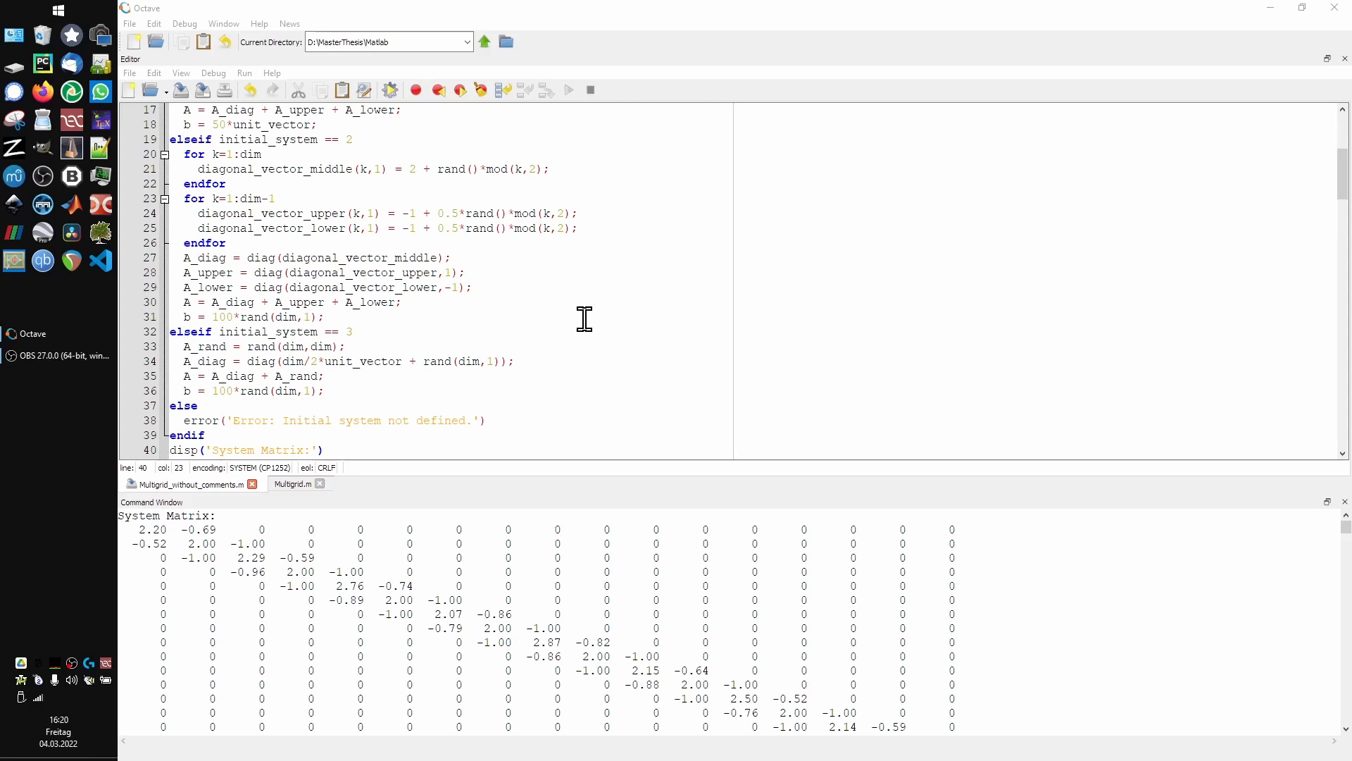
{"action": "mouse_move", "coordinate": [580, 322]}
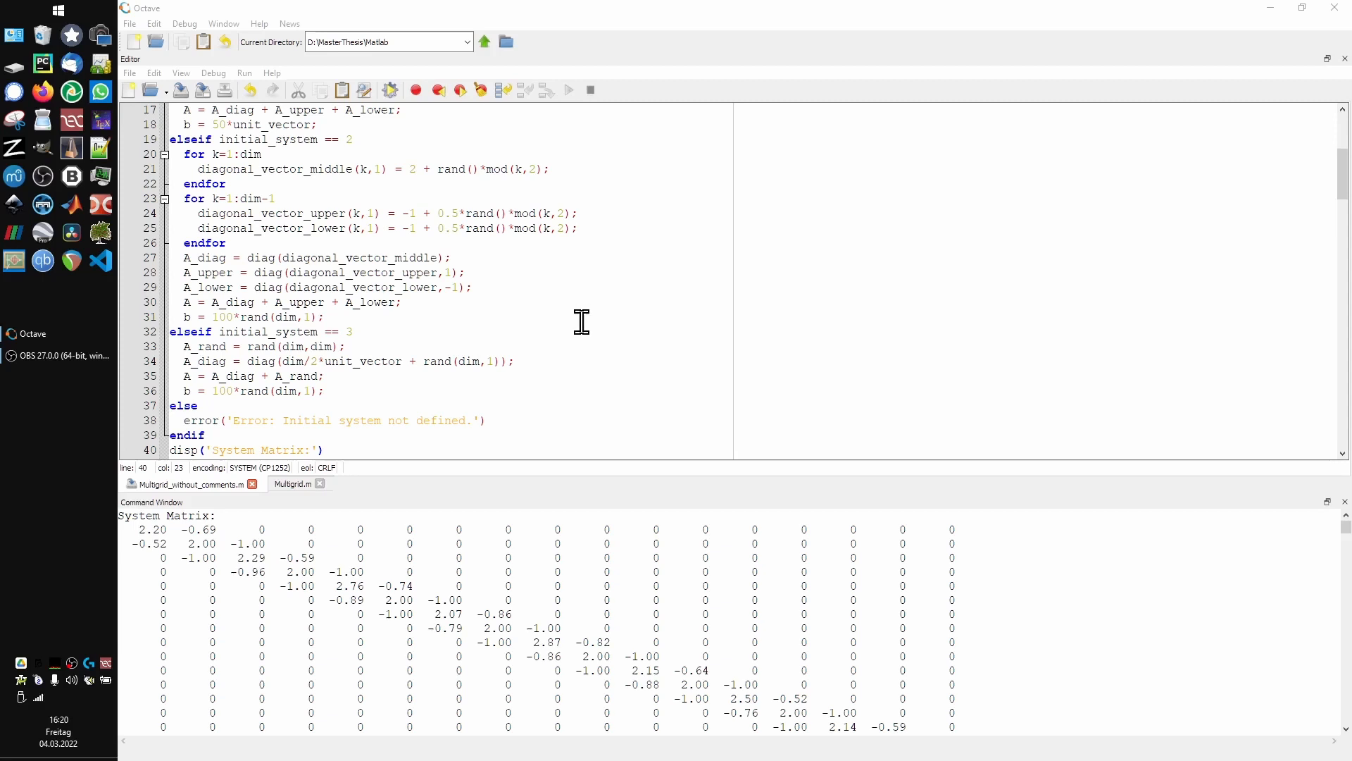
{"action": "mouse_move", "coordinate": [566, 255]}
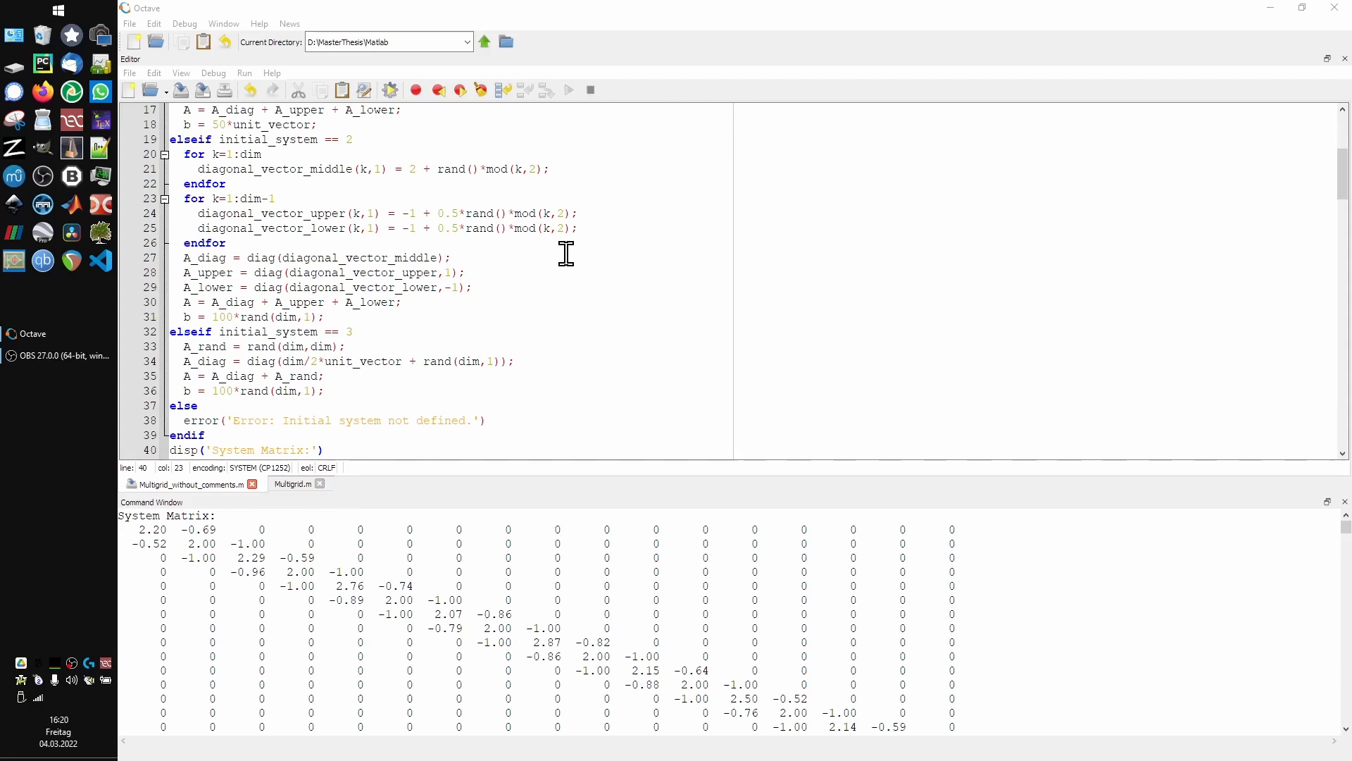
{"action": "mouse_move", "coordinate": [560, 241]}
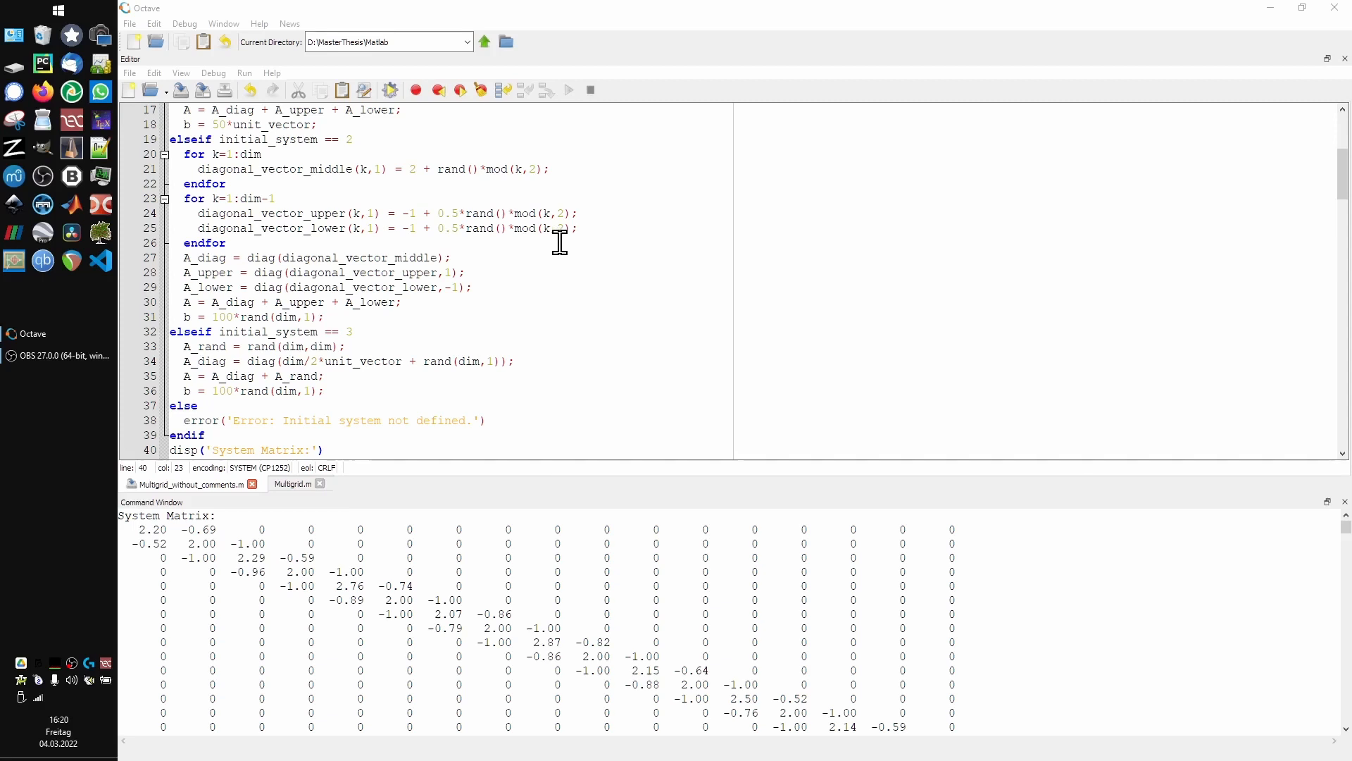
{"action": "mouse_move", "coordinate": [559, 248]}
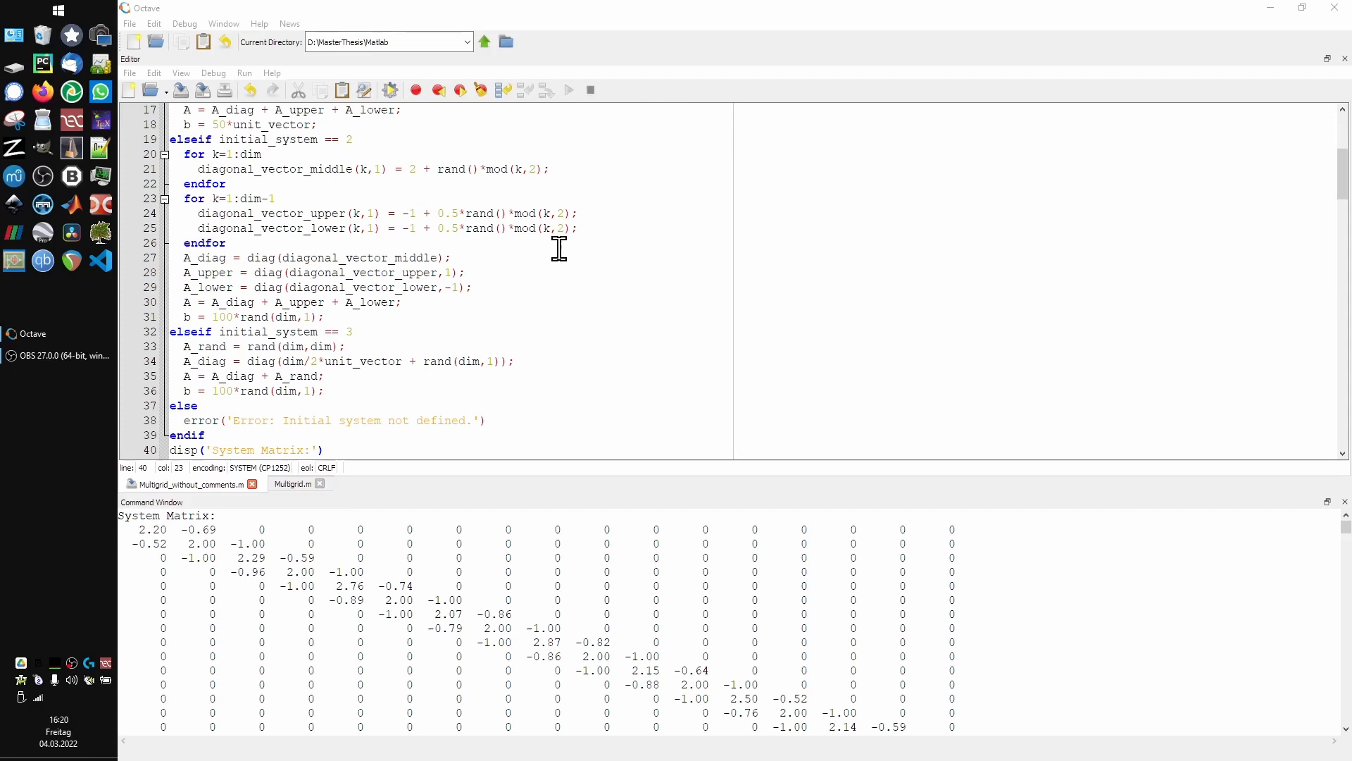
{"action": "mouse_move", "coordinate": [572, 248]}
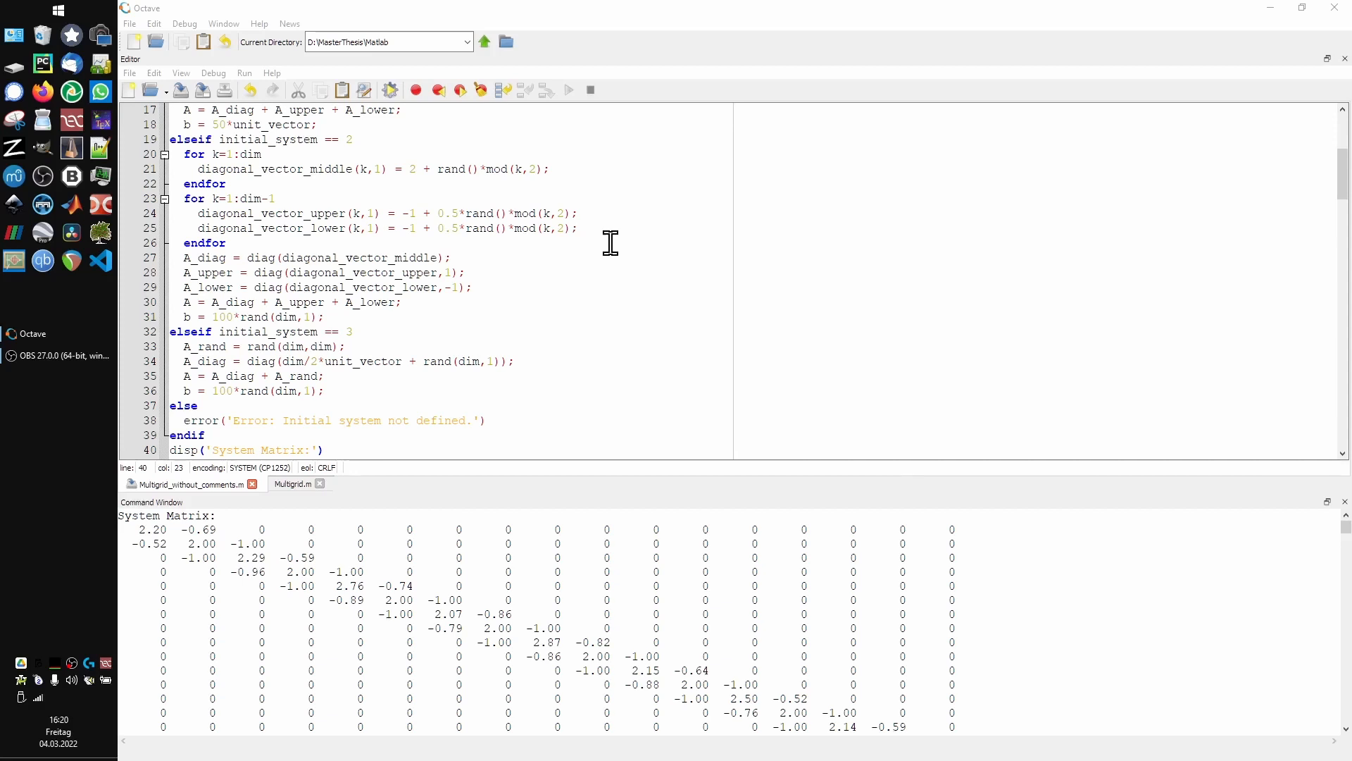
{"action": "mouse_move", "coordinate": [518, 240]}
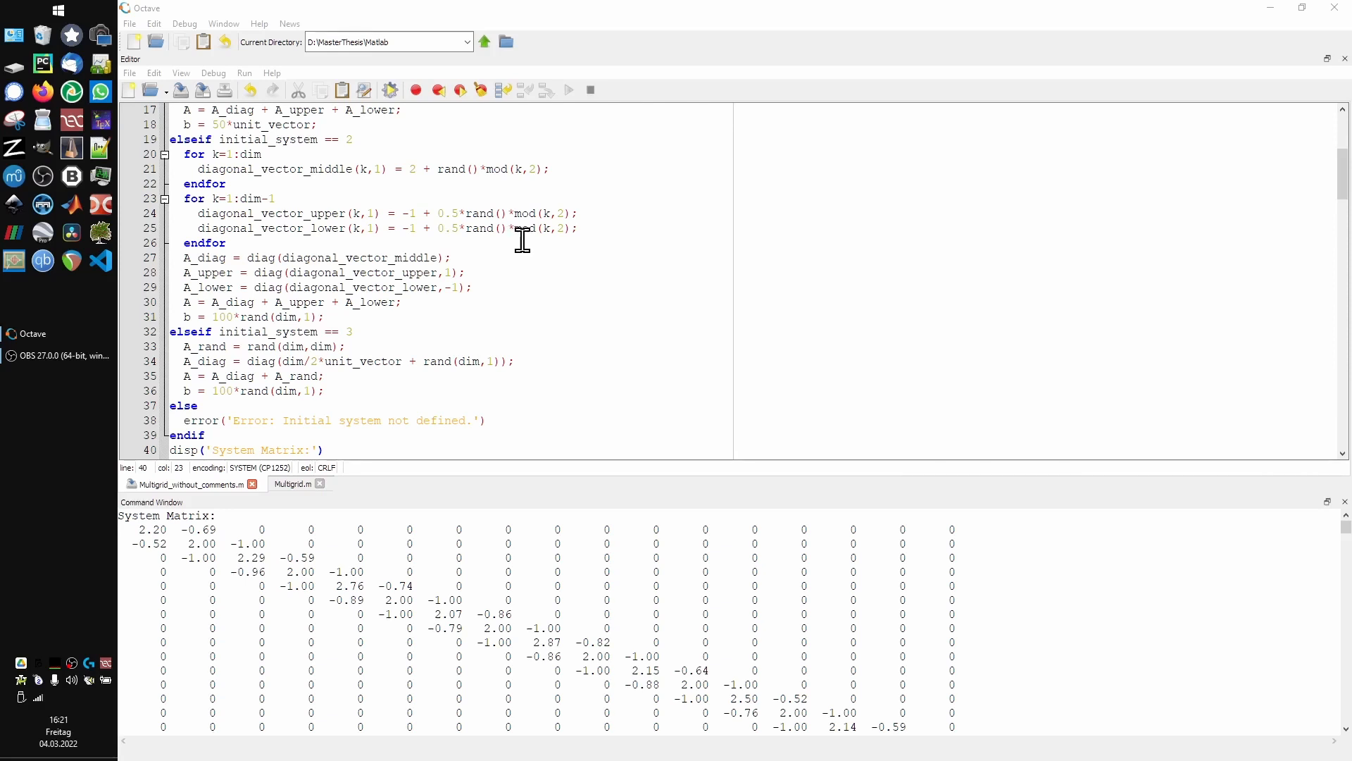
{"action": "mouse_move", "coordinate": [527, 248]}
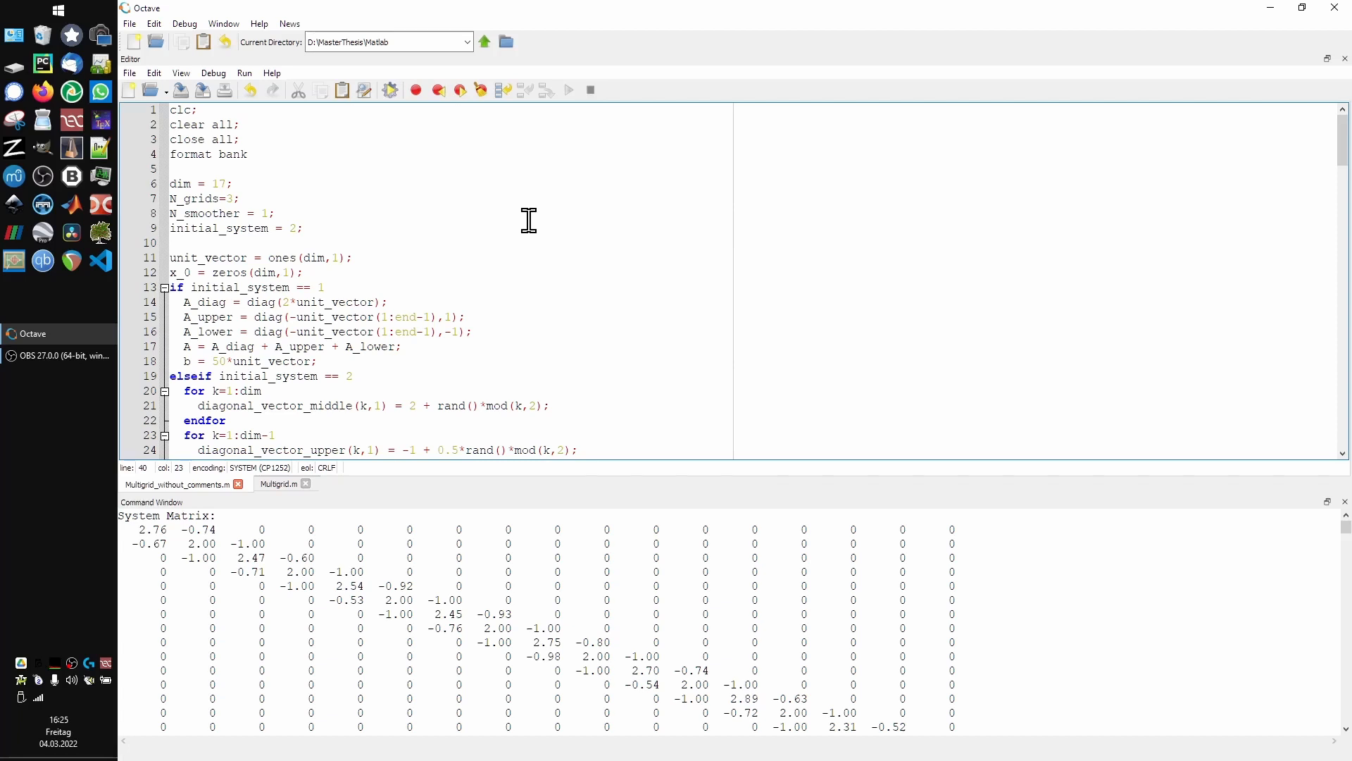
{"action": "mouse_move", "coordinate": [524, 223]}
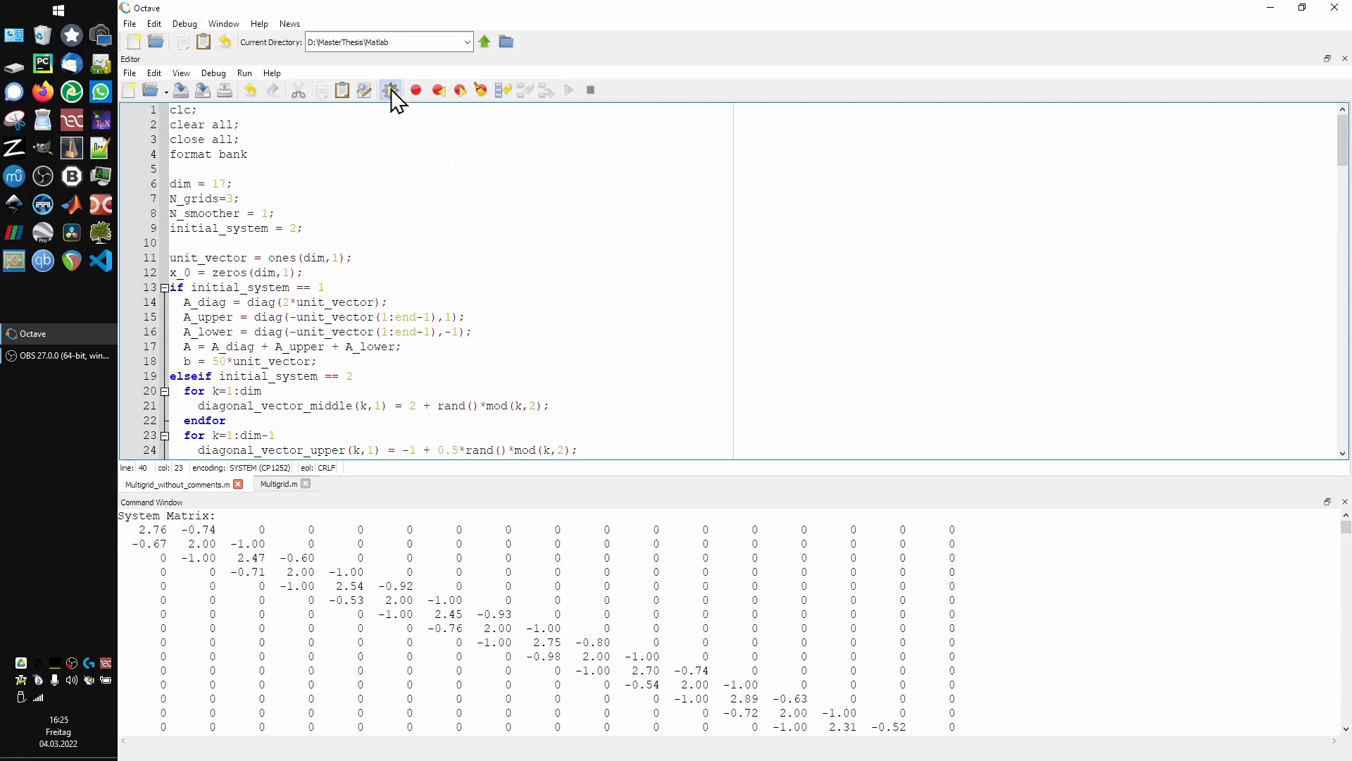
Run the multigrid script again, printing a new system matrix and plotting the solutions
{"action": "left_click", "coordinate": [390, 90]}
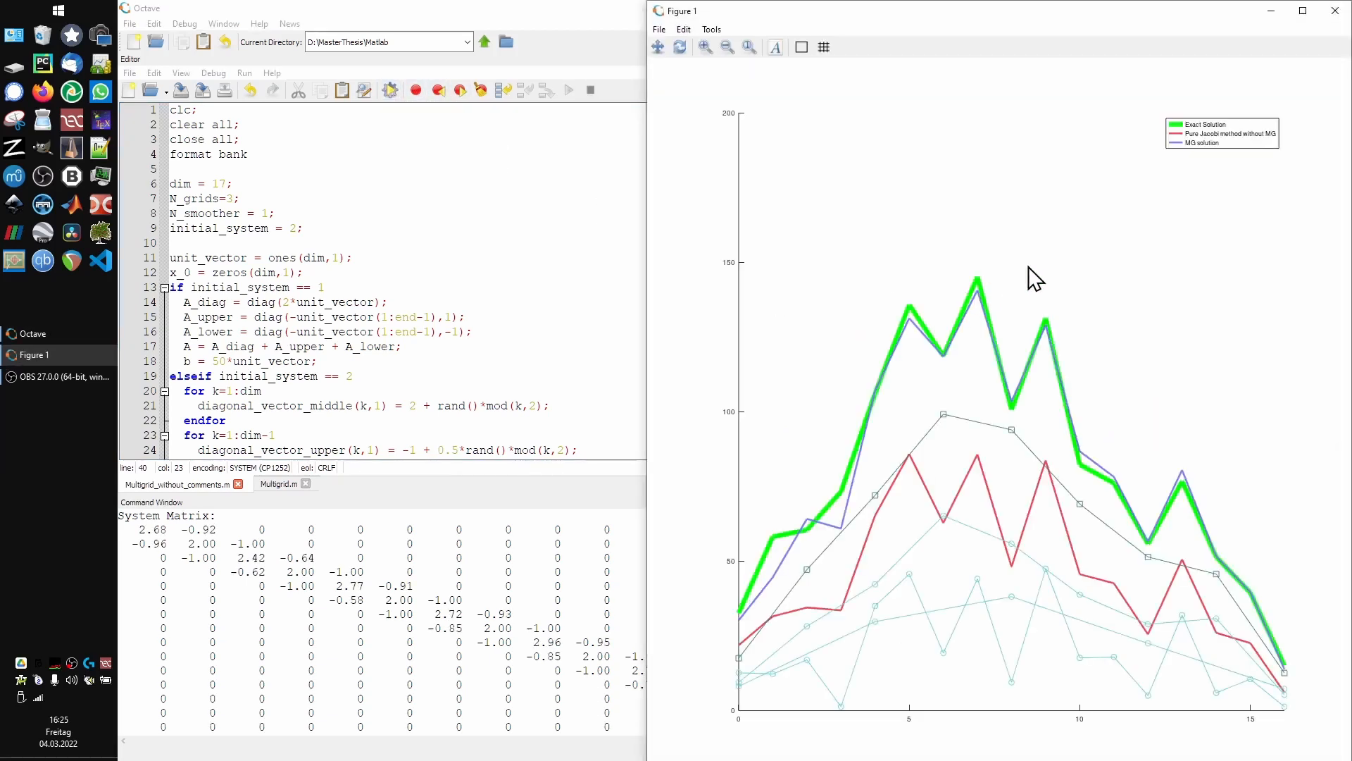
{"action": "mouse_move", "coordinate": [1182, 367]}
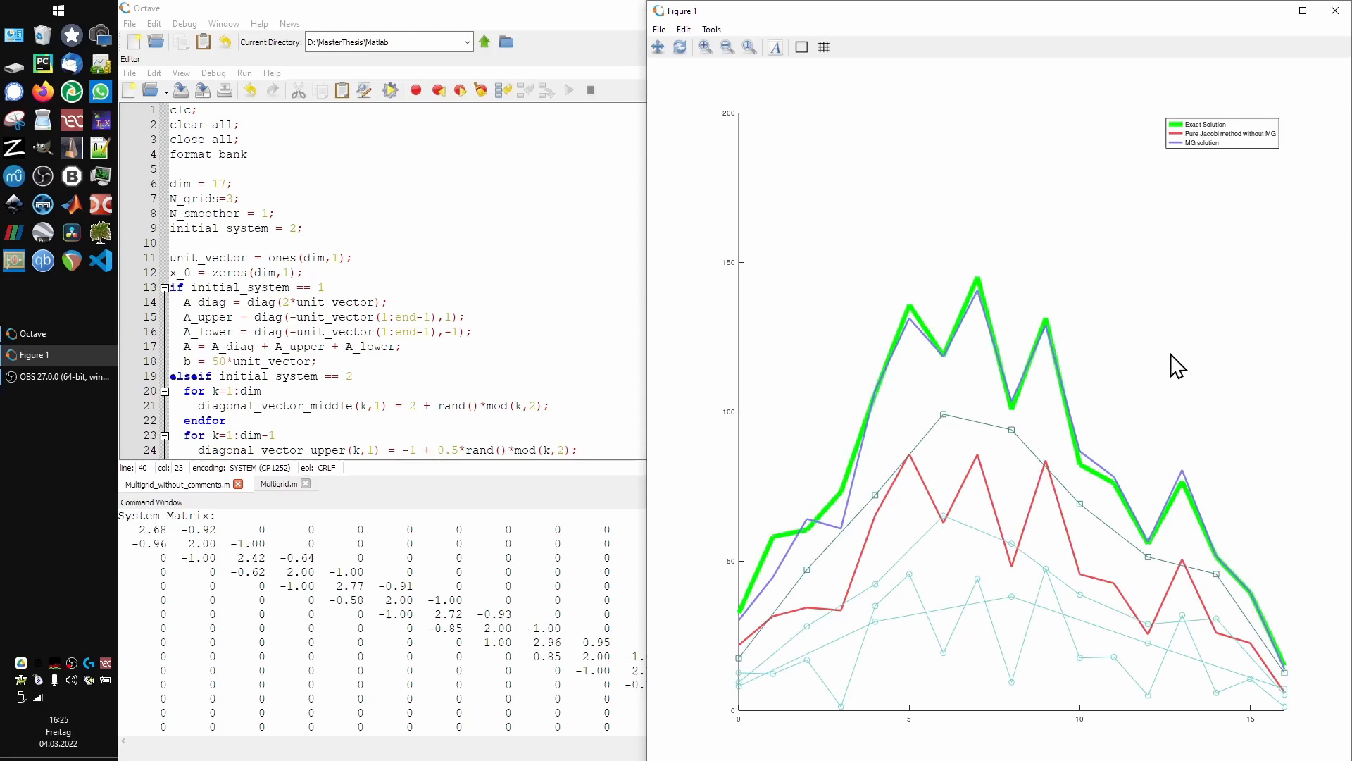
{"action": "mouse_move", "coordinate": [817, 503]}
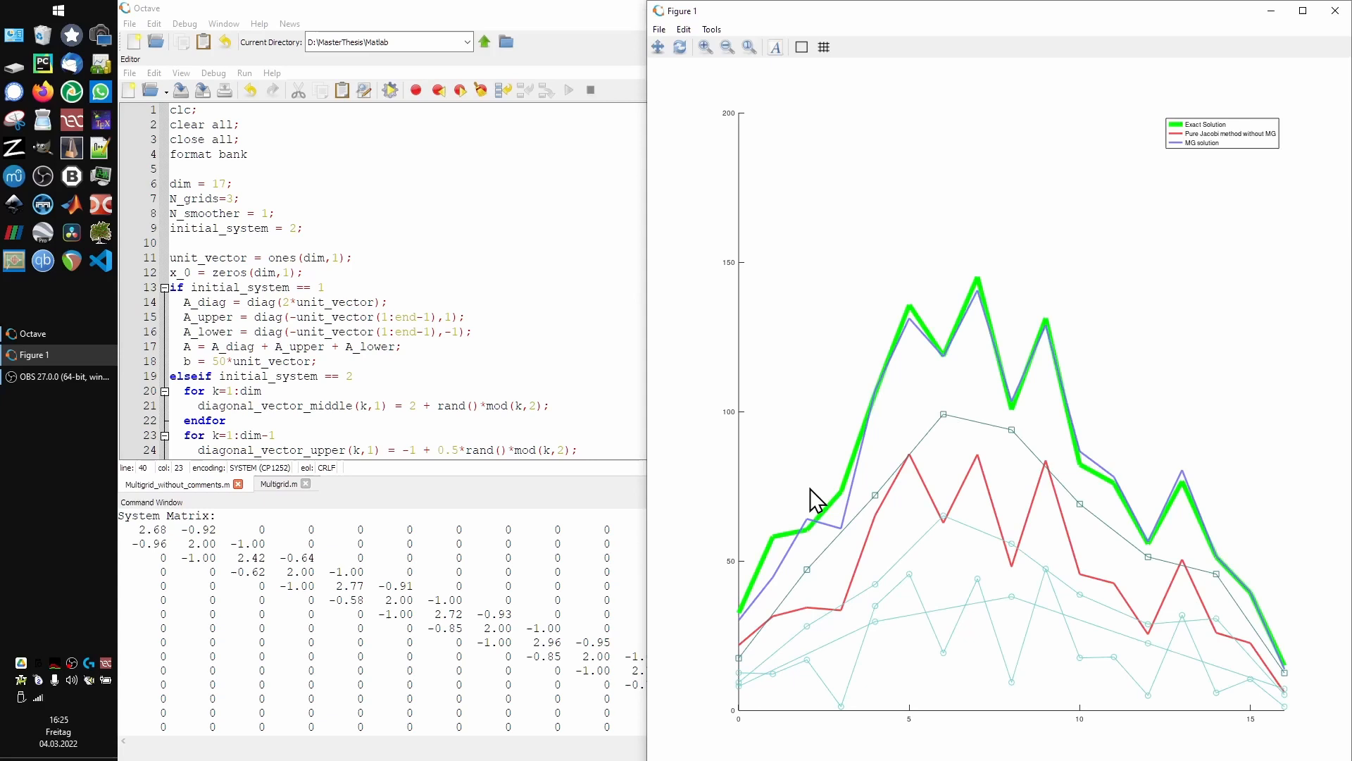
{"action": "mouse_move", "coordinate": [864, 472]}
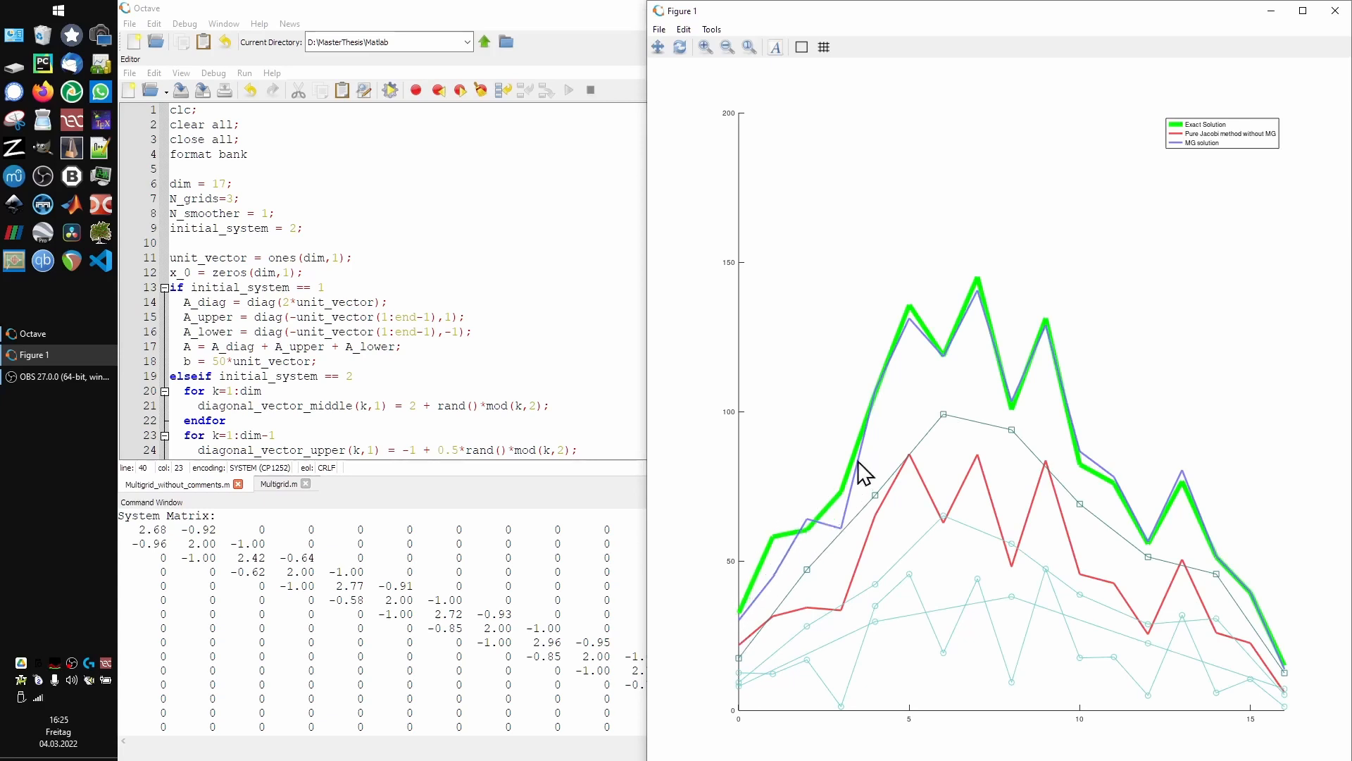
{"action": "mouse_move", "coordinate": [1165, 517]}
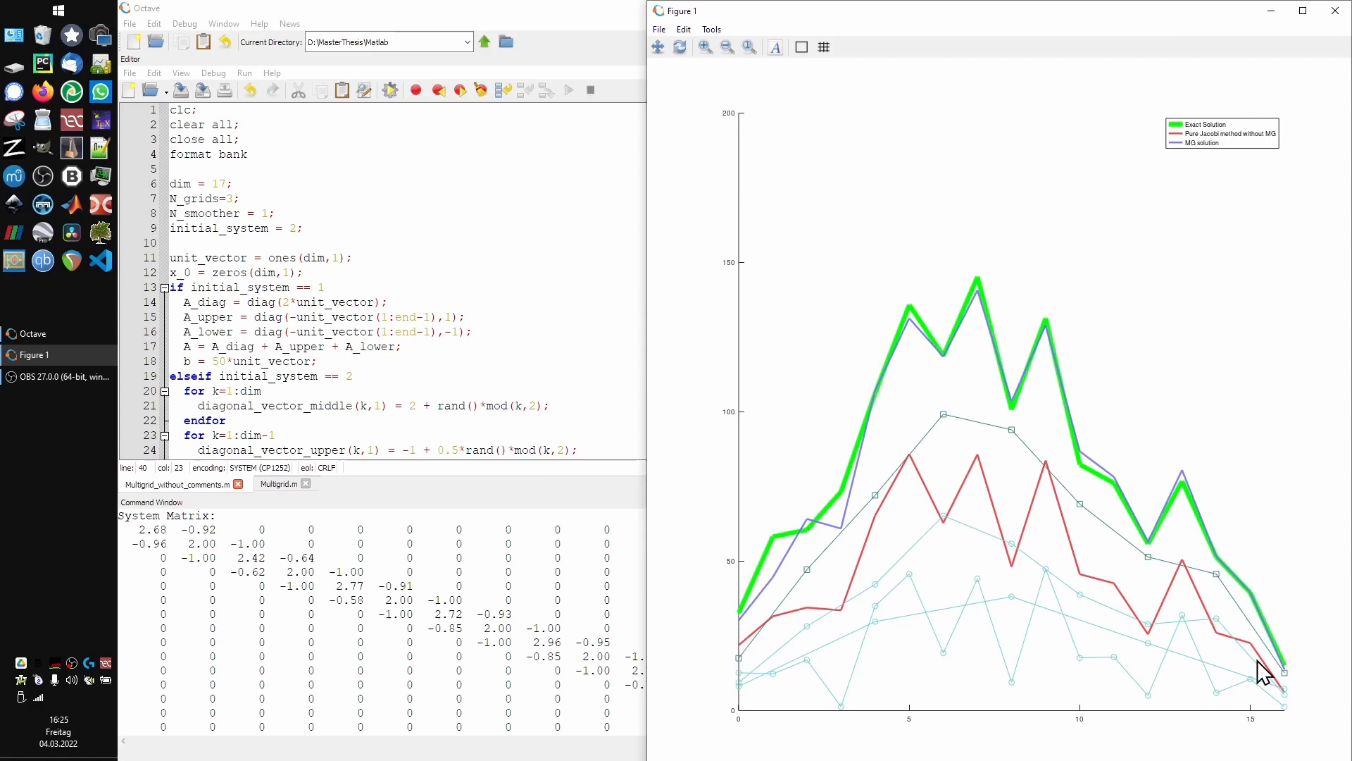
{"action": "mouse_move", "coordinate": [1227, 670]}
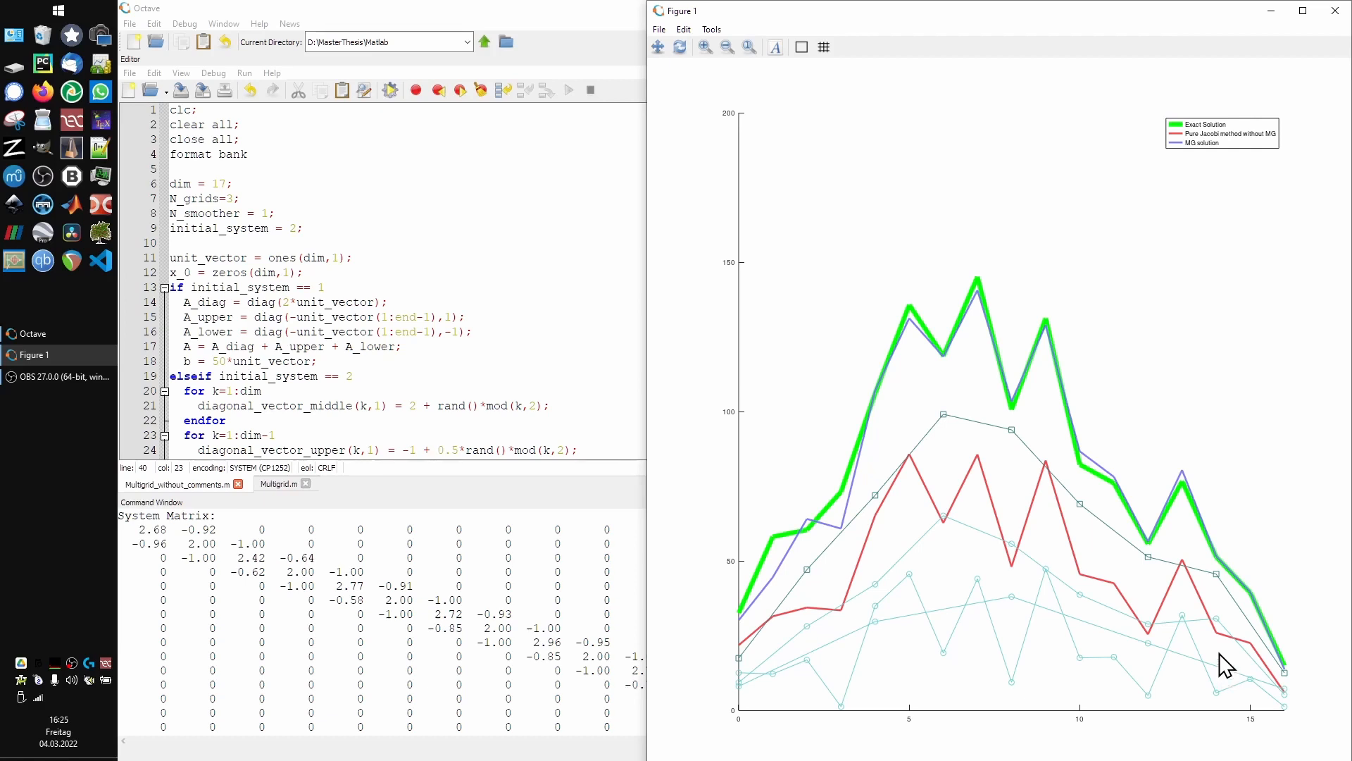
{"action": "mouse_move", "coordinate": [1186, 647]}
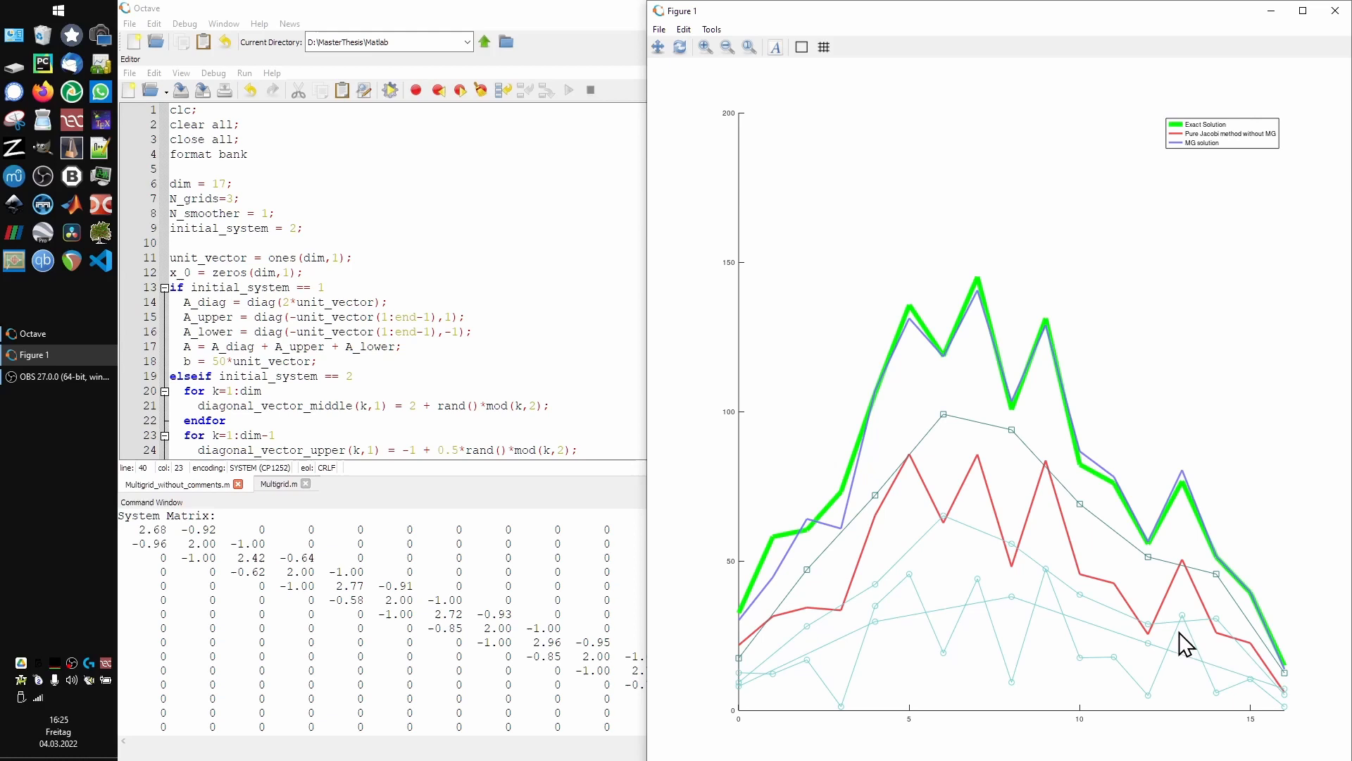
{"action": "mouse_move", "coordinate": [912, 336]}
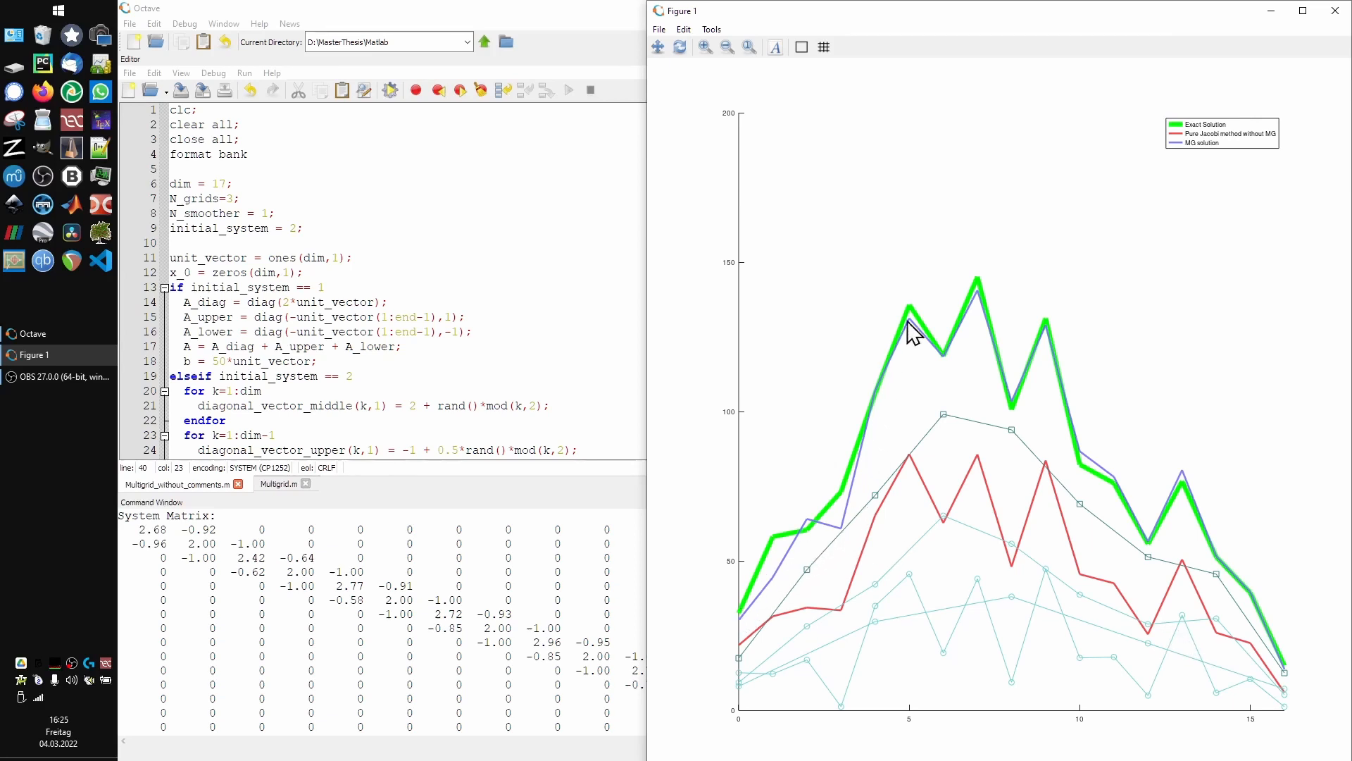
{"action": "mouse_move", "coordinate": [1096, 365]}
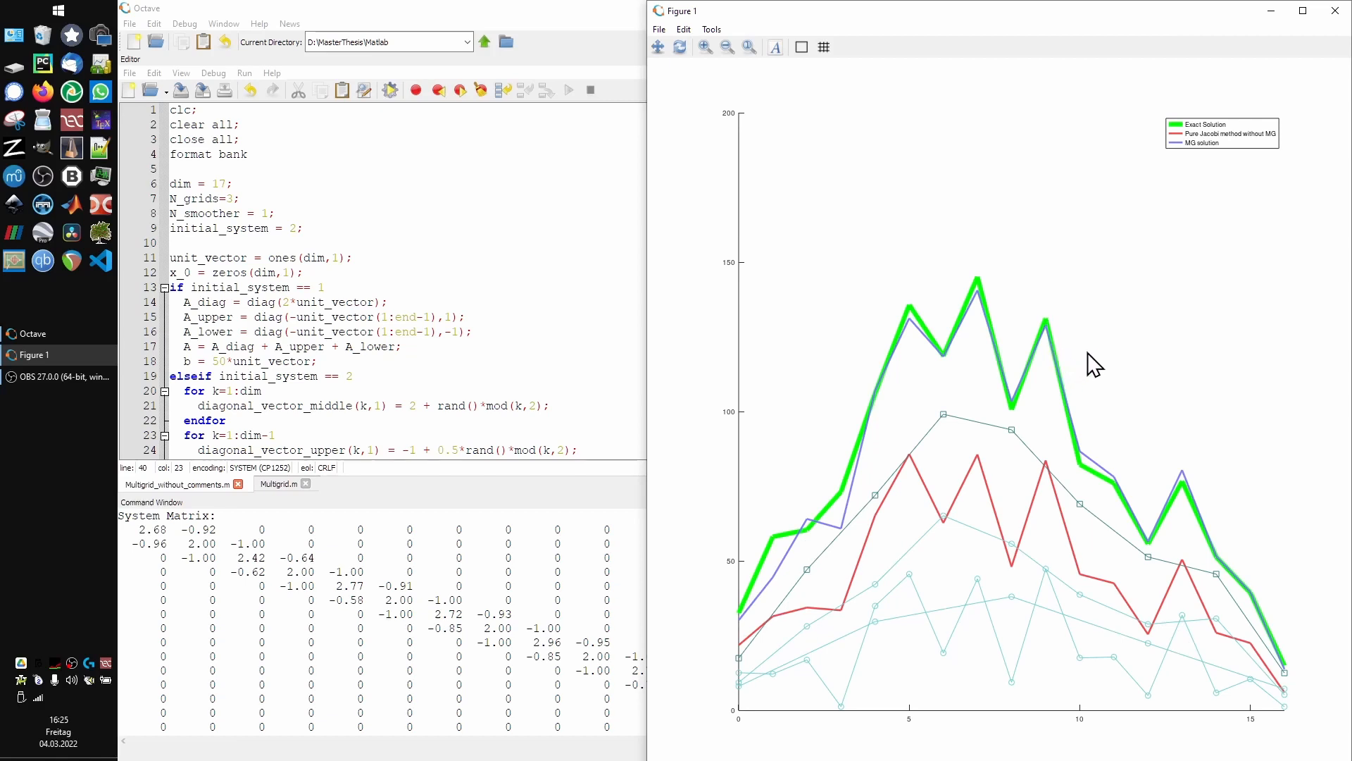
{"action": "mouse_move", "coordinate": [1287, 720]}
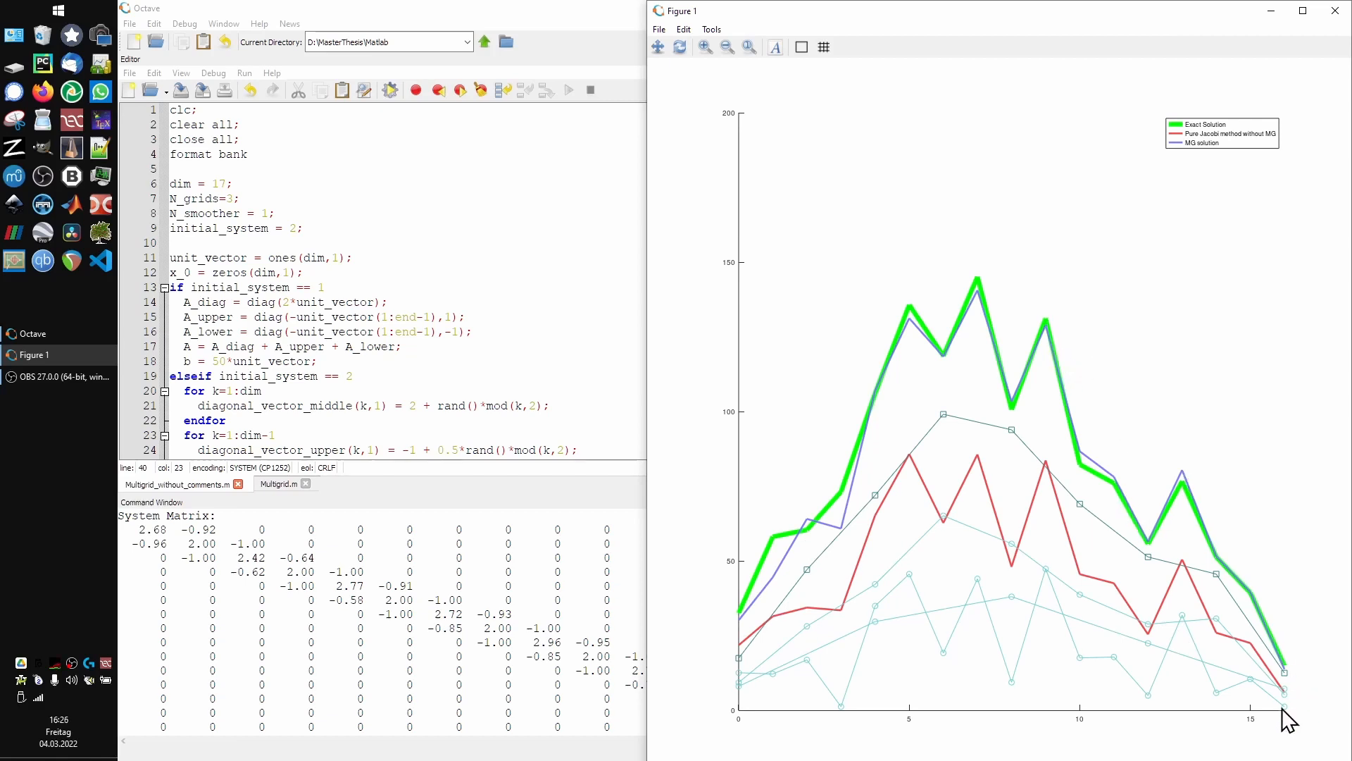
{"action": "mouse_move", "coordinate": [917, 506]}
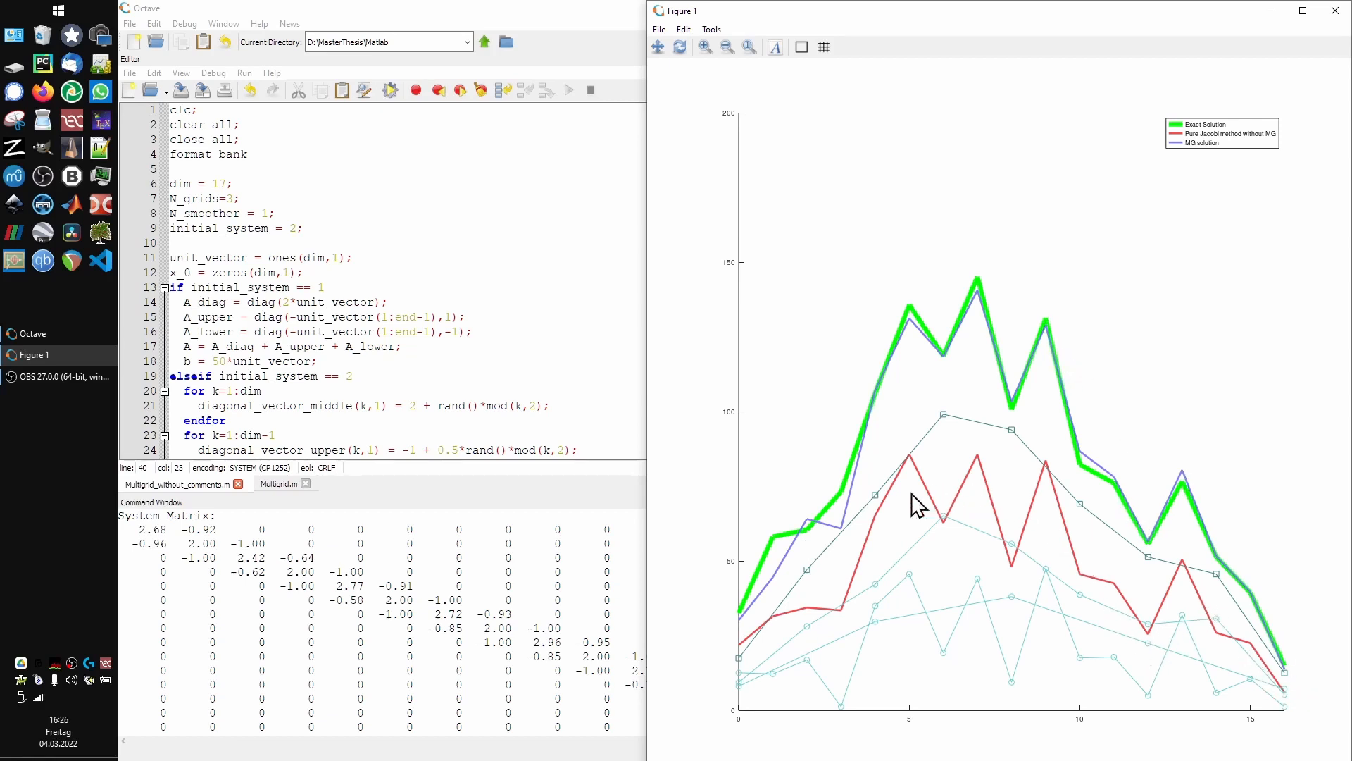
{"action": "mouse_move", "coordinate": [758, 642]}
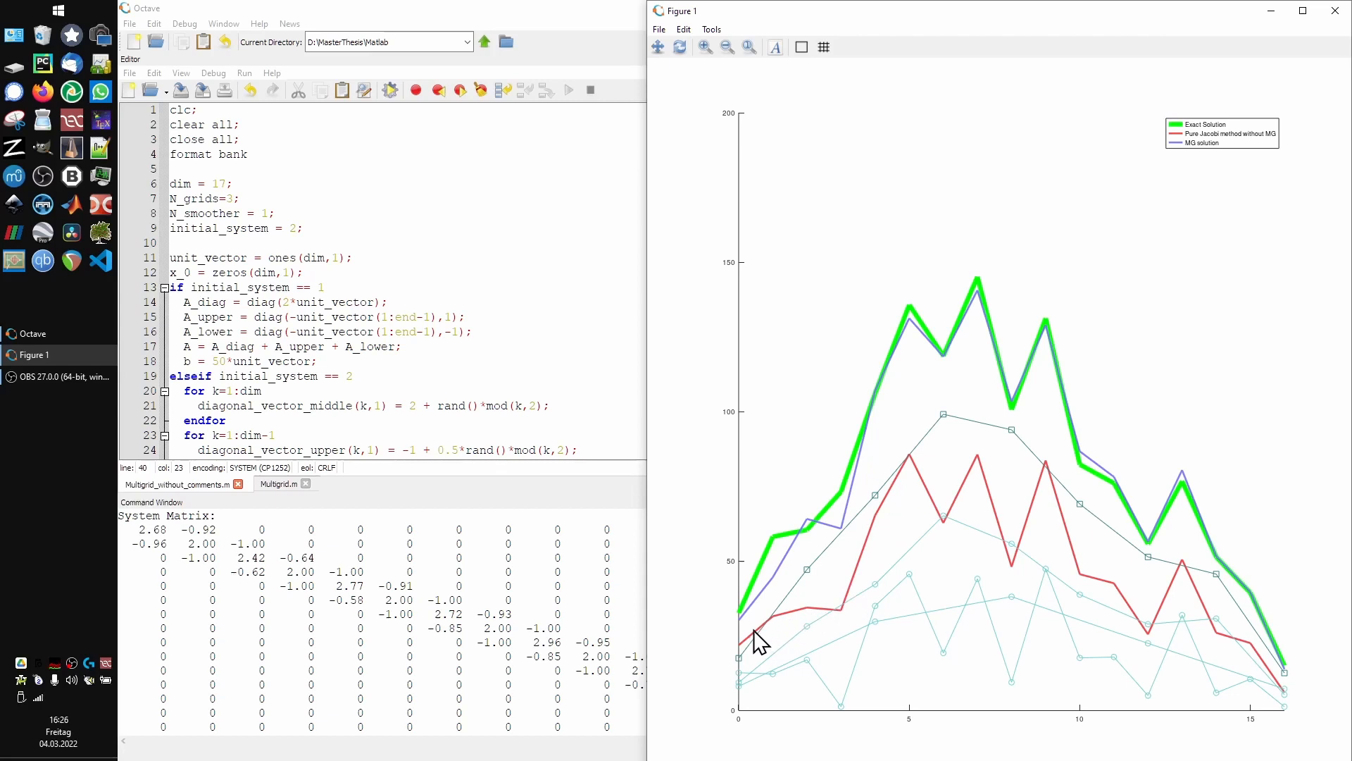
{"action": "mouse_move", "coordinate": [760, 686]}
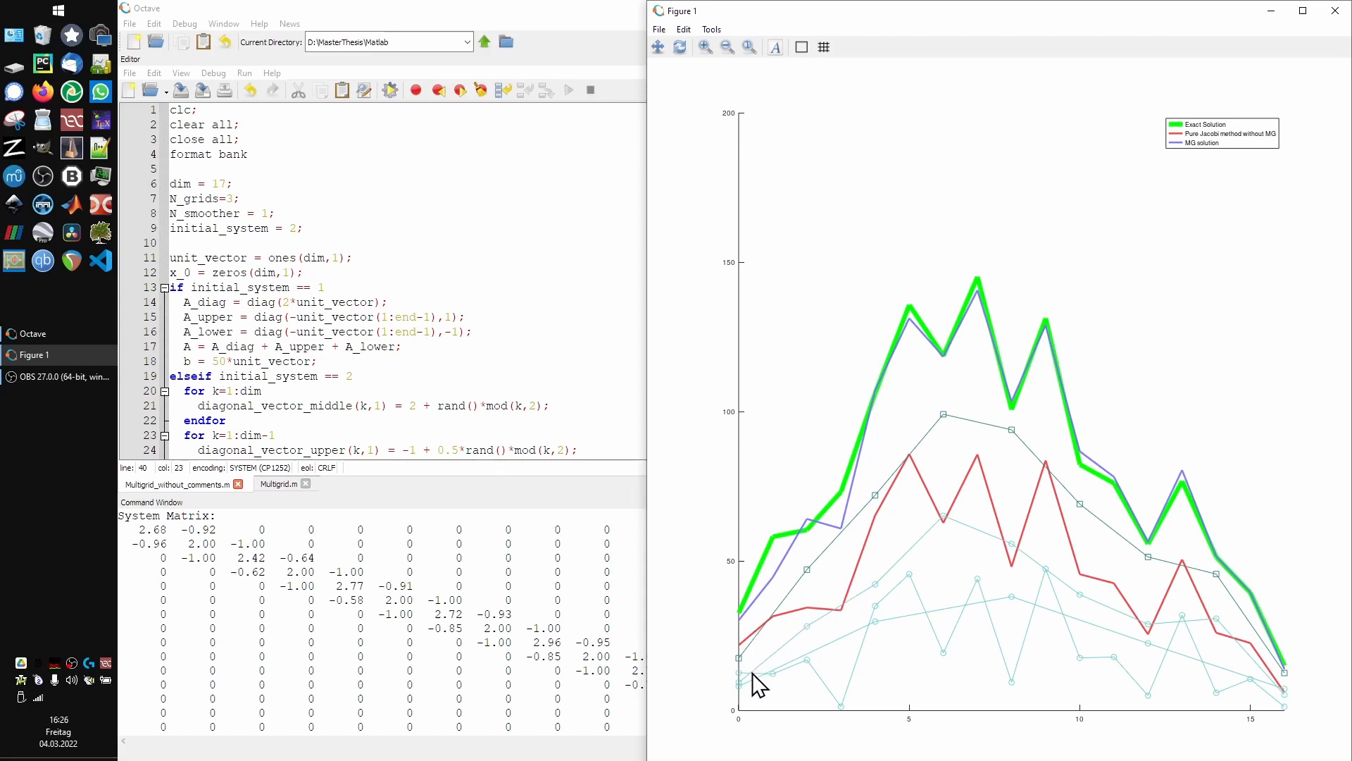
{"action": "mouse_move", "coordinate": [1259, 673]}
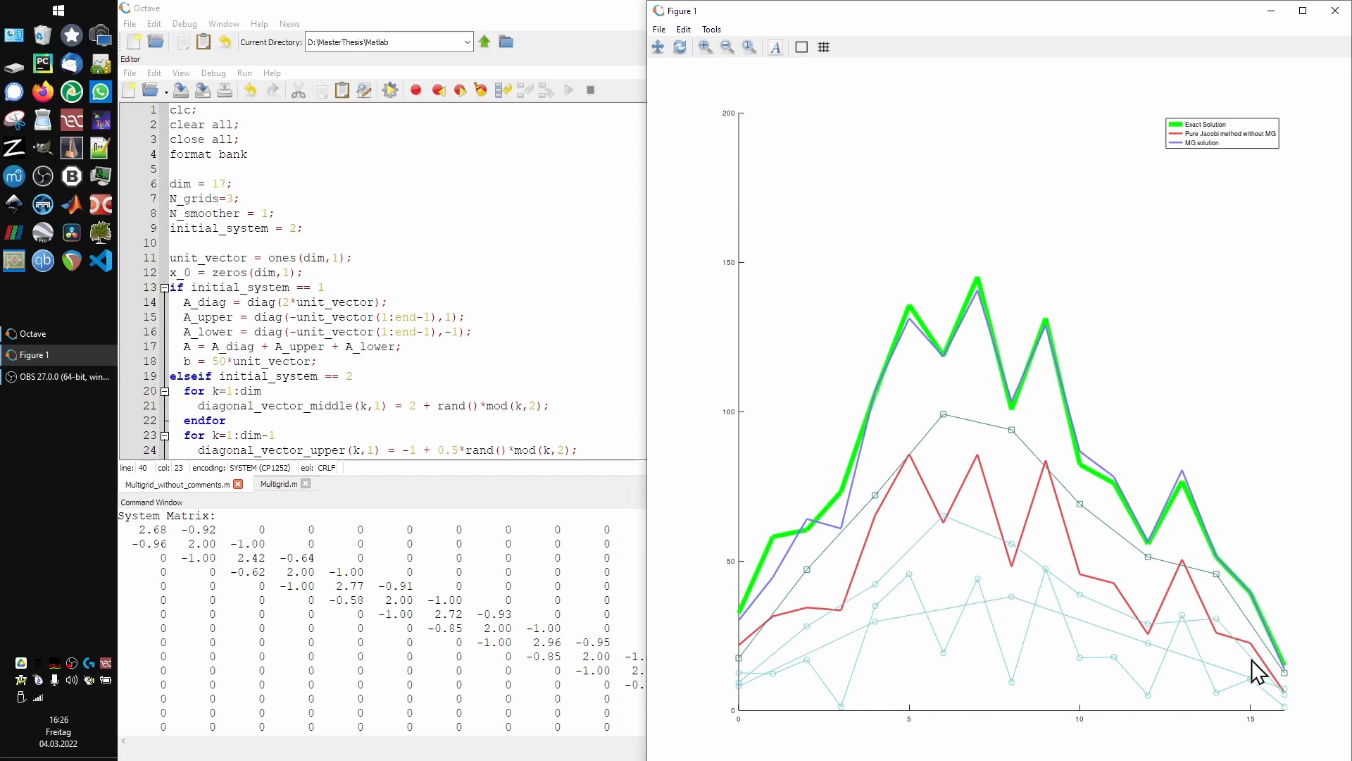
{"action": "mouse_move", "coordinate": [987, 699]}
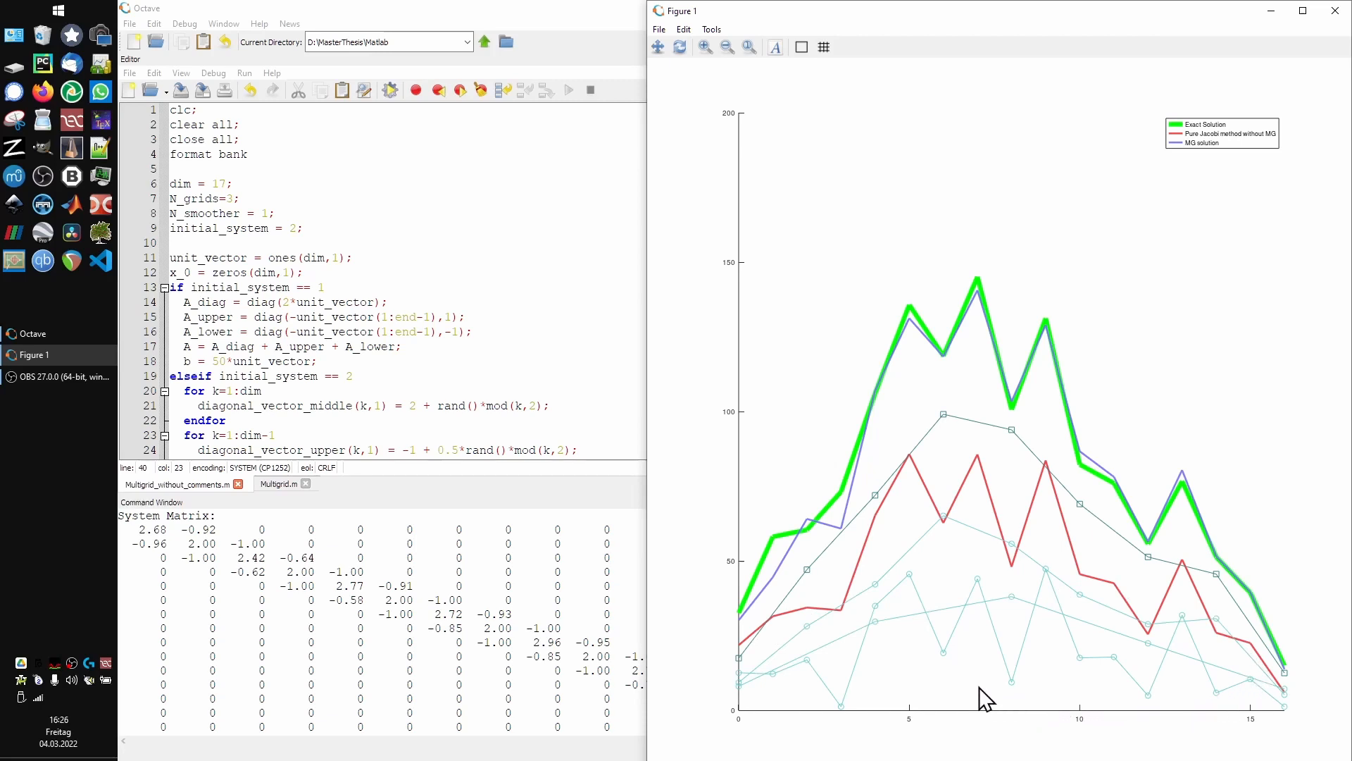
{"action": "mouse_move", "coordinate": [889, 711]}
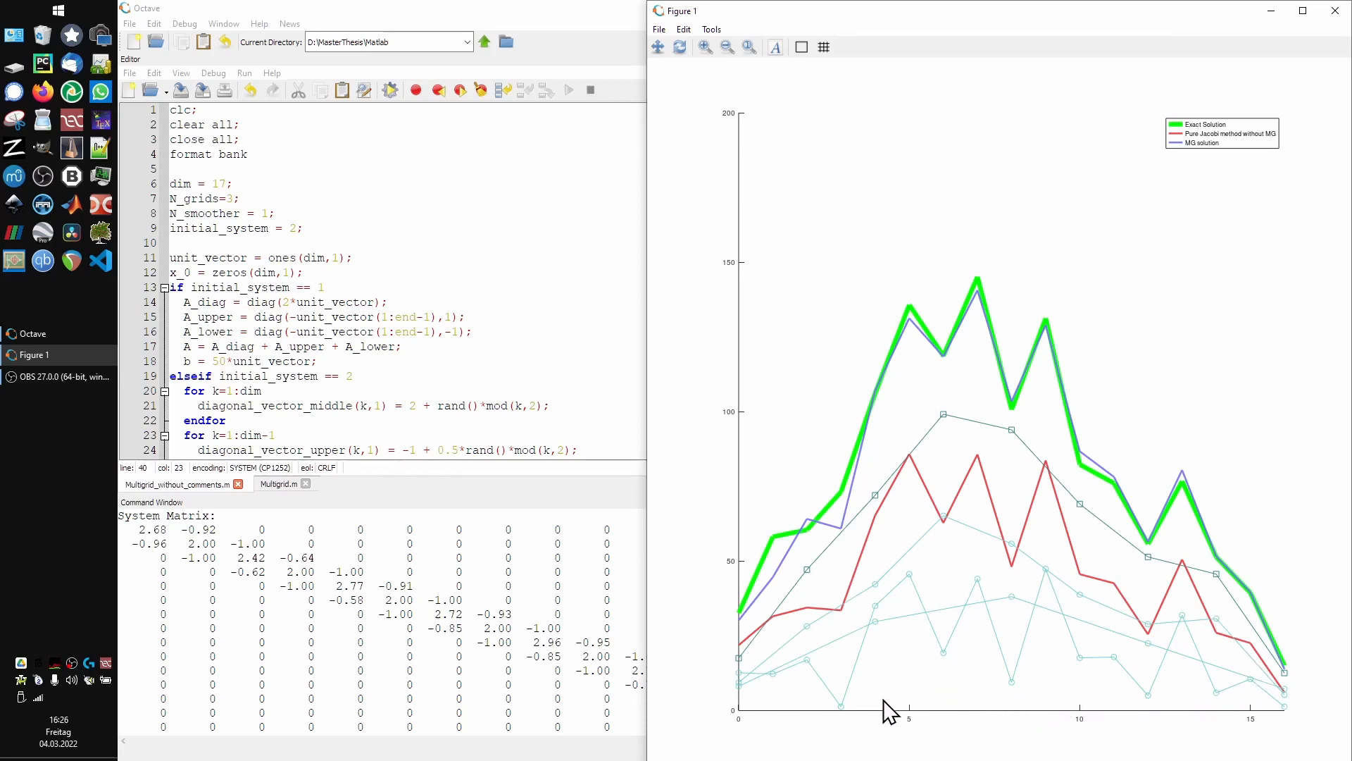
{"action": "mouse_move", "coordinate": [789, 729]}
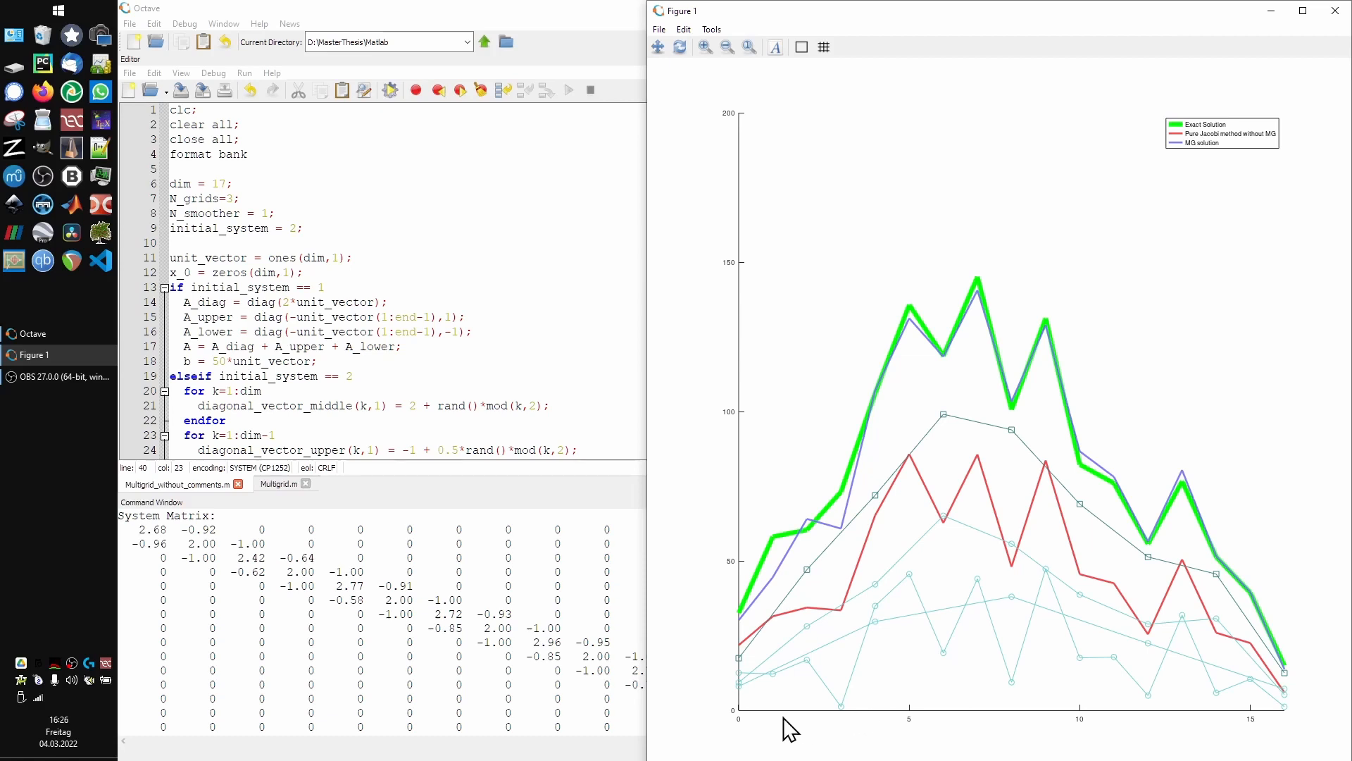
{"action": "mouse_move", "coordinate": [806, 586]}
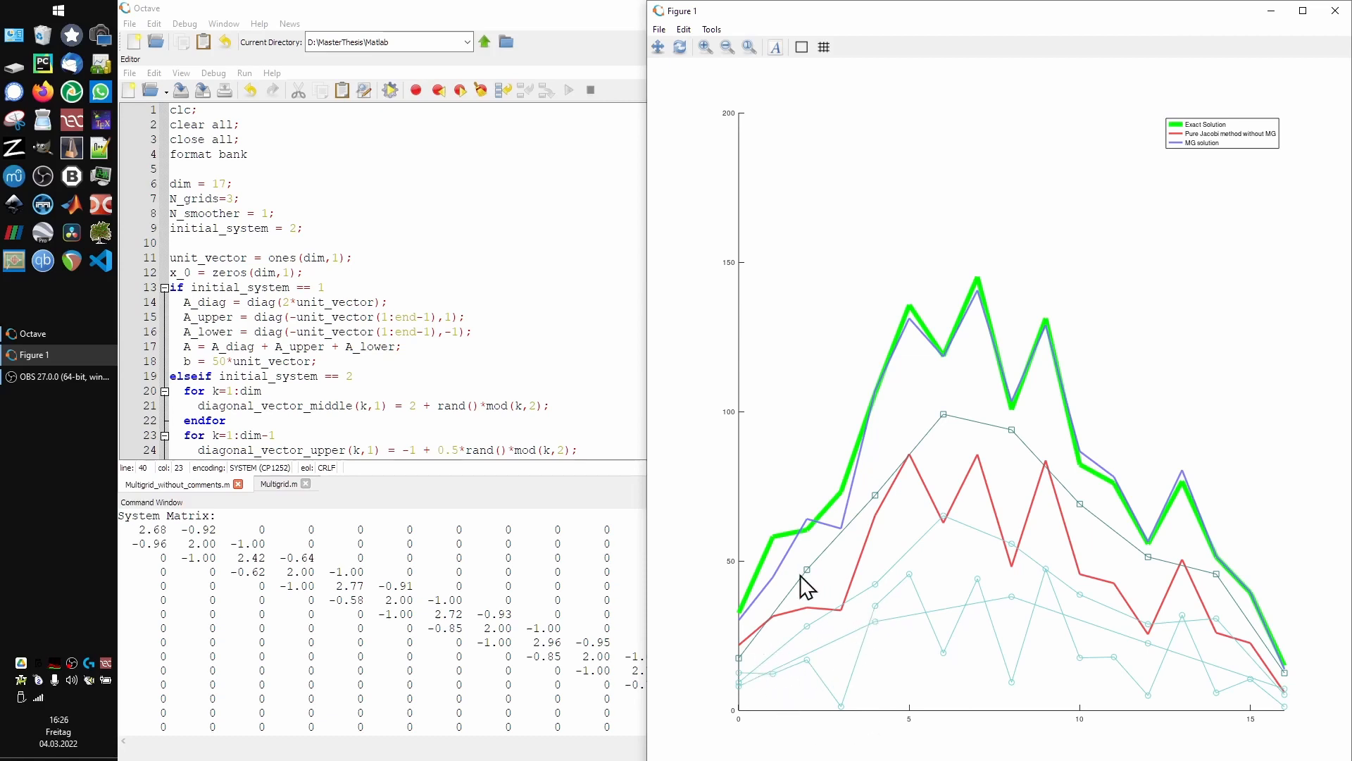
{"action": "mouse_move", "coordinate": [1220, 586]}
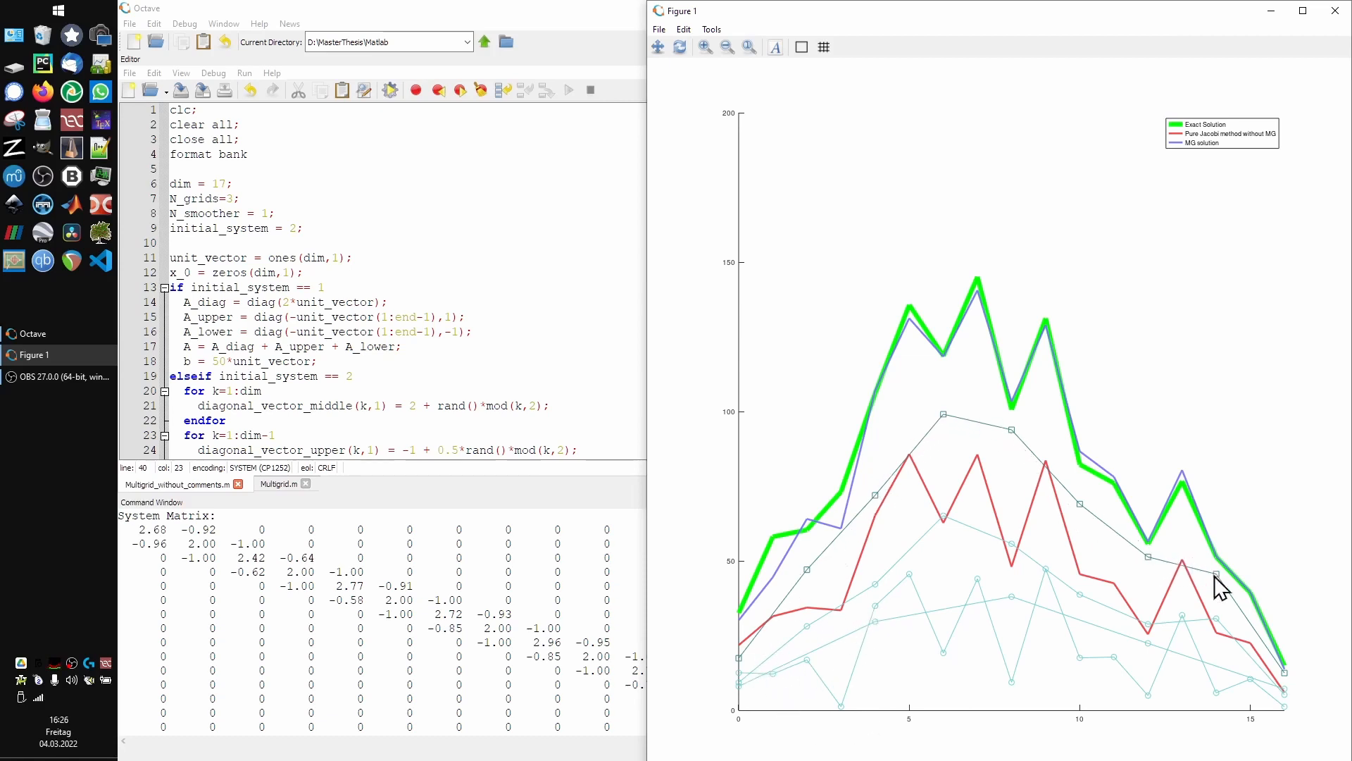
{"action": "mouse_move", "coordinate": [1277, 682]}
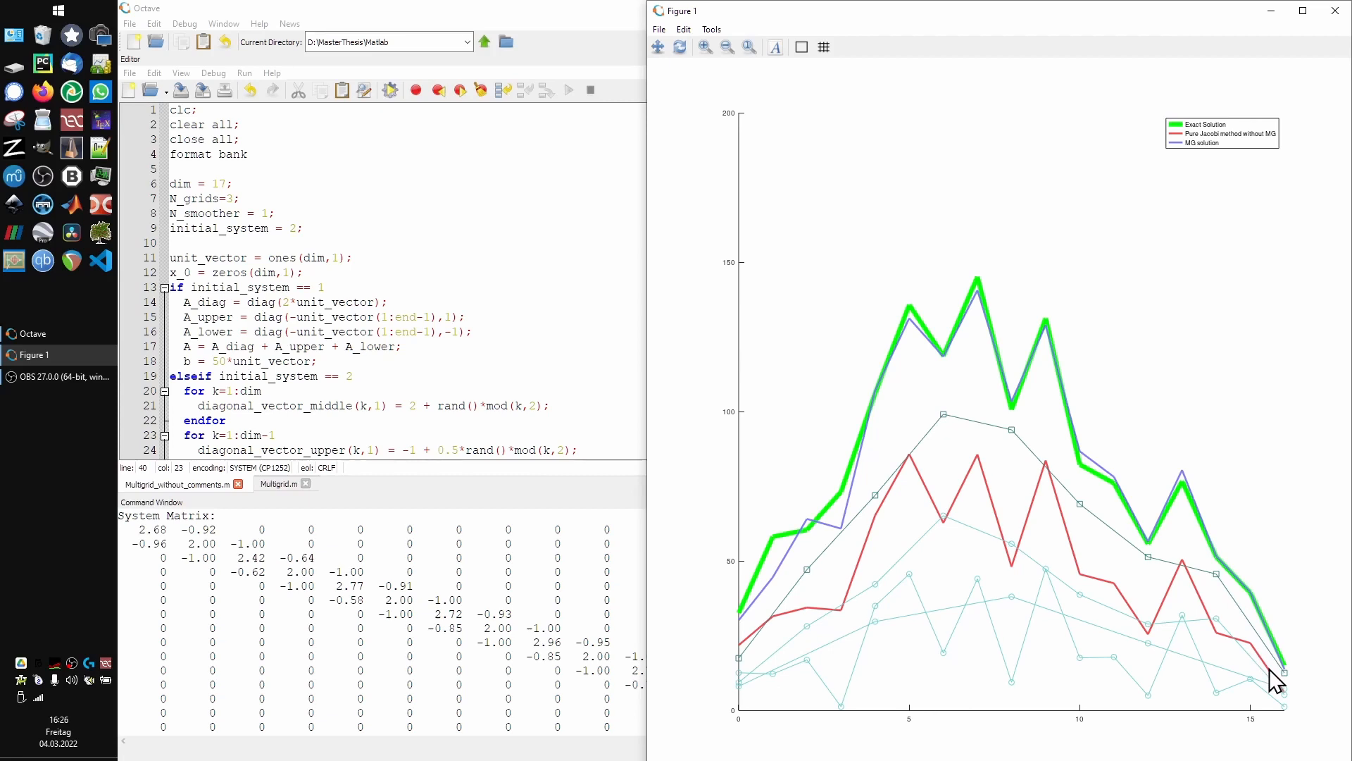
{"action": "mouse_move", "coordinate": [1105, 544]}
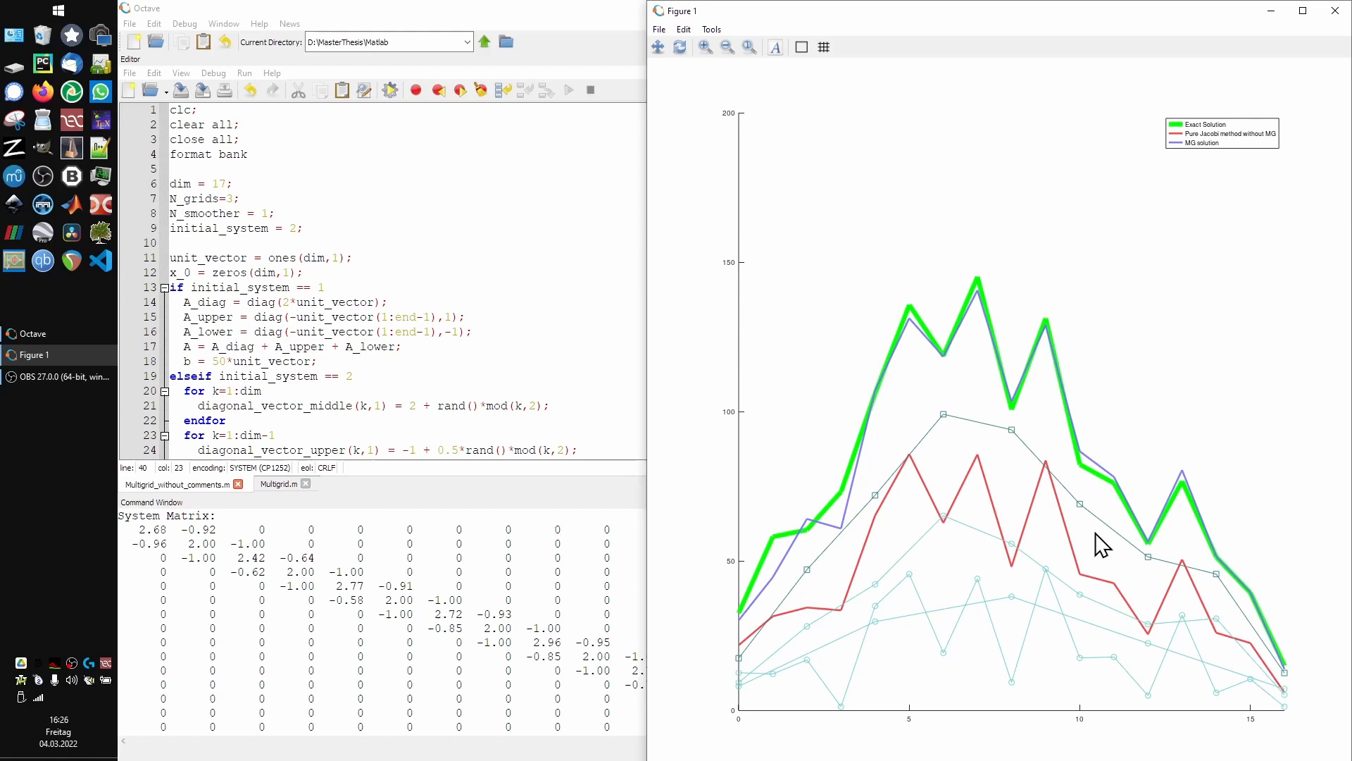
{"action": "mouse_move", "coordinate": [747, 647]}
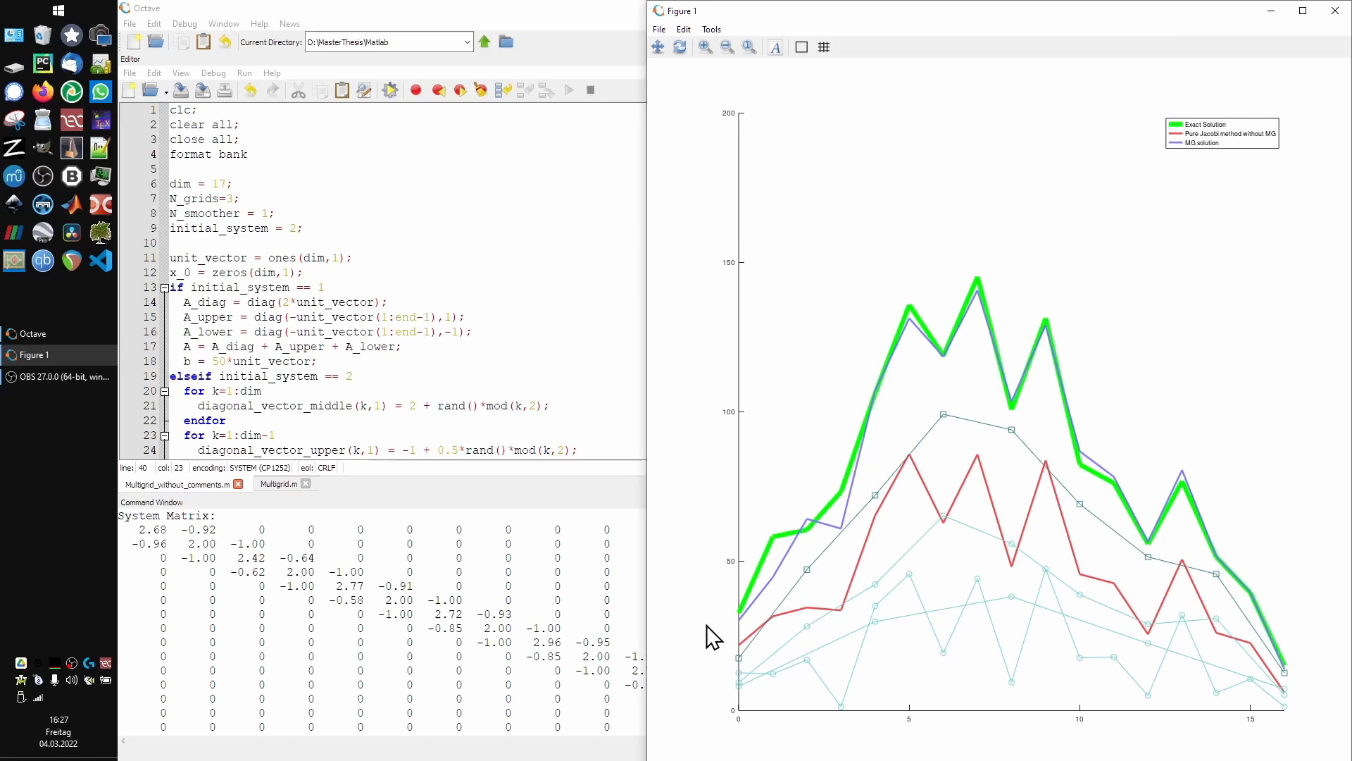
{"action": "mouse_move", "coordinate": [964, 633]}
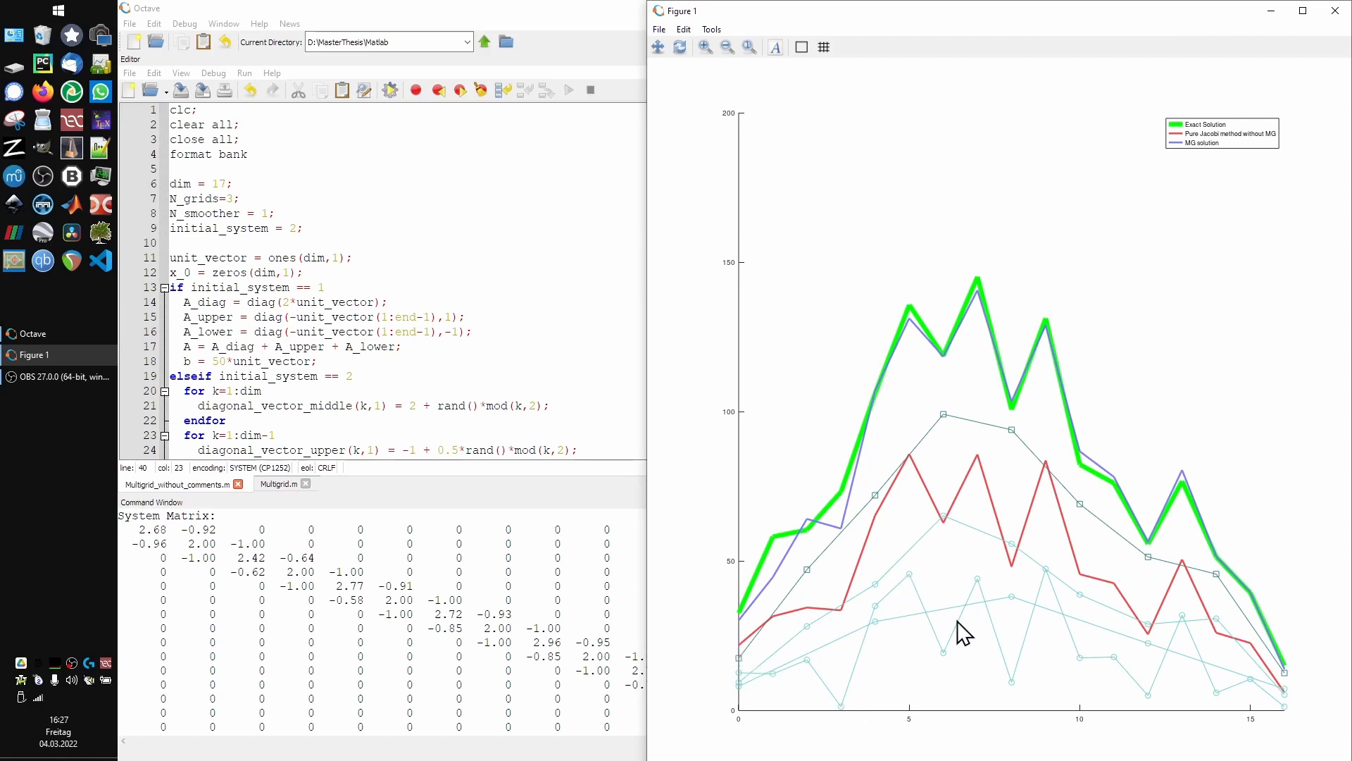
{"action": "mouse_move", "coordinate": [1223, 715]}
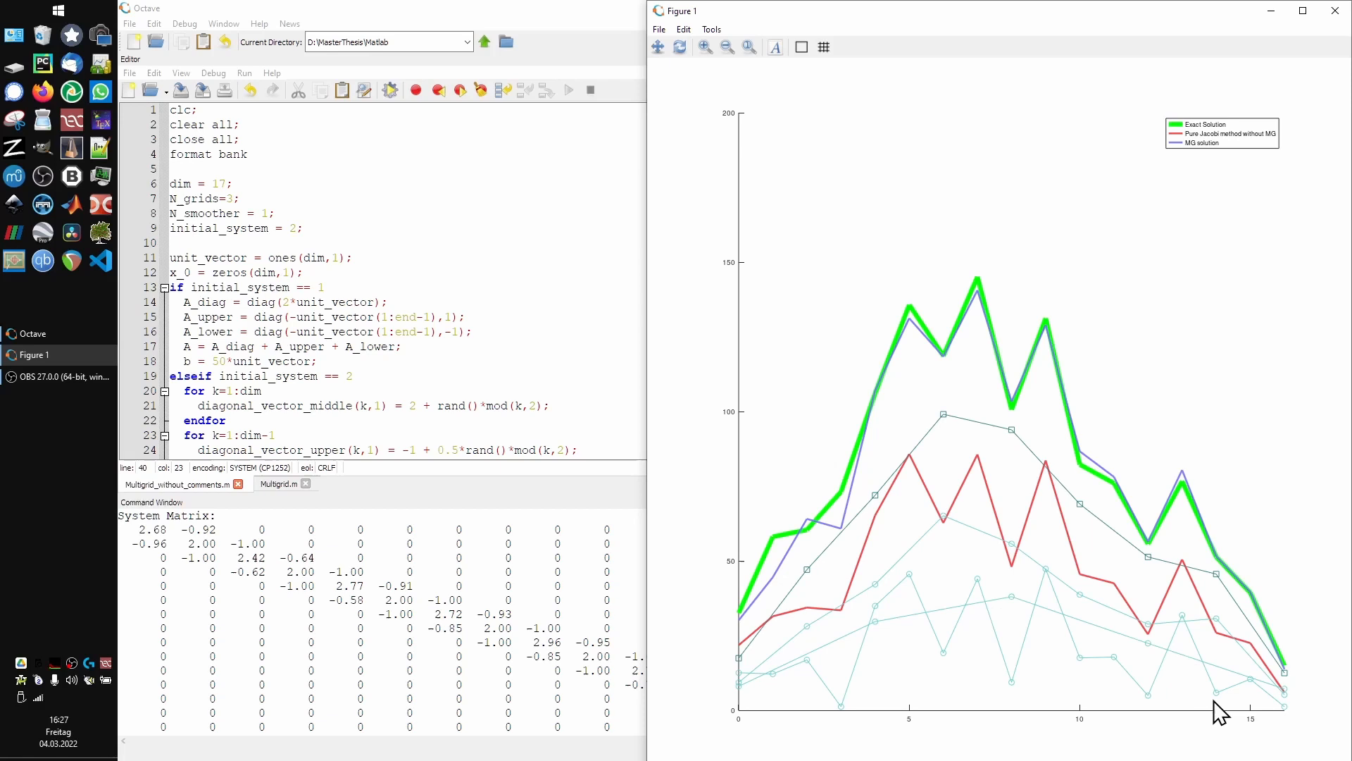
{"action": "mouse_move", "coordinate": [1197, 707]}
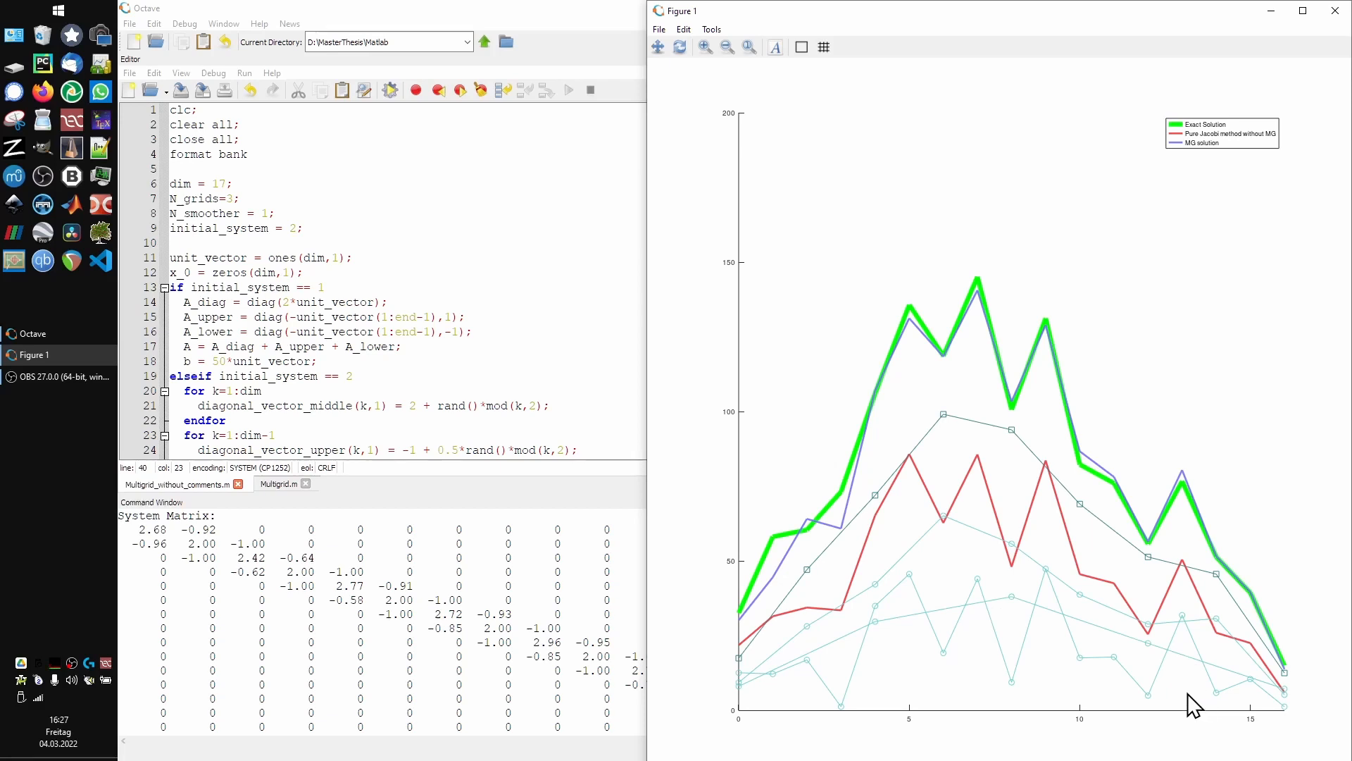
{"action": "mouse_move", "coordinate": [1020, 695]}
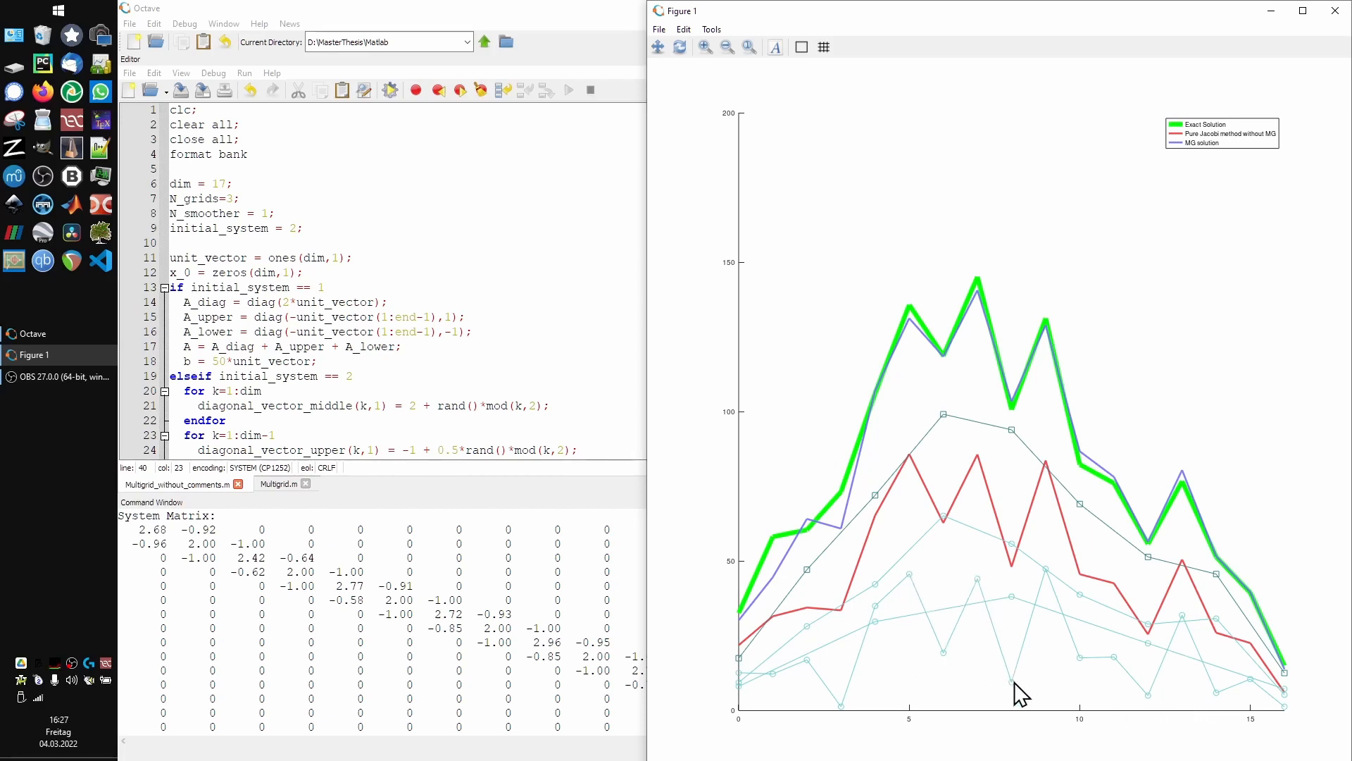
{"action": "mouse_move", "coordinate": [1069, 630]}
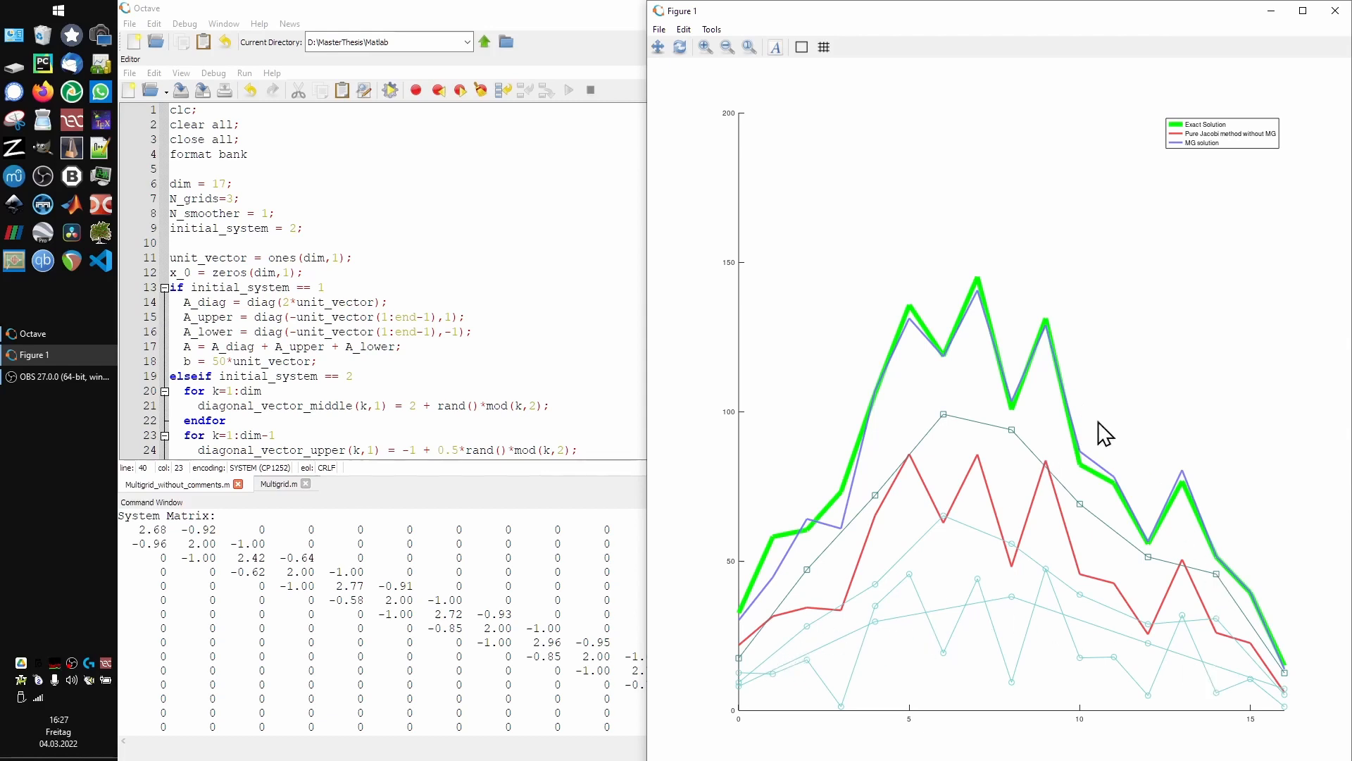
{"action": "mouse_move", "coordinate": [714, 625]}
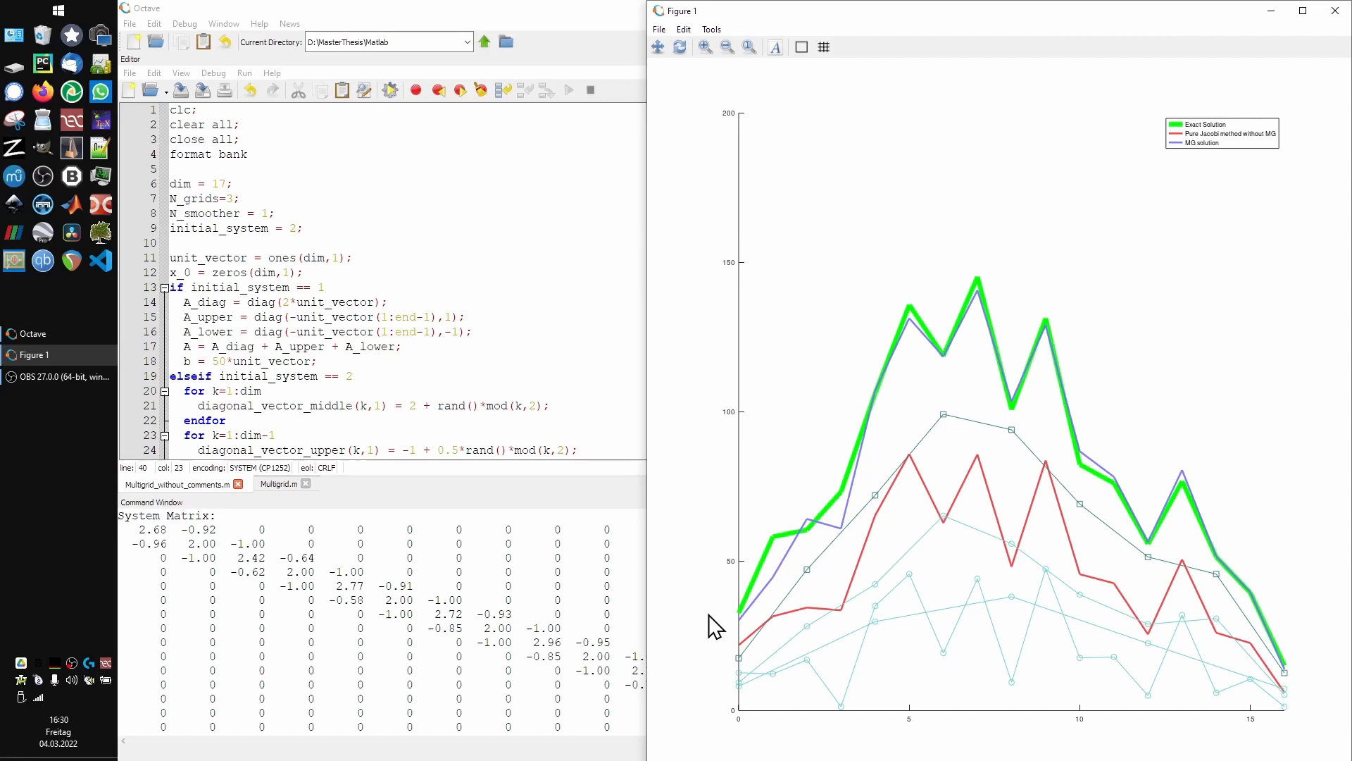
{"action": "mouse_move", "coordinate": [878, 601]}
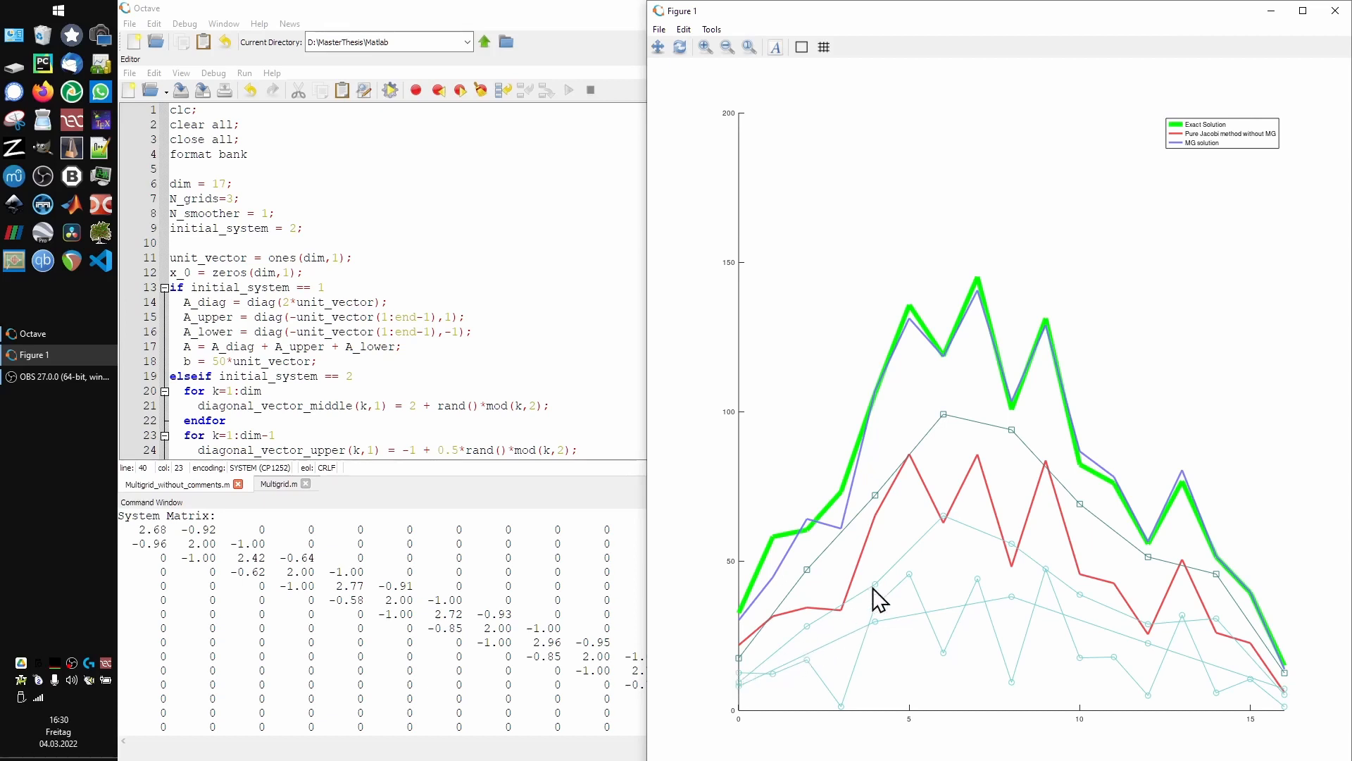
{"action": "mouse_move", "coordinate": [1280, 677]}
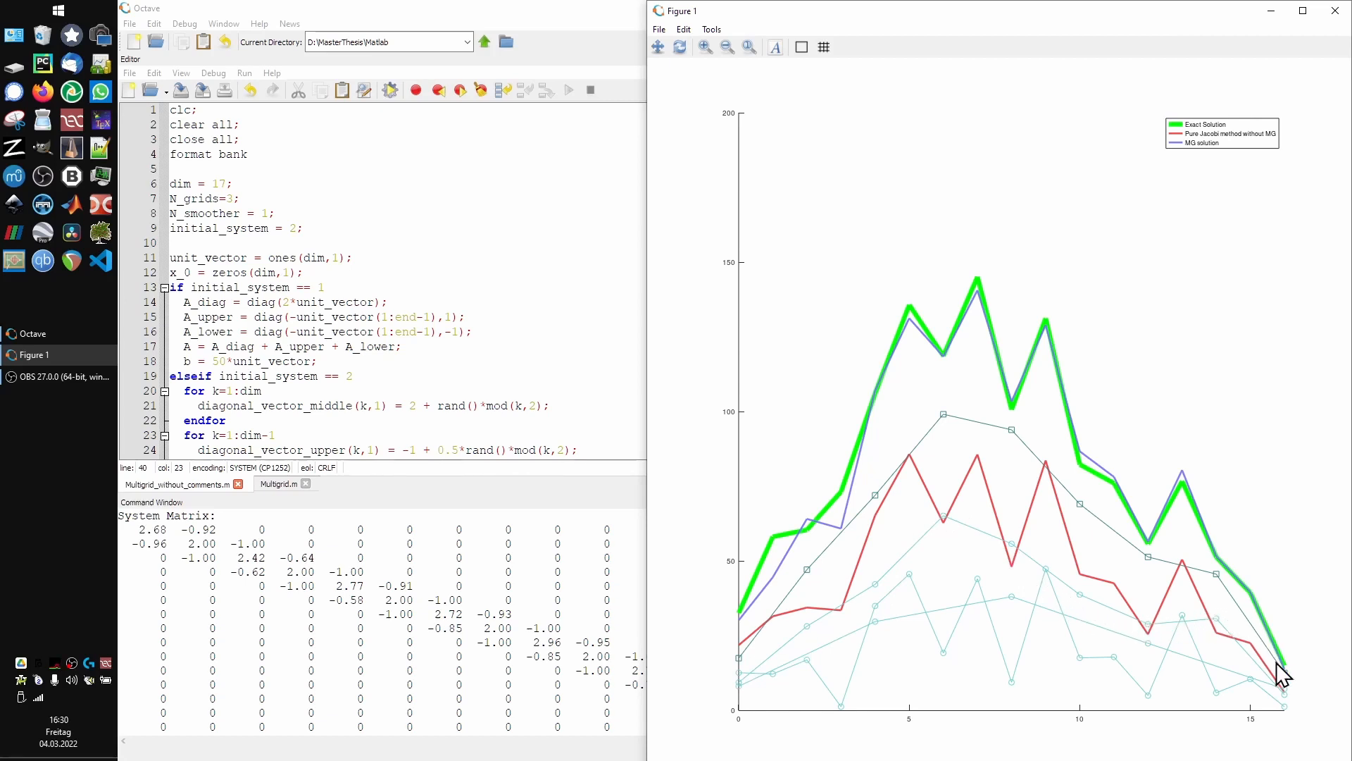
{"action": "mouse_move", "coordinate": [843, 610]}
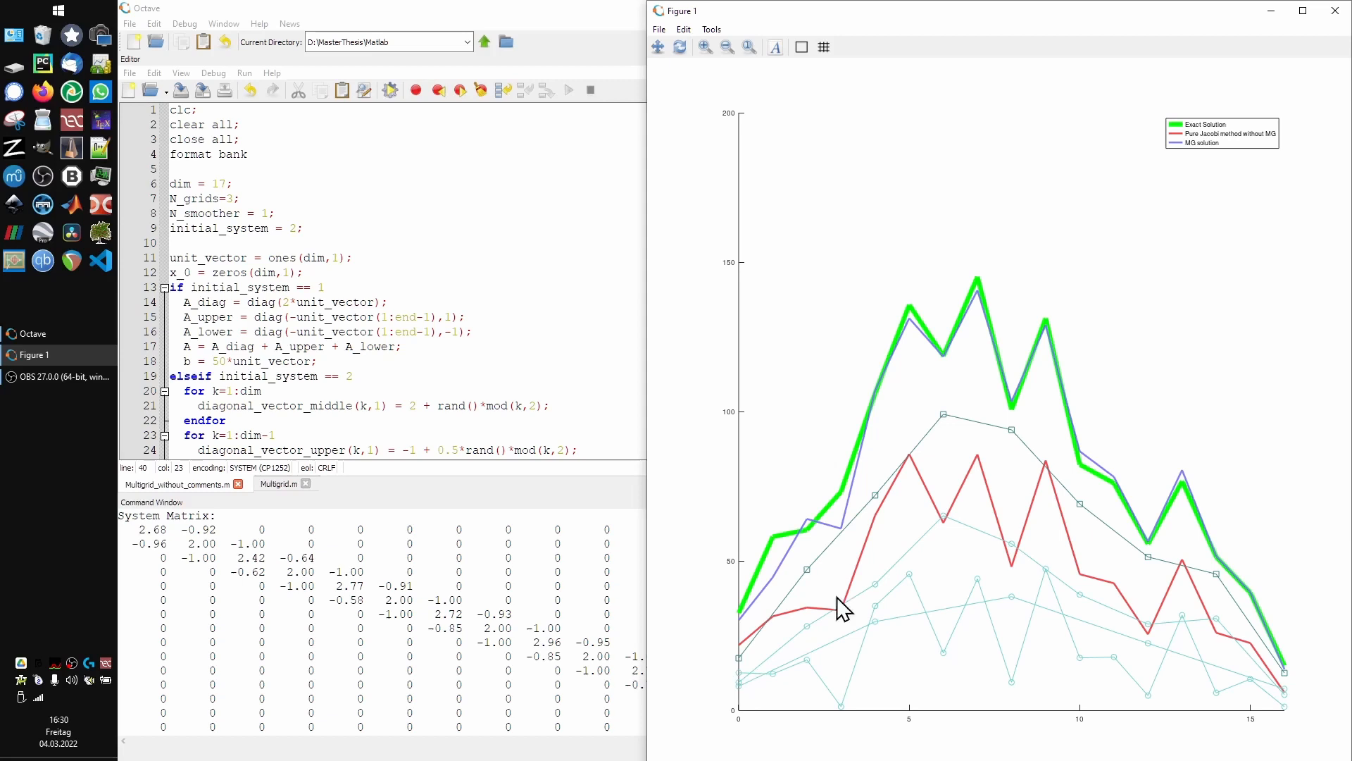
{"action": "mouse_move", "coordinate": [1234, 674]}
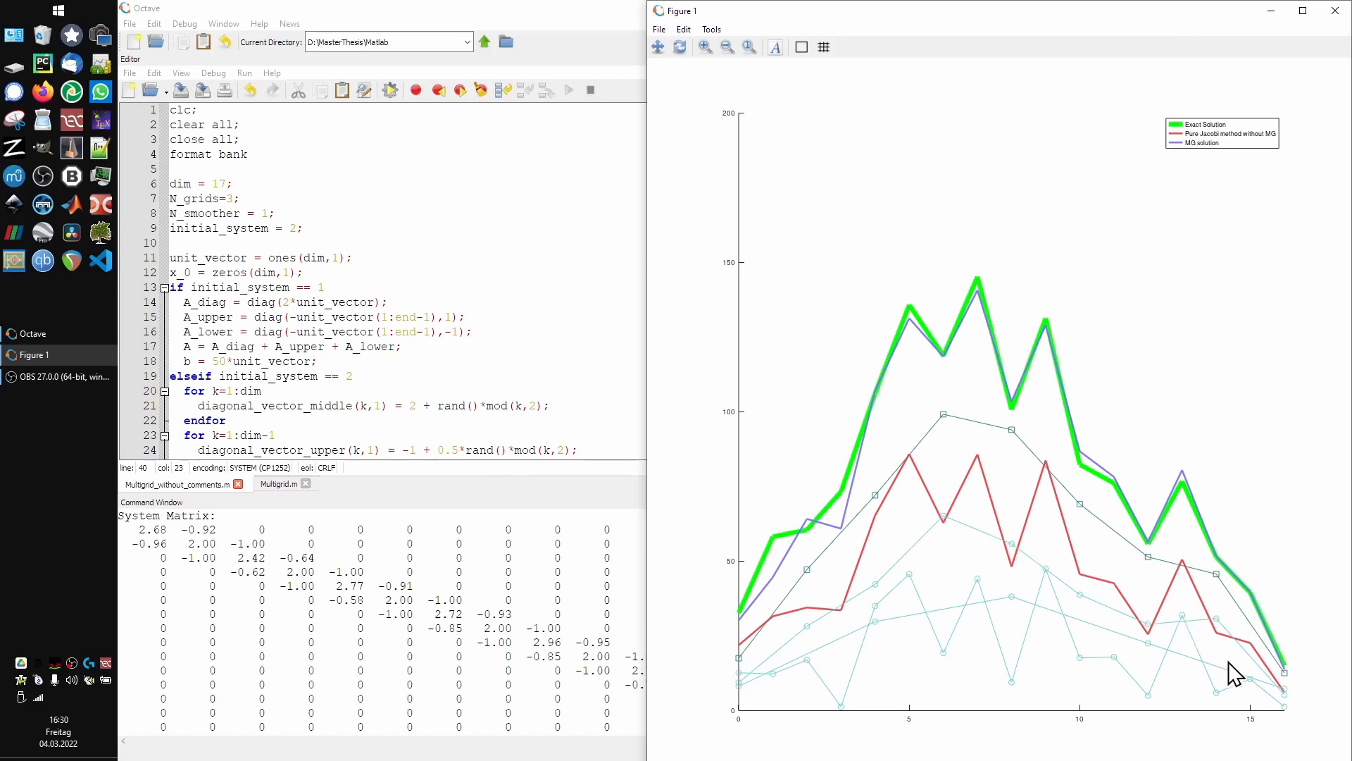
{"action": "mouse_move", "coordinate": [967, 352]}
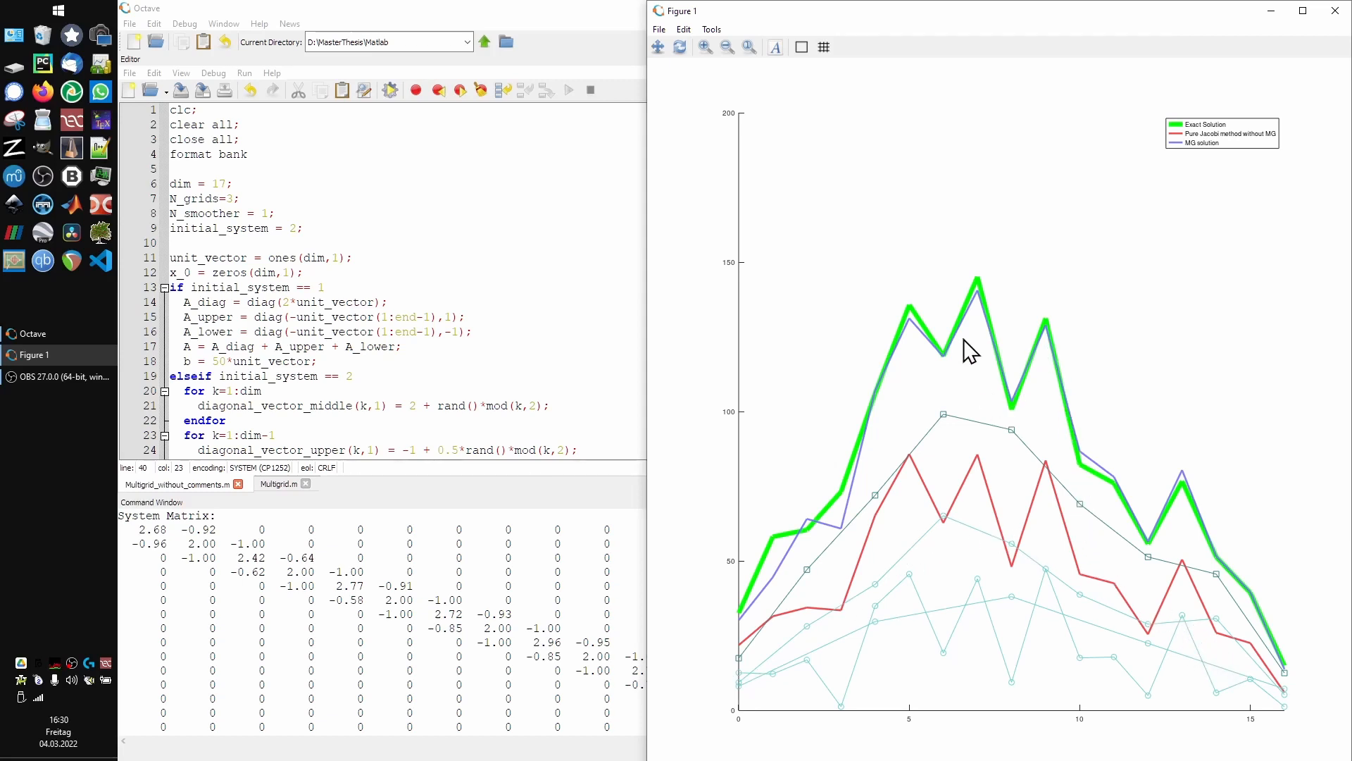
{"action": "mouse_move", "coordinate": [802, 448]}
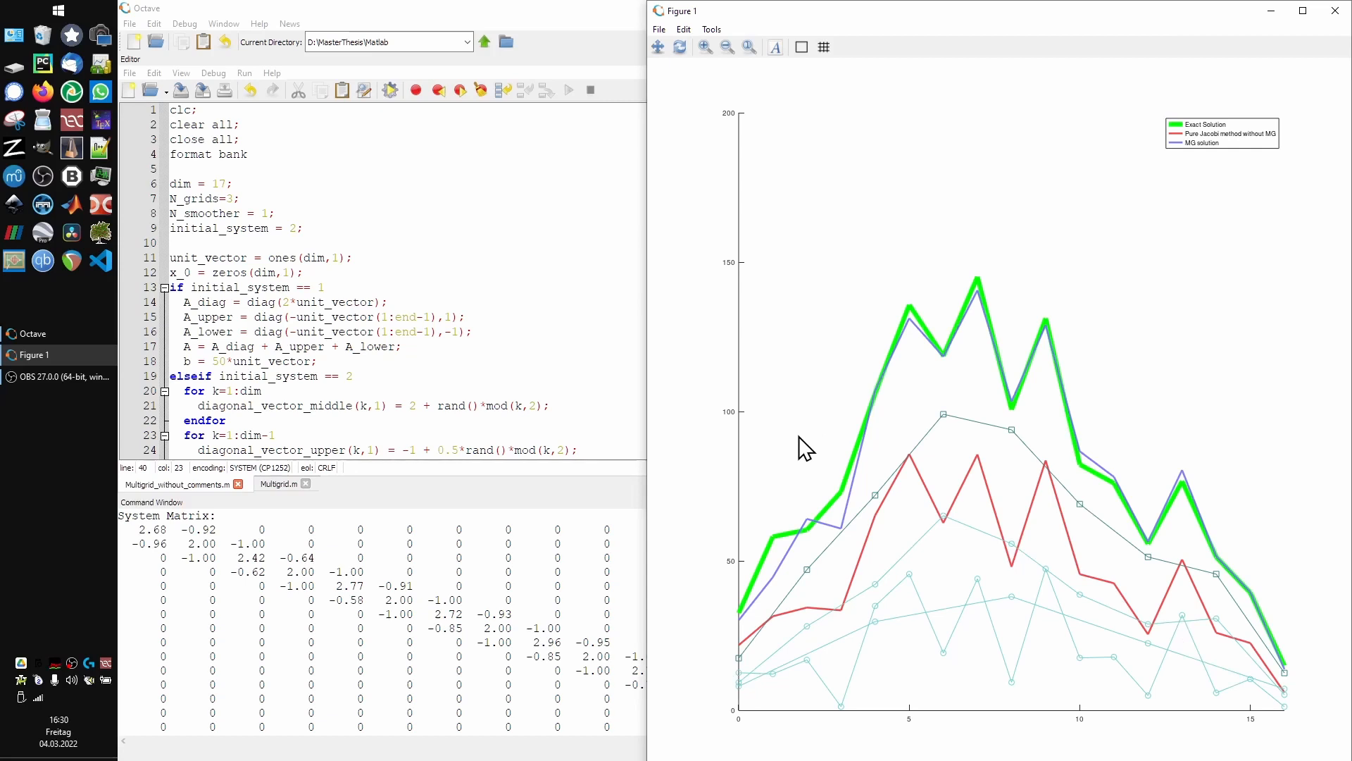
{"action": "mouse_move", "coordinate": [733, 747]}
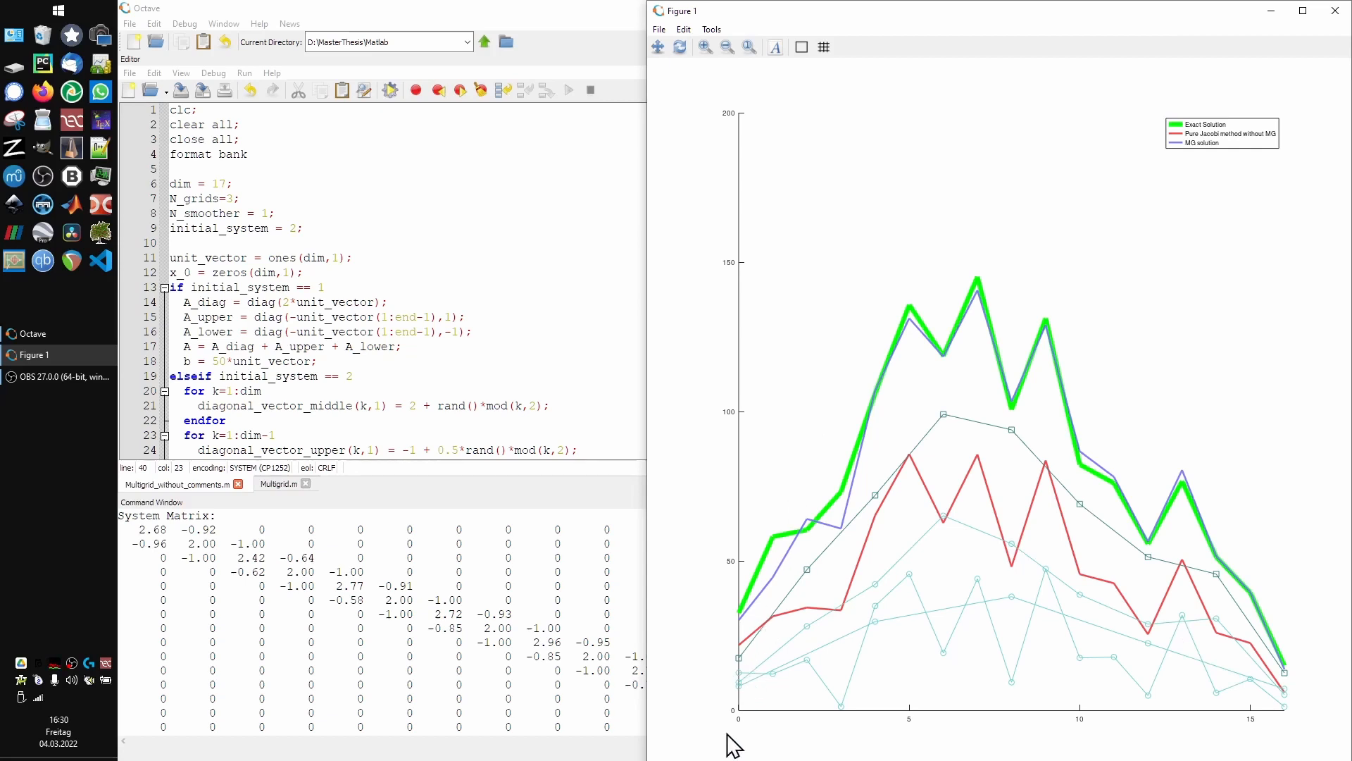
{"action": "mouse_move", "coordinate": [724, 723]}
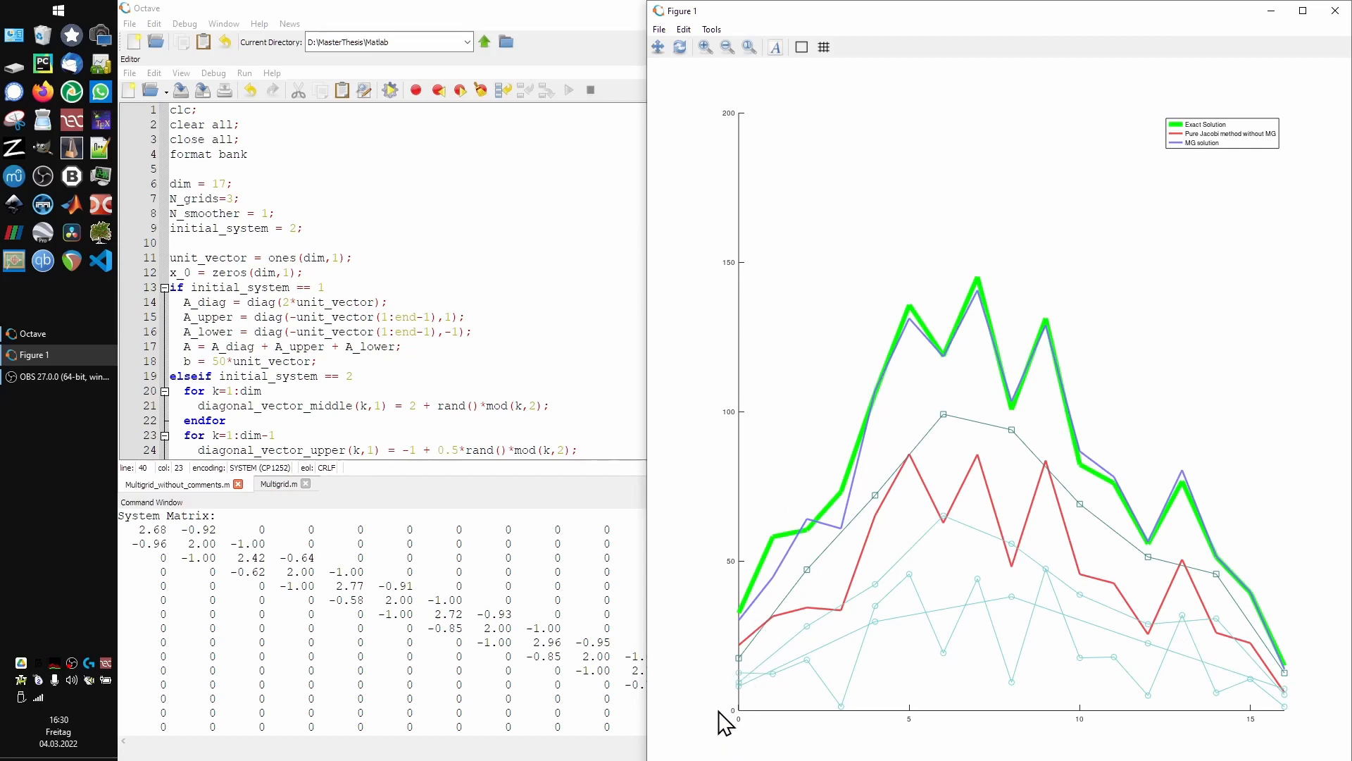
{"action": "mouse_move", "coordinate": [747, 699]}
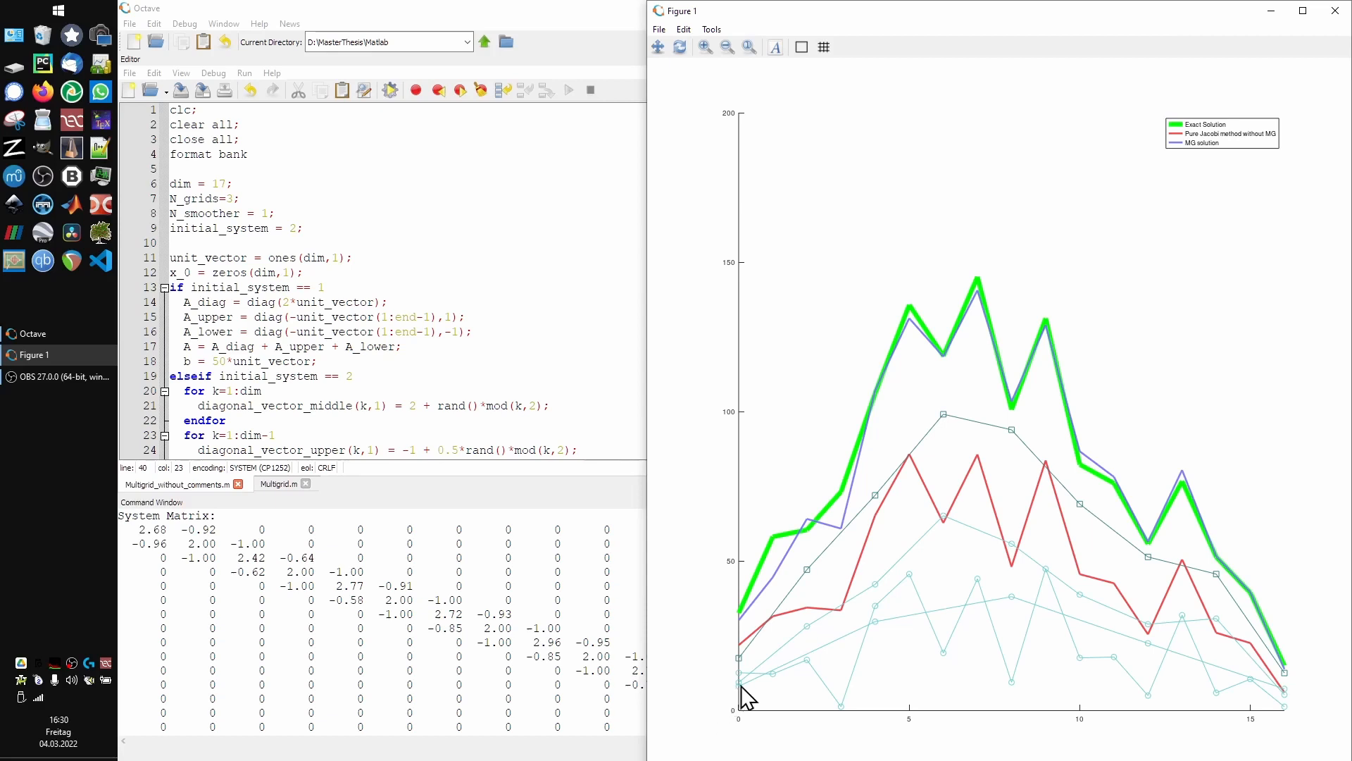
{"action": "mouse_move", "coordinate": [1176, 663]}
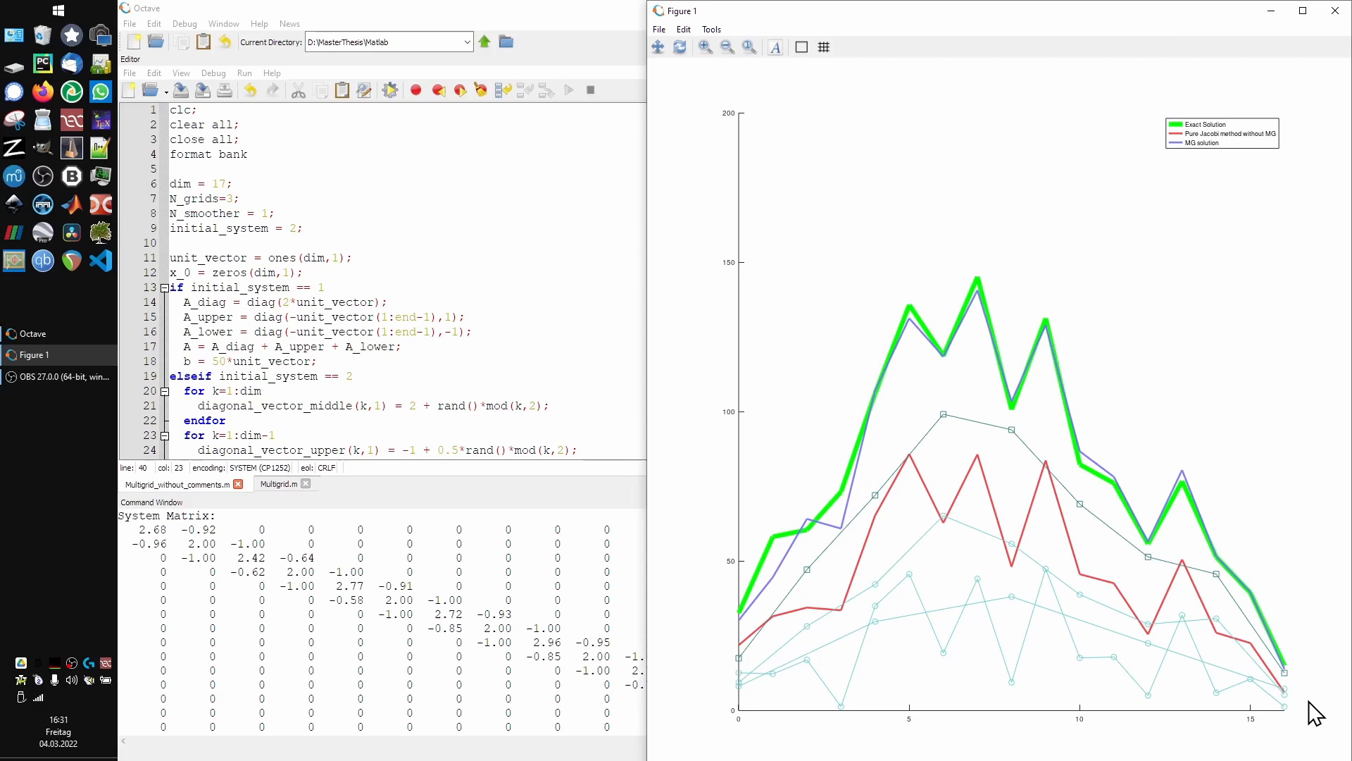
{"action": "mouse_move", "coordinate": [1268, 735]}
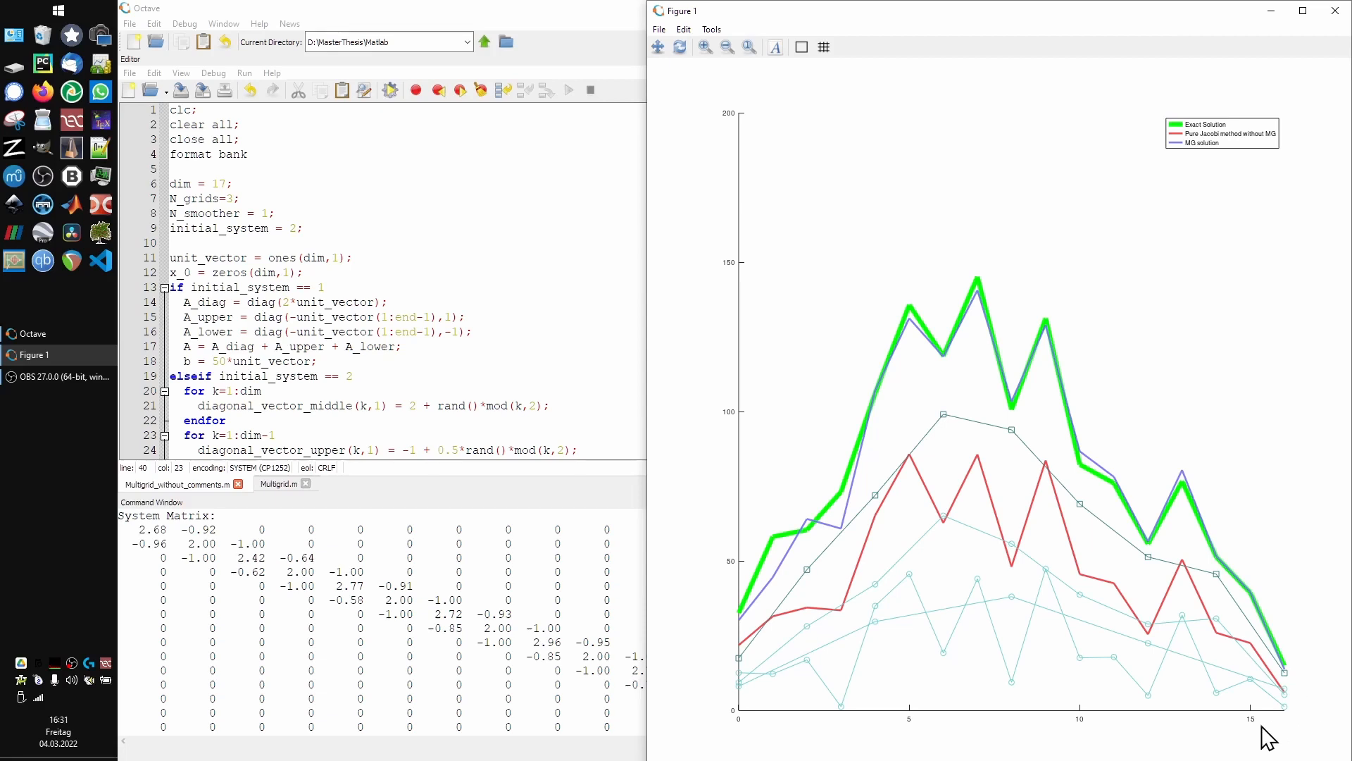
{"action": "mouse_move", "coordinate": [1044, 620]}
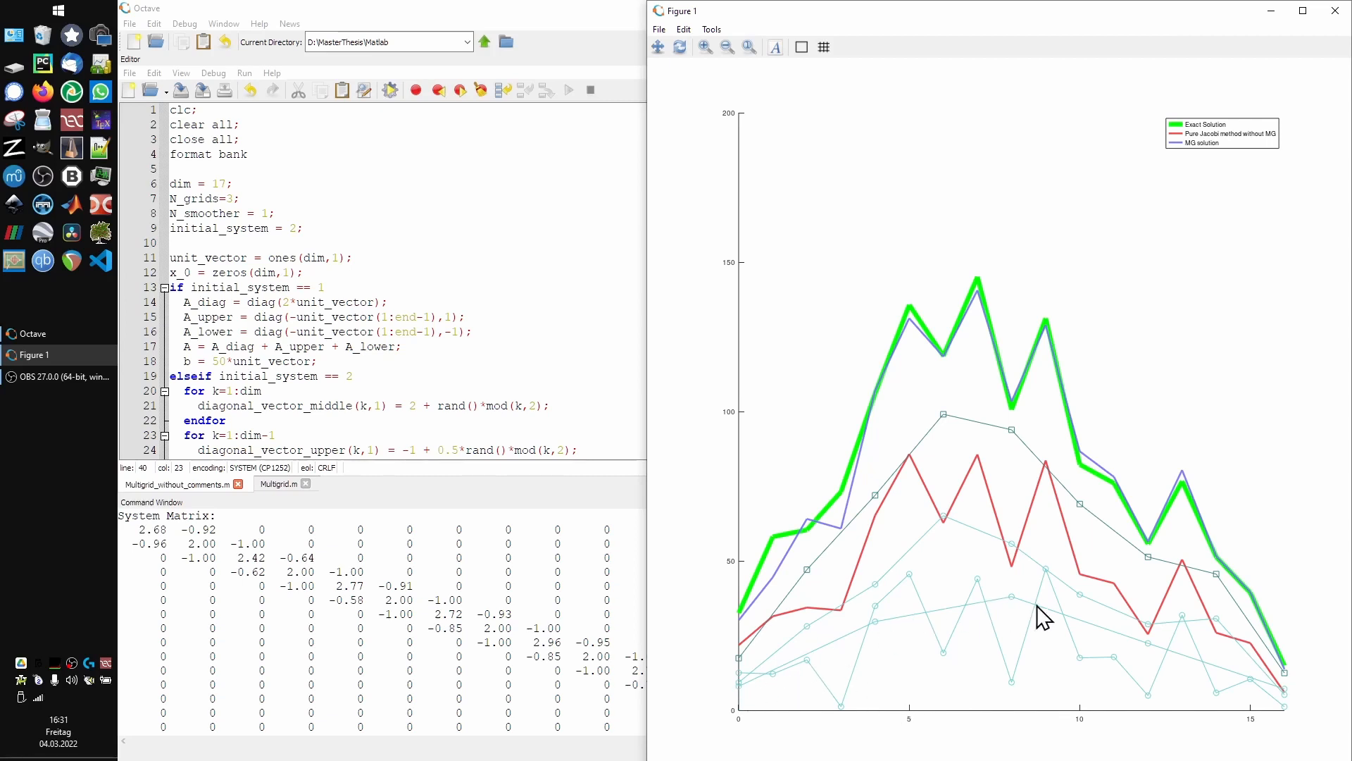
{"action": "mouse_move", "coordinate": [947, 529]}
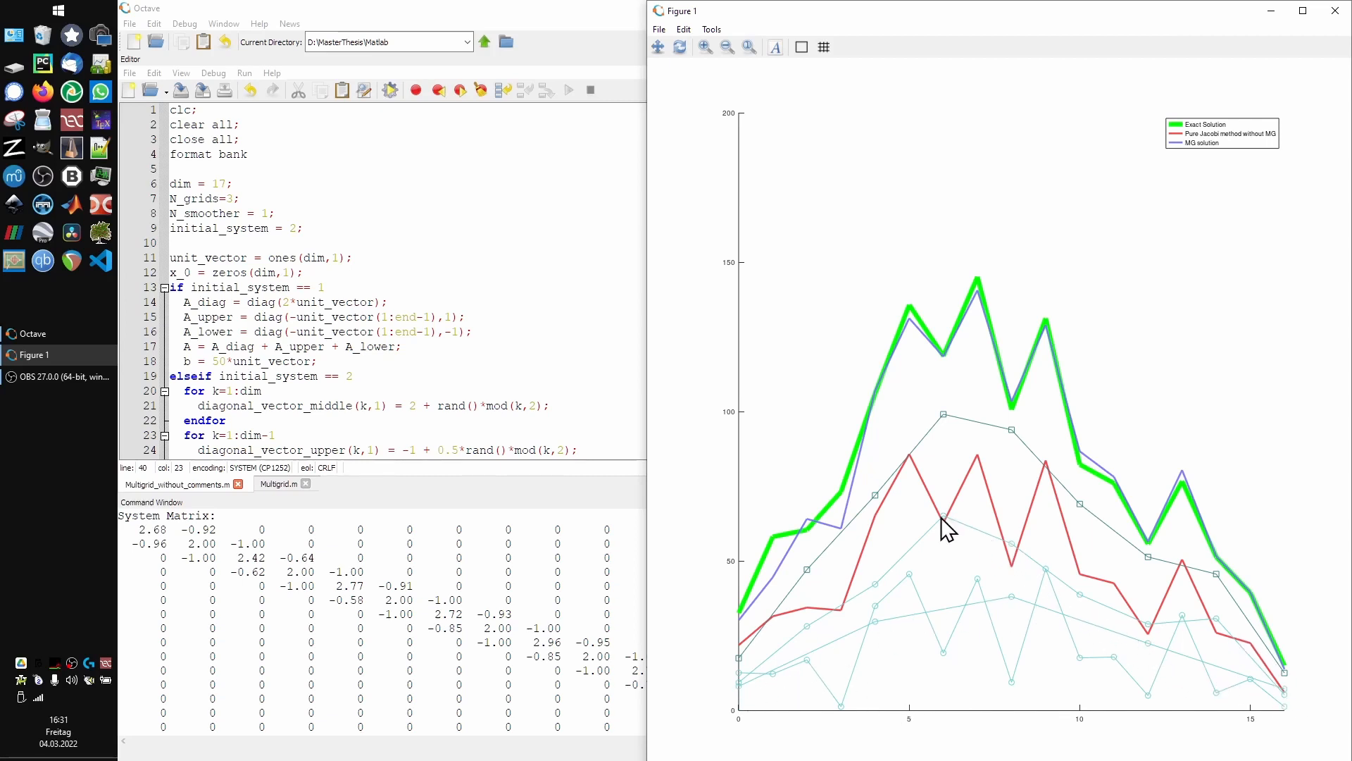
{"action": "mouse_move", "coordinate": [793, 673]}
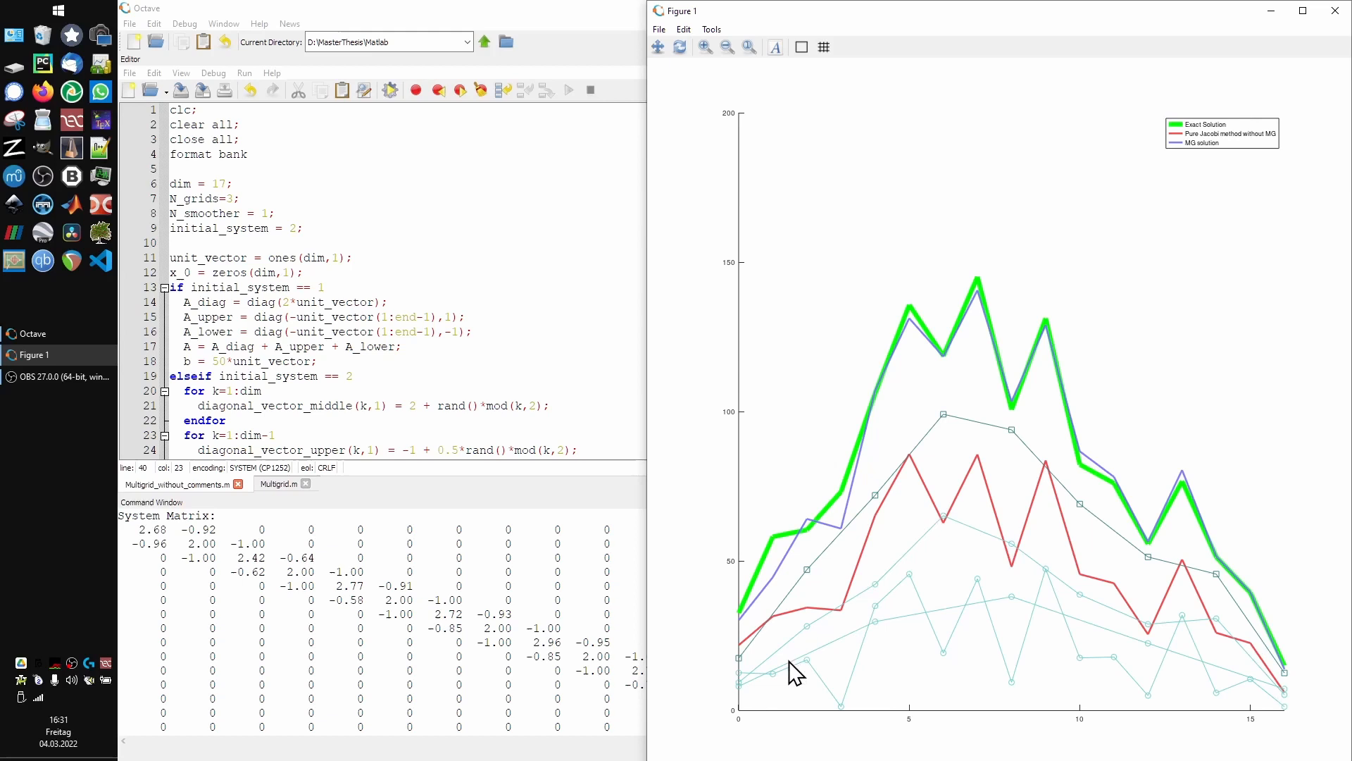
{"action": "mouse_move", "coordinate": [783, 670]}
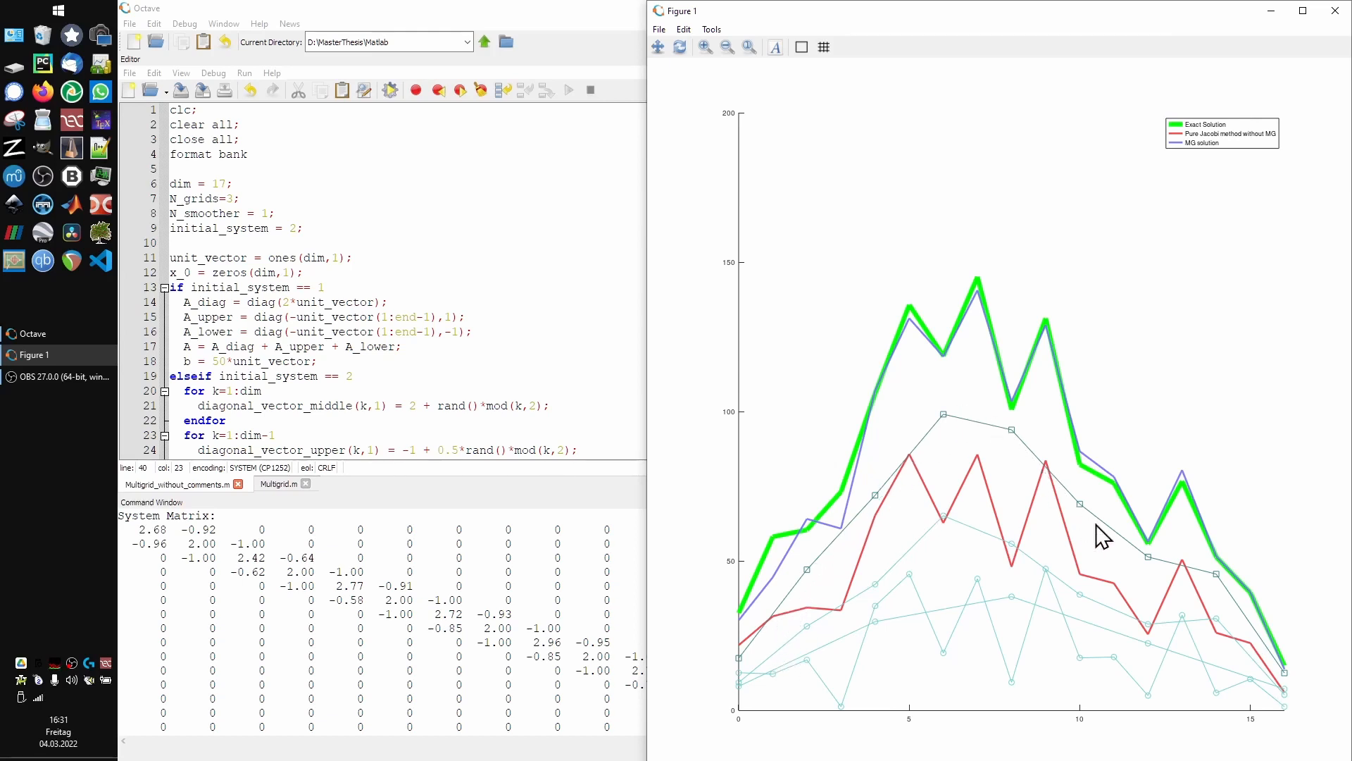
{"action": "mouse_move", "coordinate": [1285, 676]}
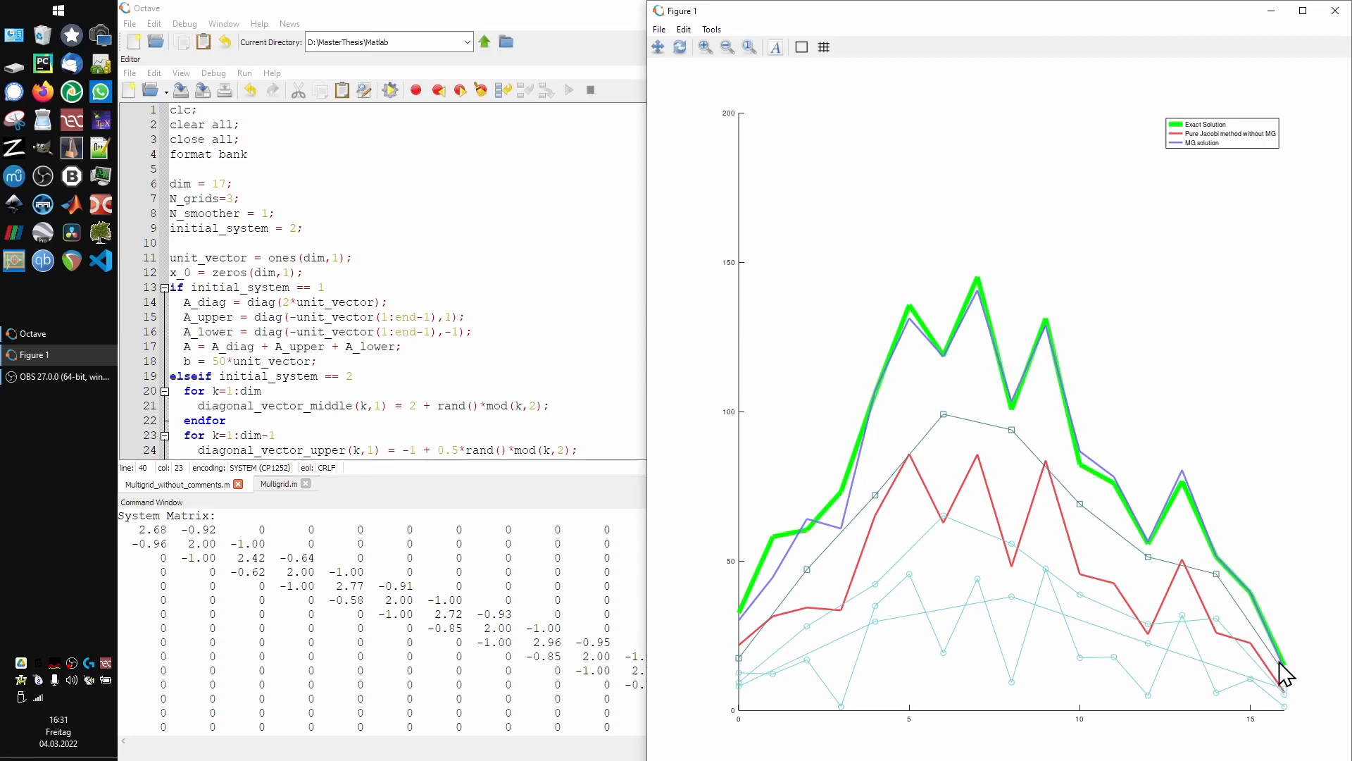
{"action": "mouse_move", "coordinate": [1285, 703]}
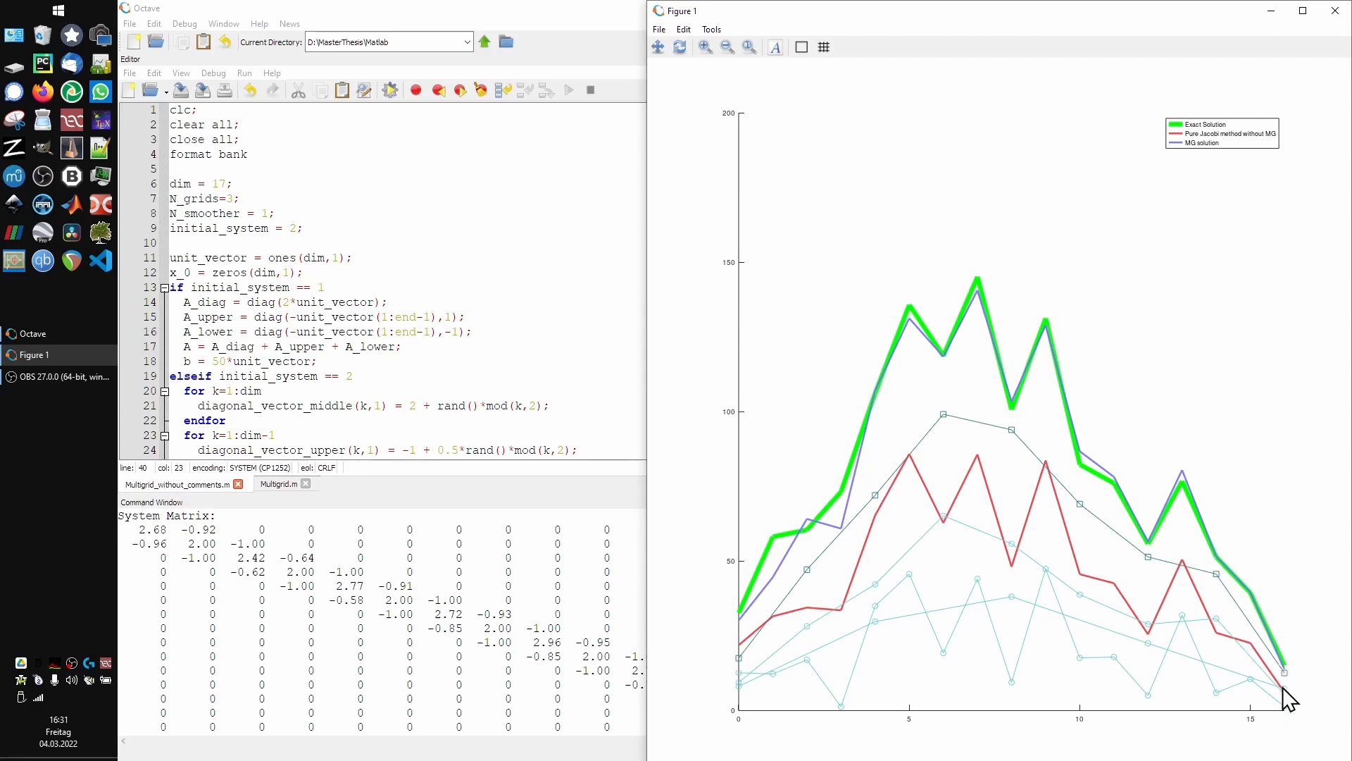
{"action": "mouse_move", "coordinate": [768, 688]}
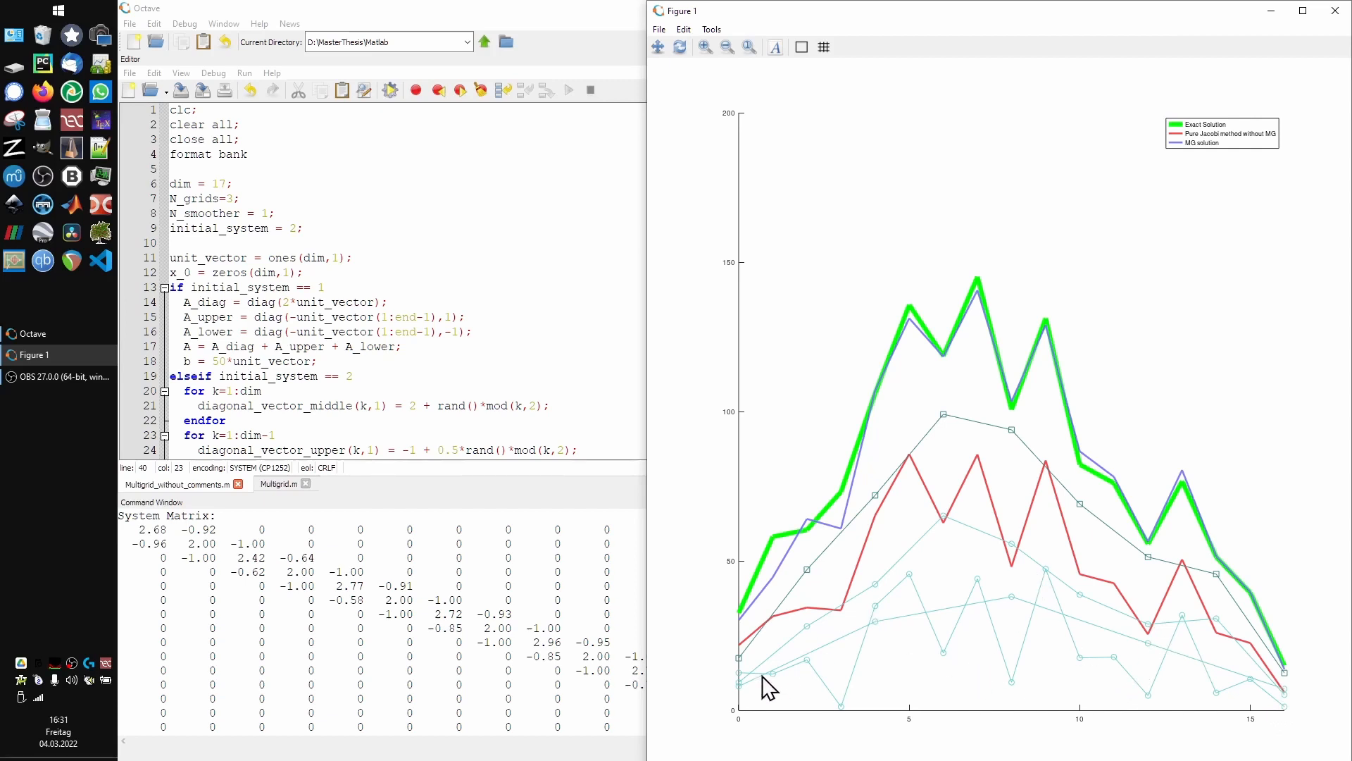
{"action": "mouse_move", "coordinate": [785, 576]}
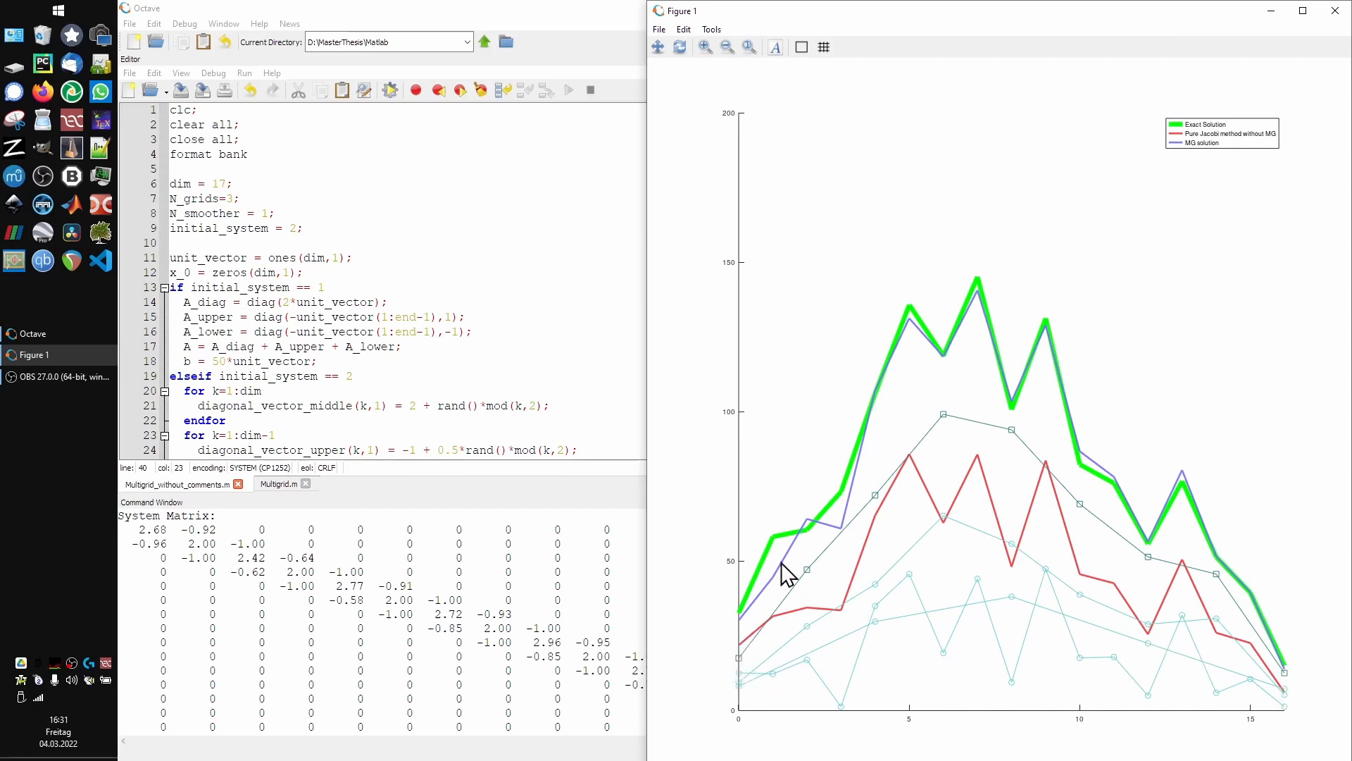
{"action": "mouse_move", "coordinate": [1052, 354]}
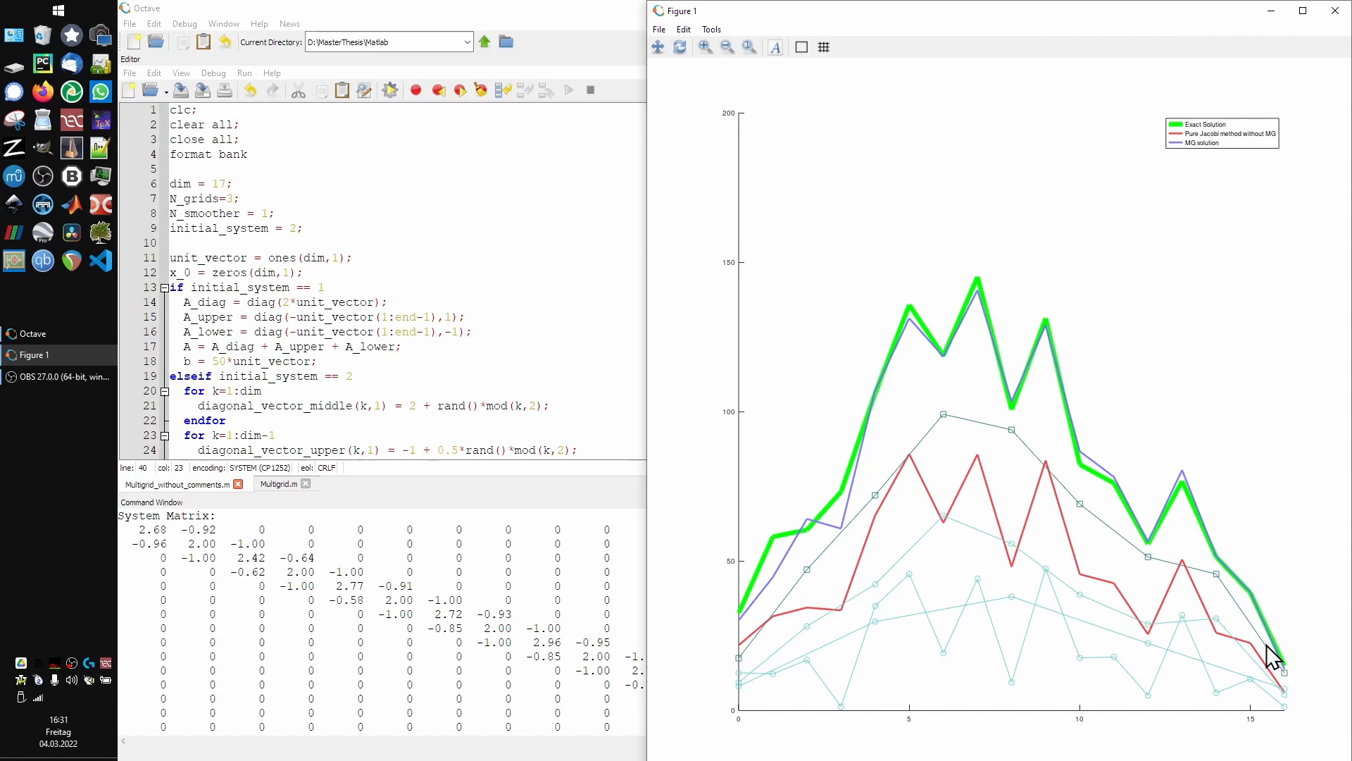
{"action": "mouse_move", "coordinate": [1134, 651]}
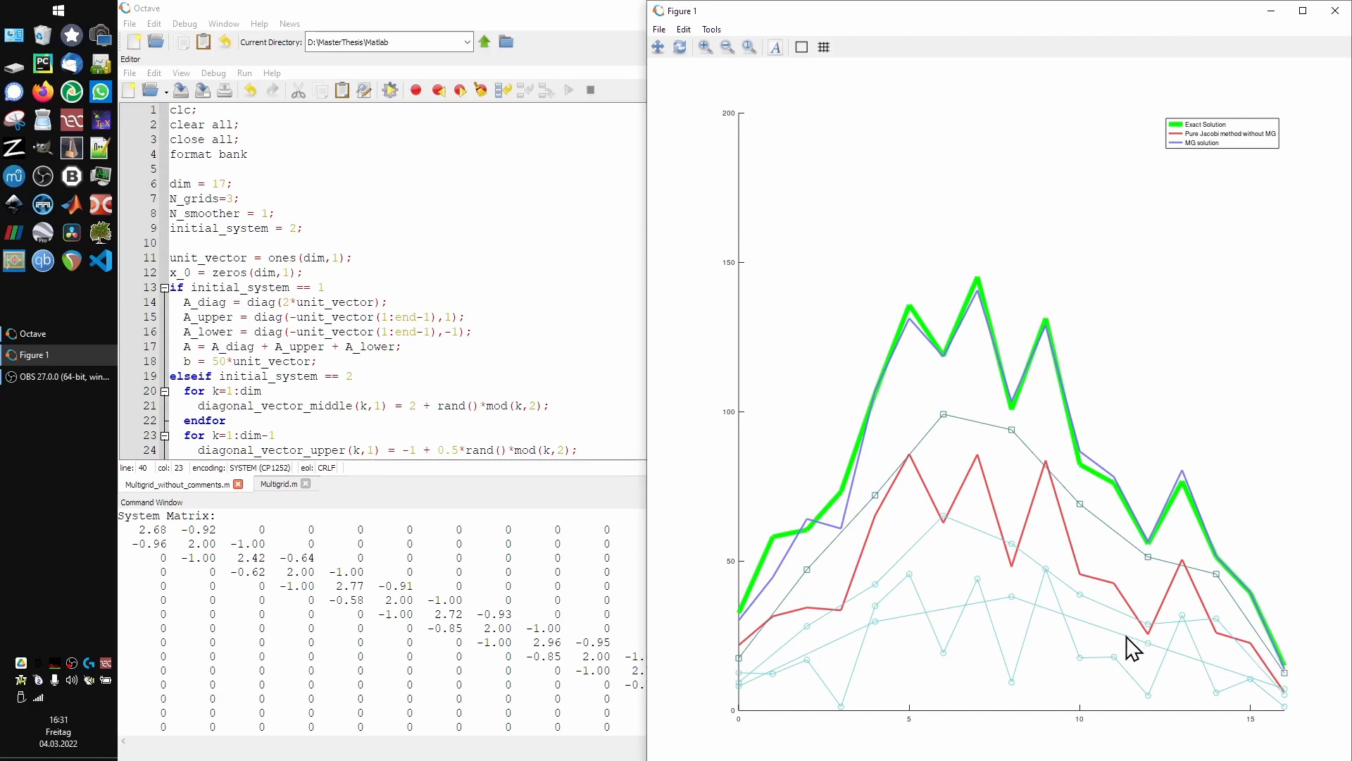
{"action": "mouse_move", "coordinate": [1122, 650]}
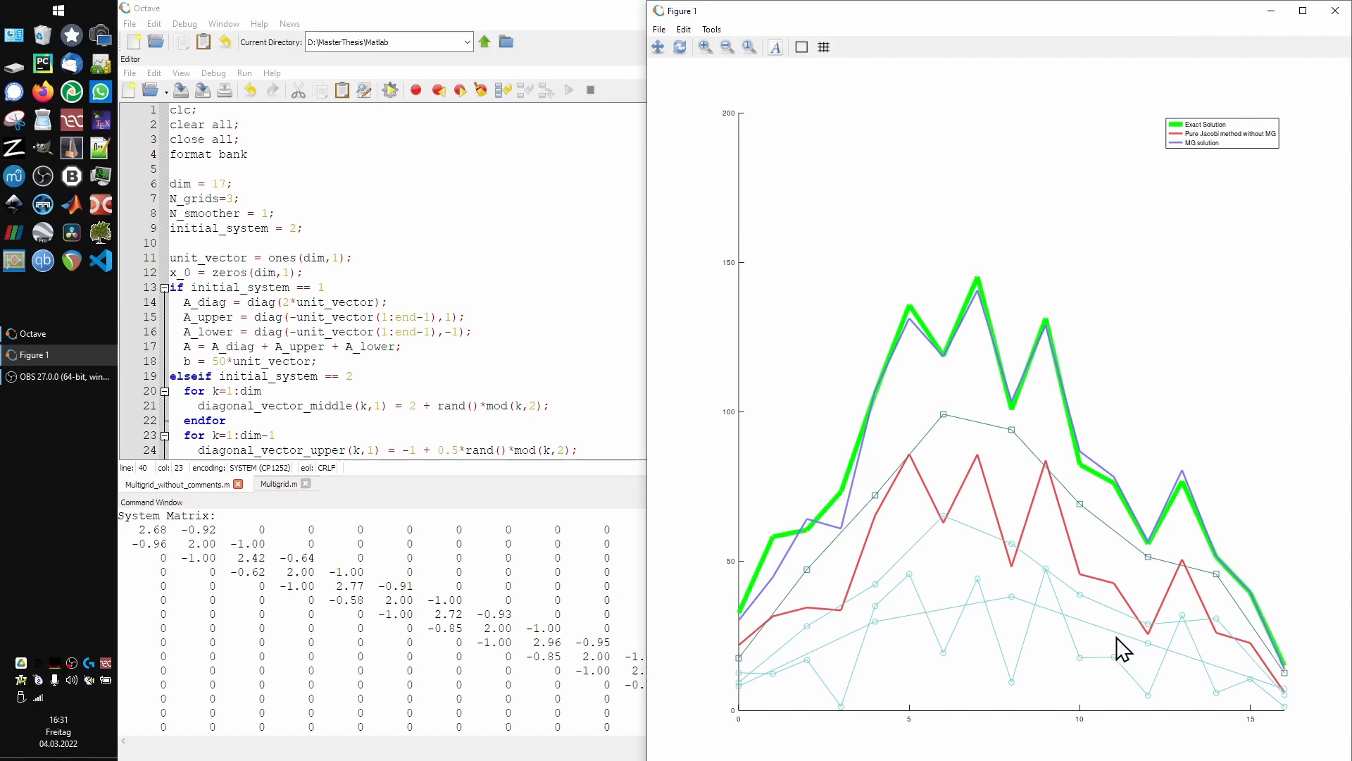
{"action": "mouse_move", "coordinate": [1000, 642]}
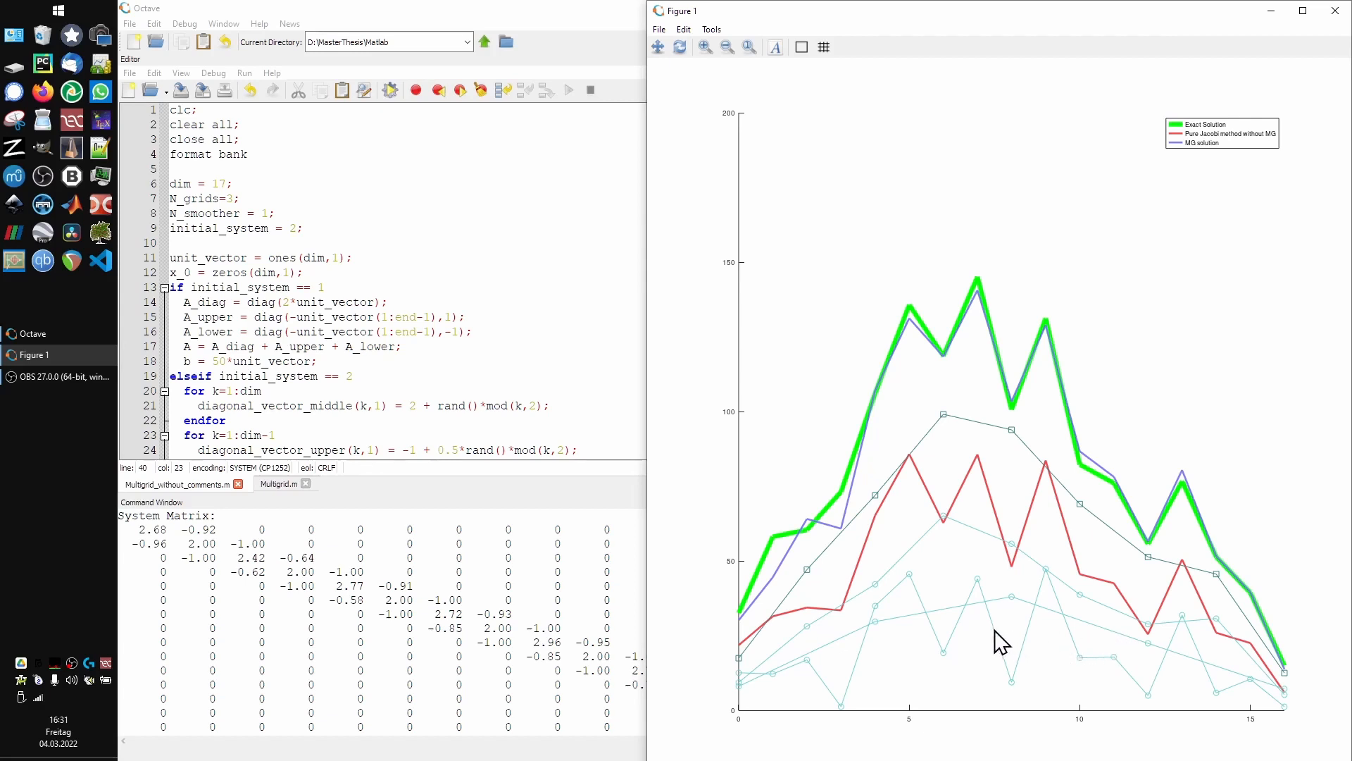
{"action": "mouse_move", "coordinate": [951, 622]}
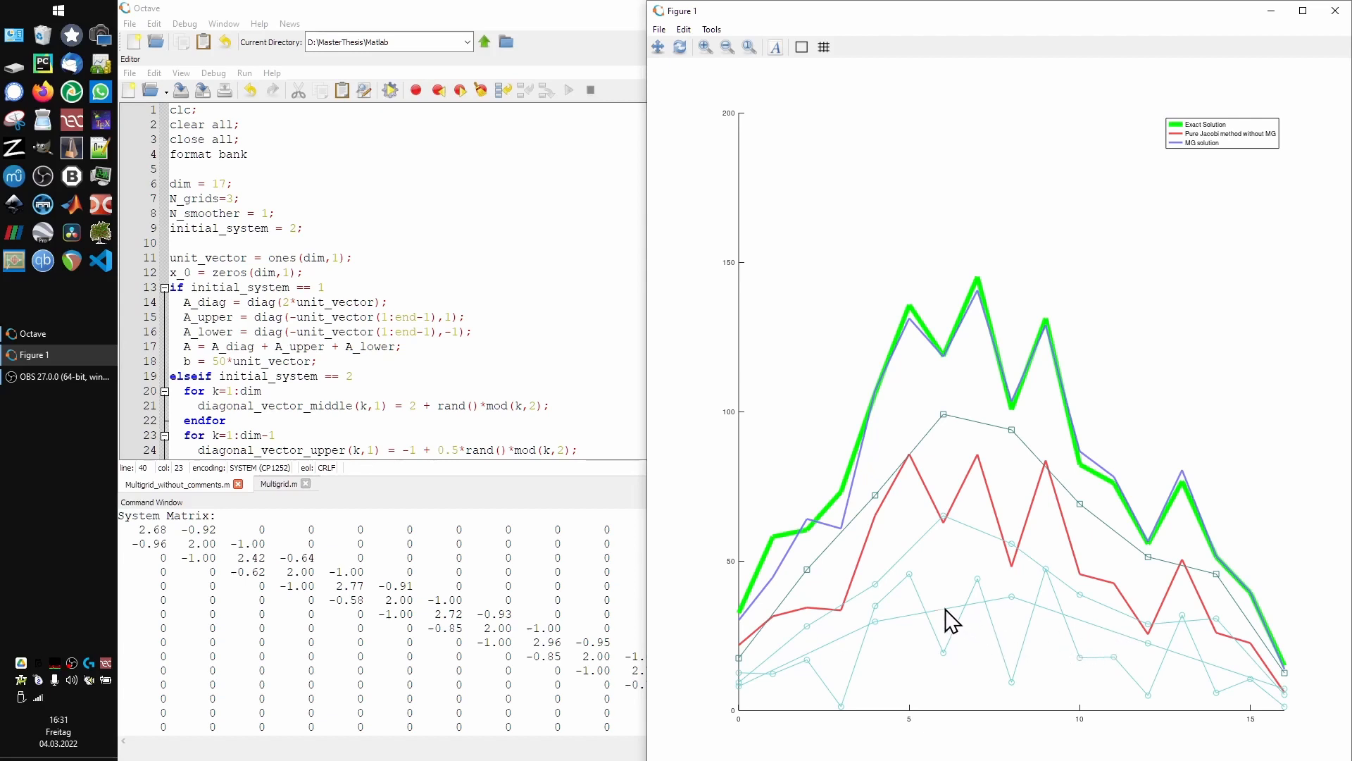
{"action": "mouse_move", "coordinate": [960, 624]}
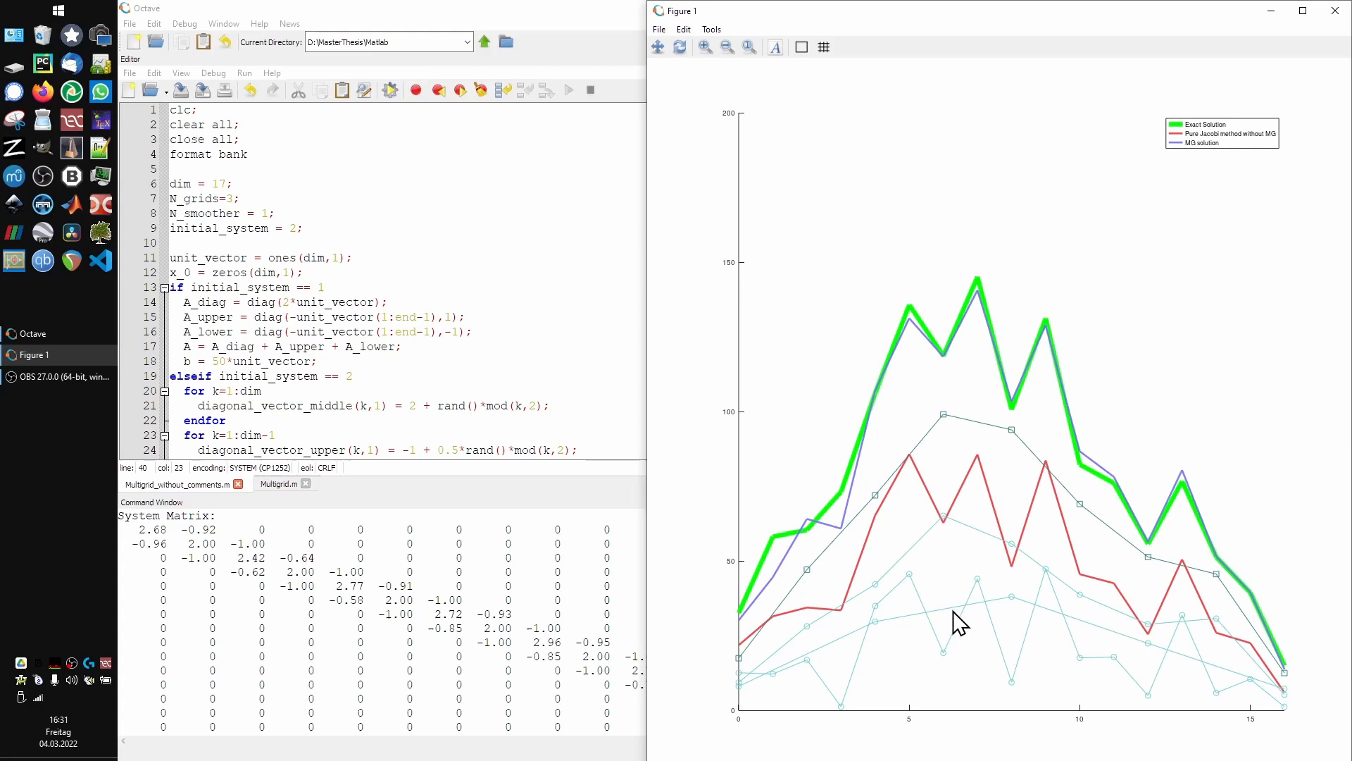
{"action": "mouse_move", "coordinate": [827, 638]}
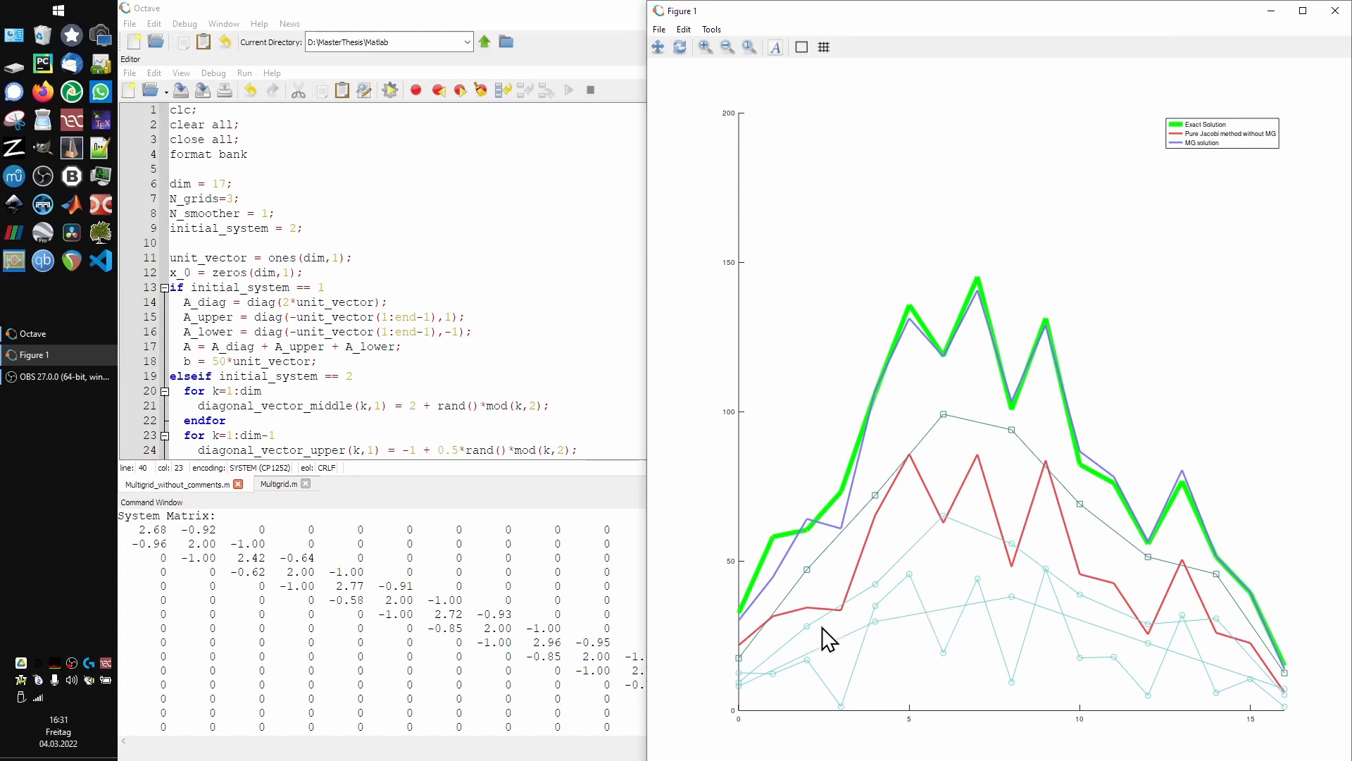
{"action": "mouse_move", "coordinate": [1240, 606]}
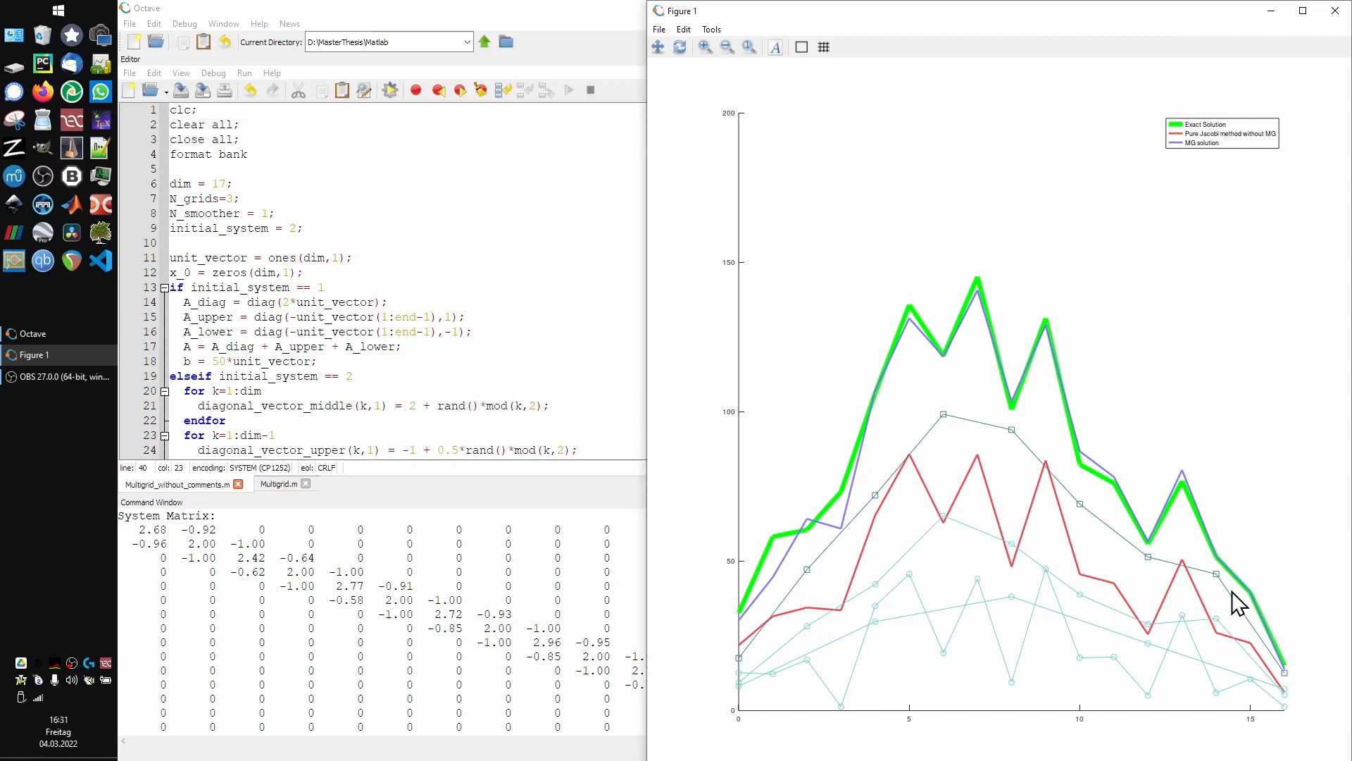
{"action": "mouse_move", "coordinate": [1217, 604]}
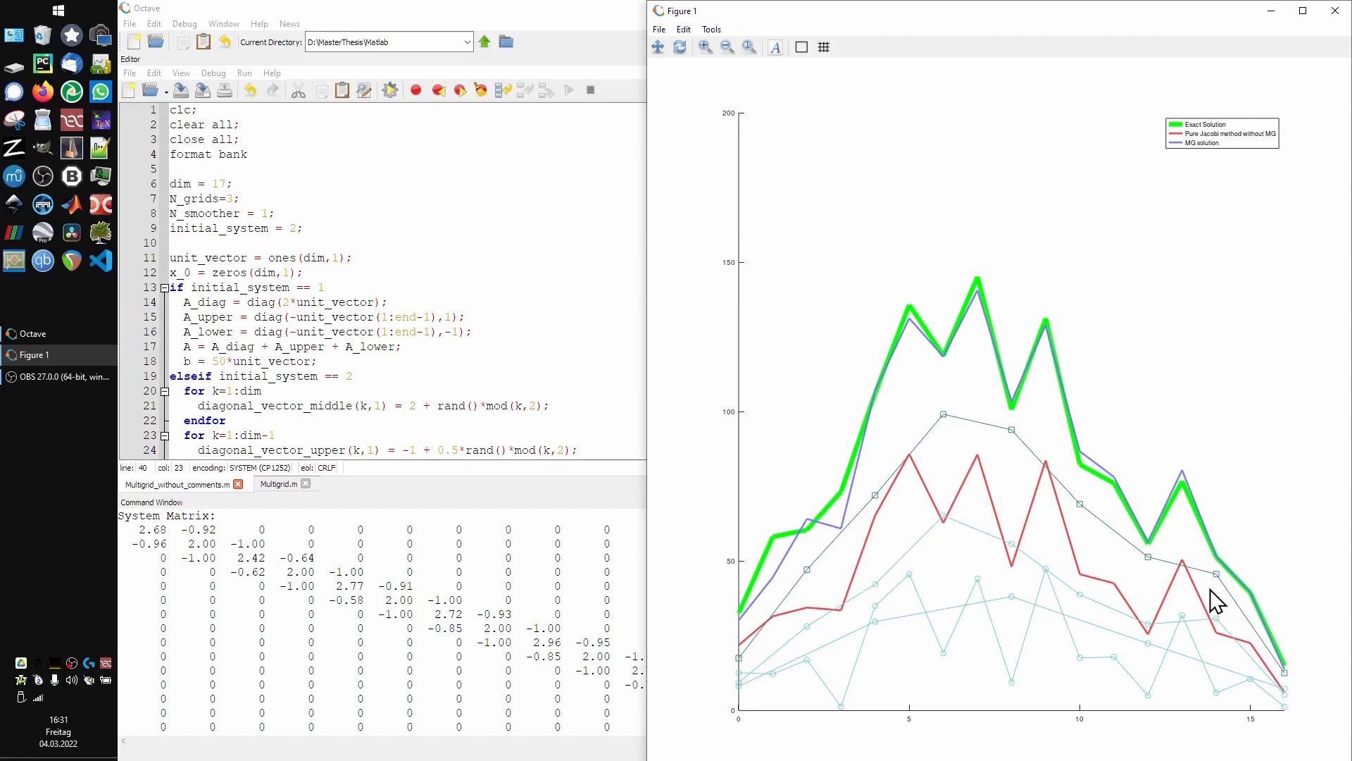
{"action": "mouse_move", "coordinate": [1090, 489]}
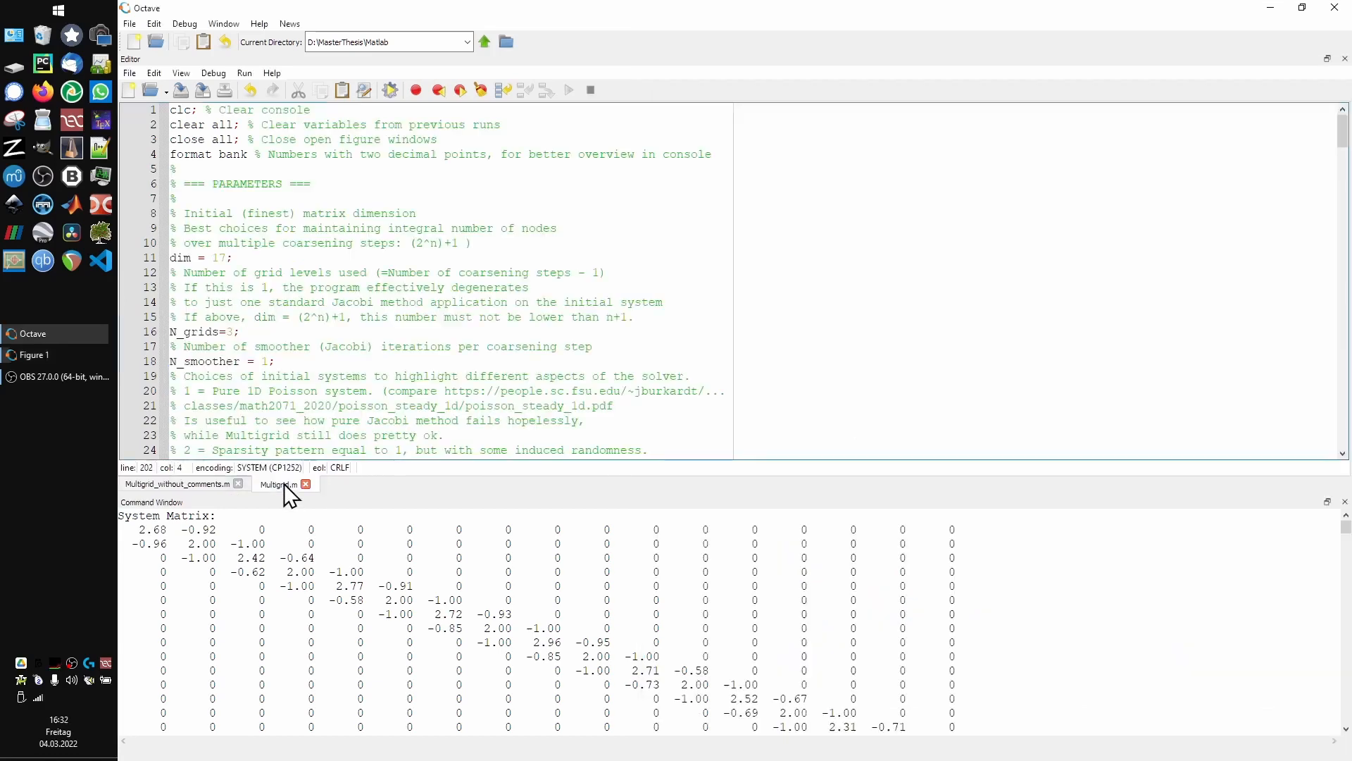
Scroll the commented Multigrid.m script down to its multigrid algorithm section and coarsening loop
{"action": "scroll", "scroll_direction": "down", "scroll_amount": 3}
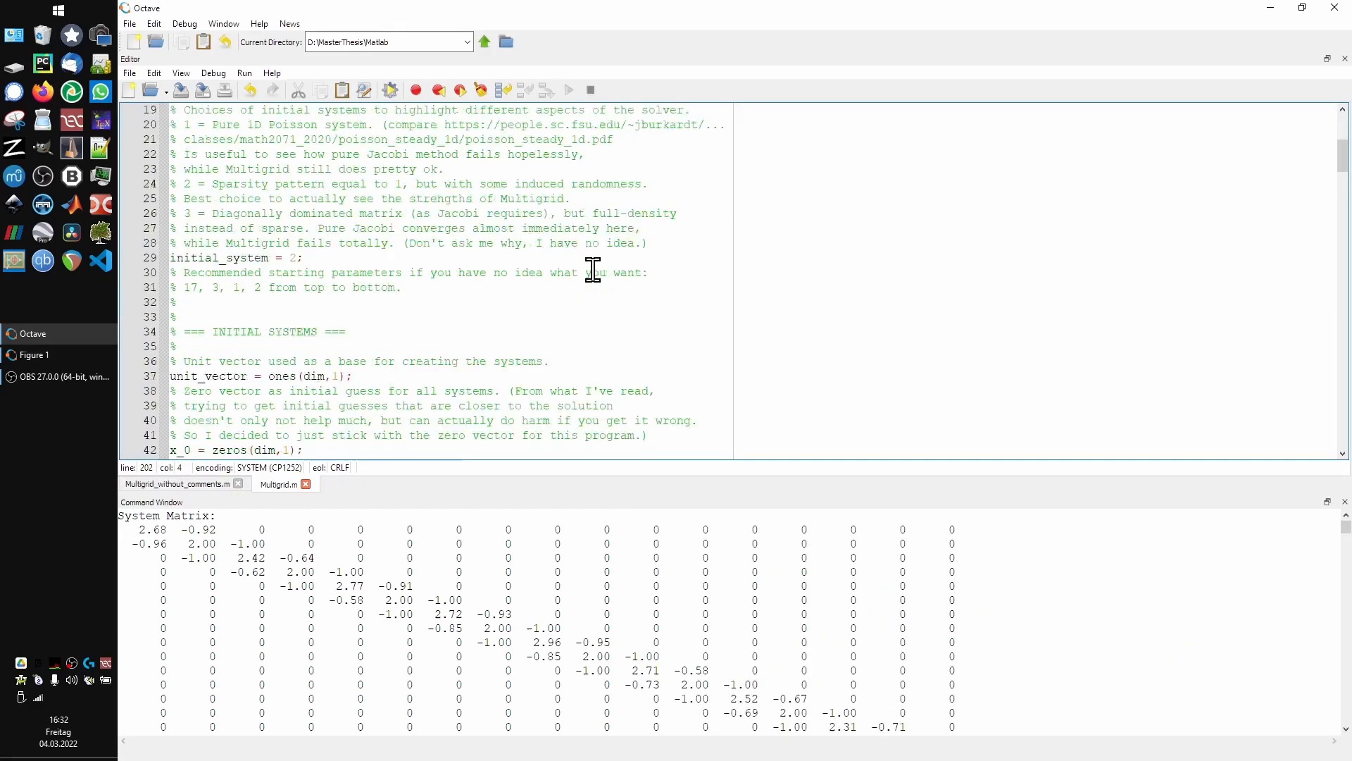
{"action": "scroll", "scroll_direction": "down", "scroll_amount": 3}
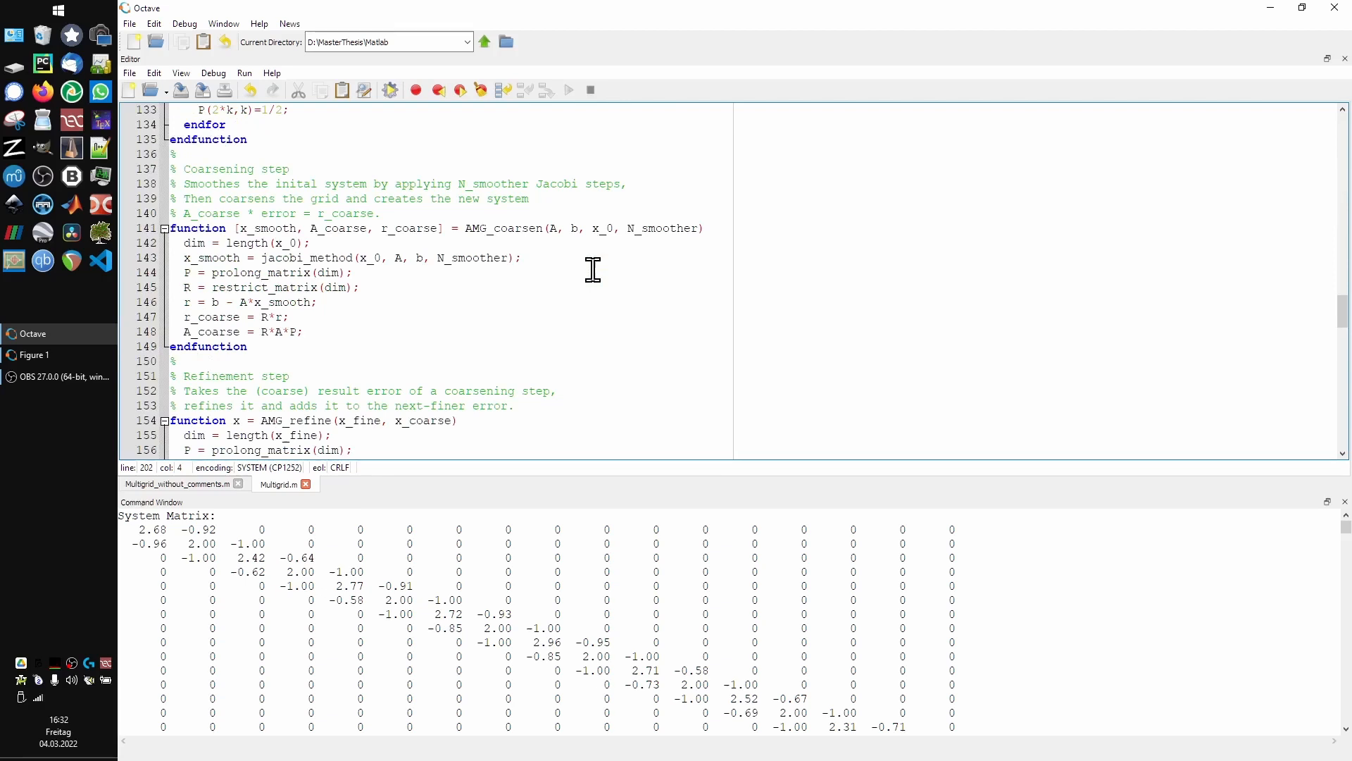
{"action": "scroll", "scroll_direction": "down", "scroll_amount": 3}
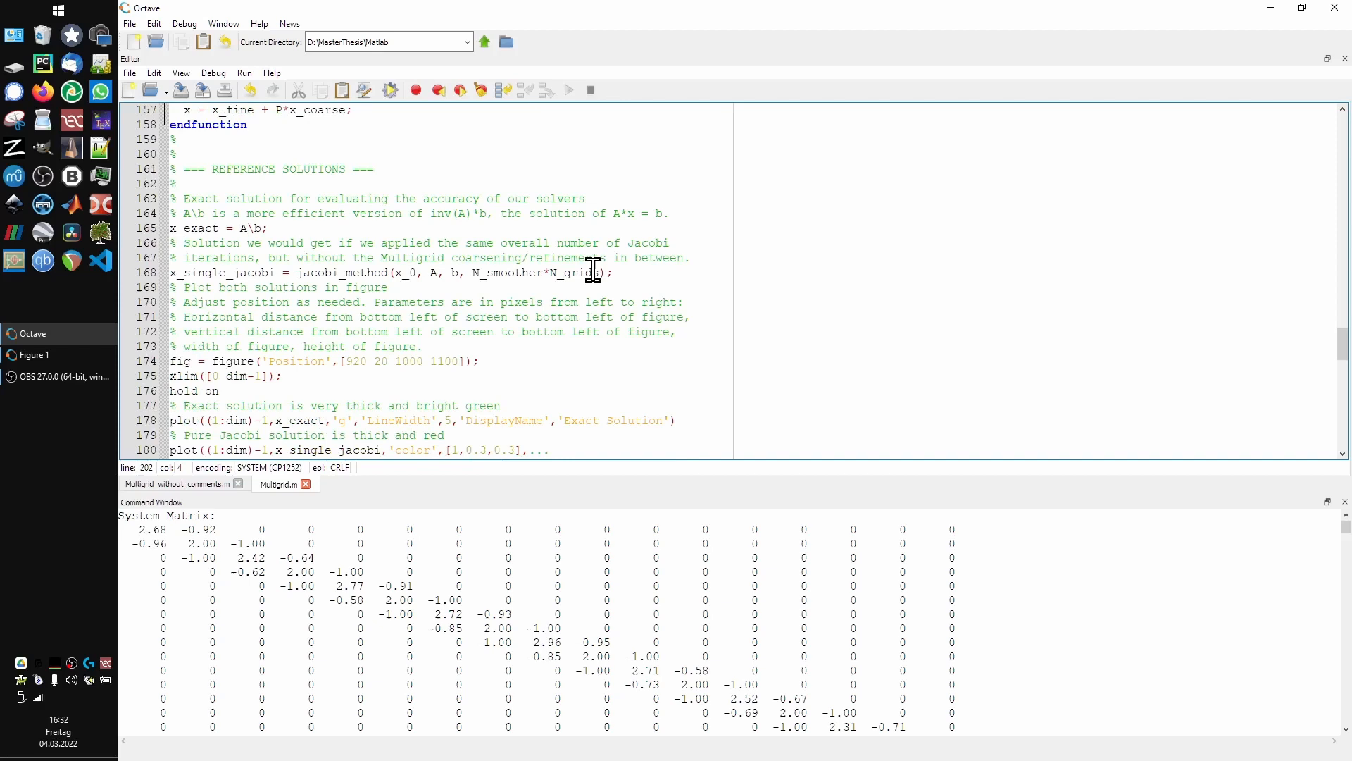
{"action": "scroll", "scroll_direction": "down", "scroll_amount": 3}
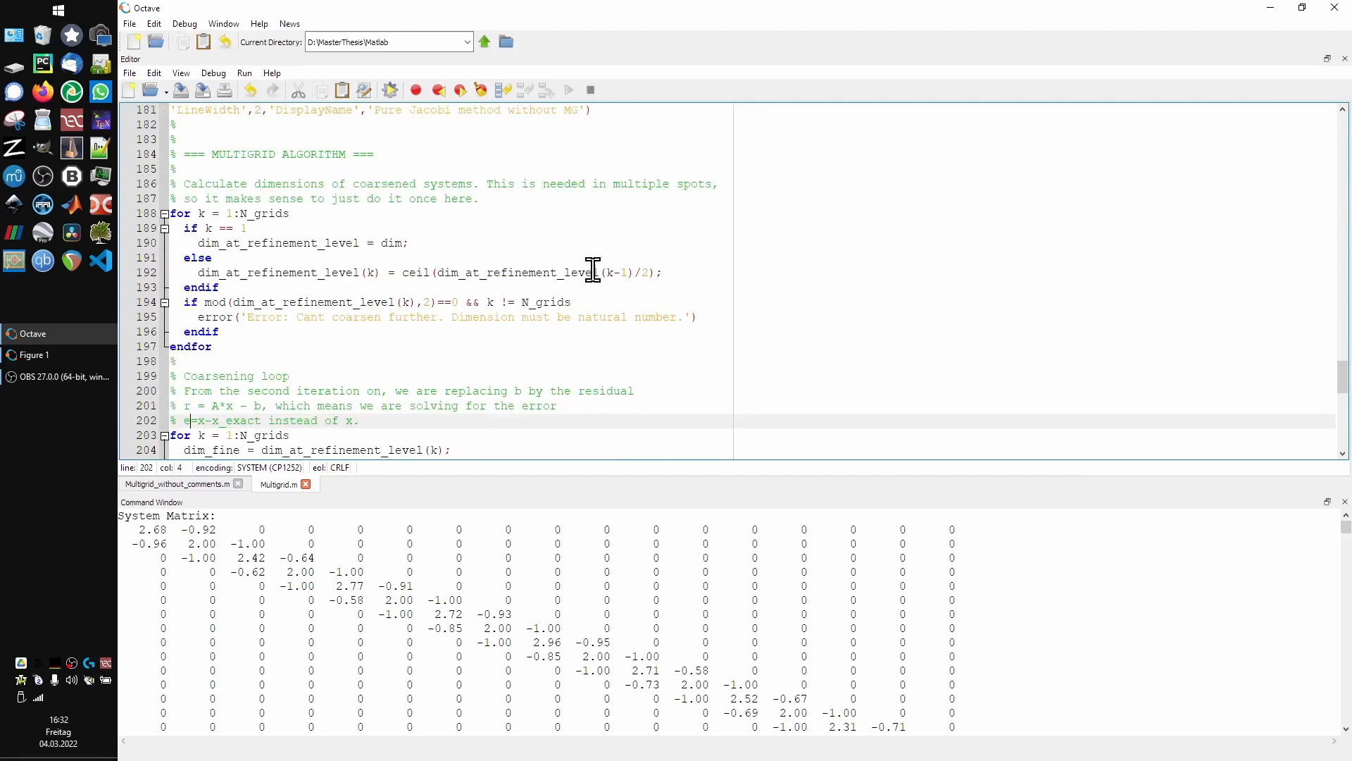